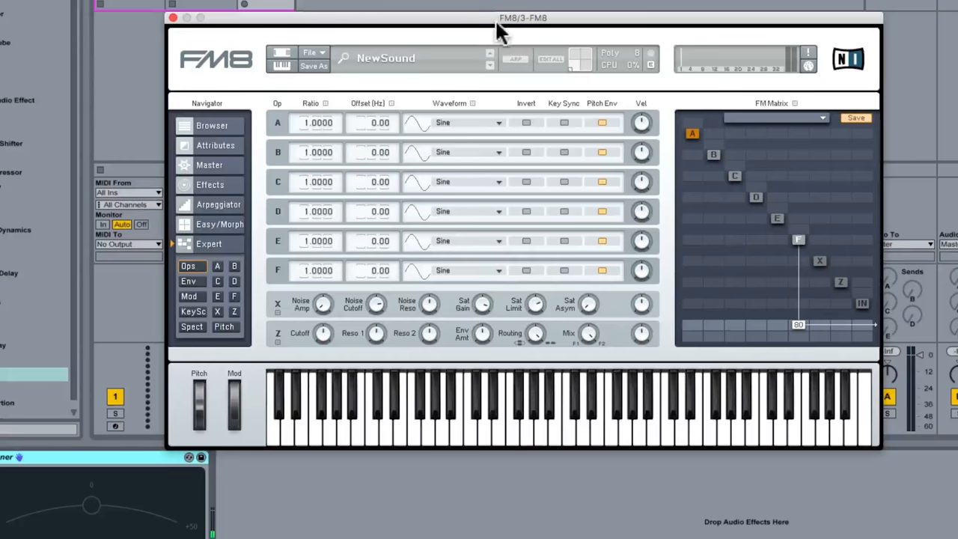
mouse_move(478, 36)
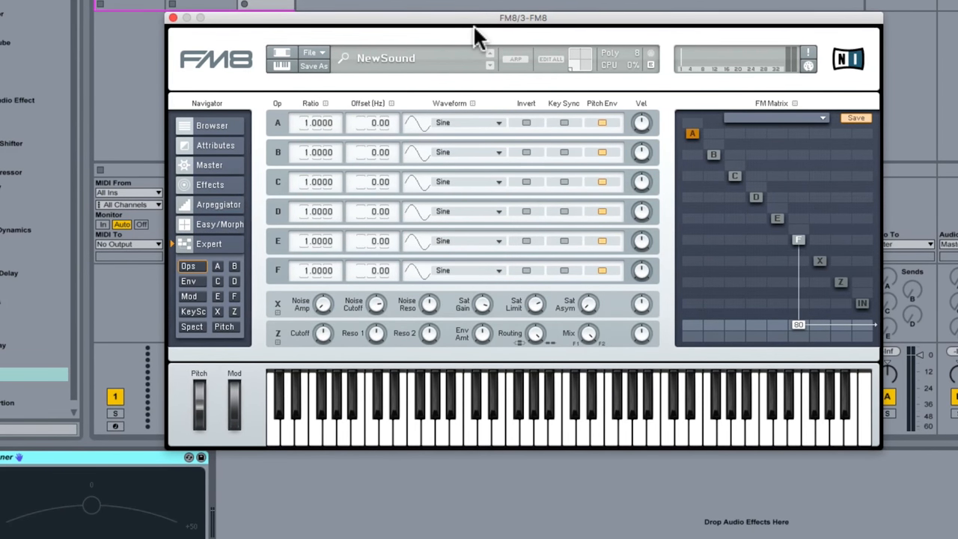
mouse_move(460, 41)
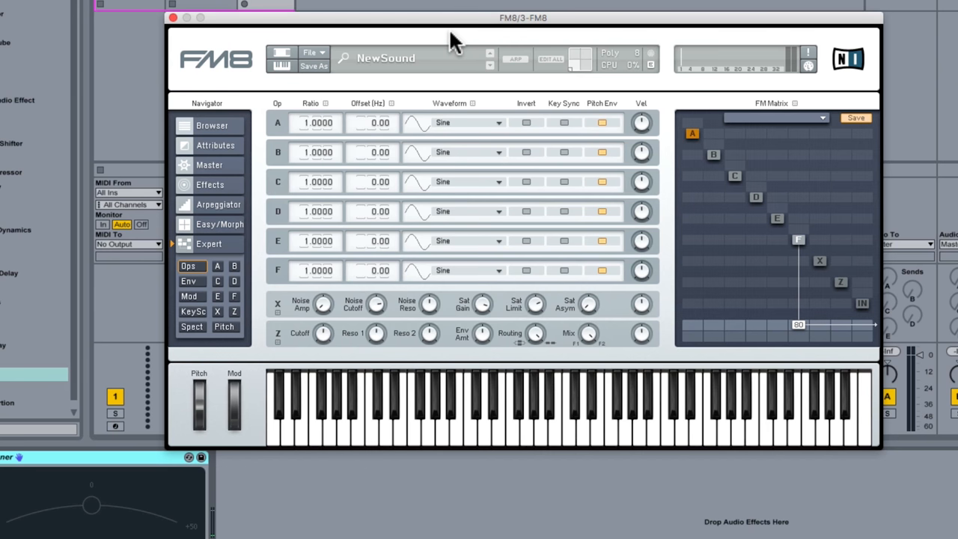
mouse_move(492, 78)
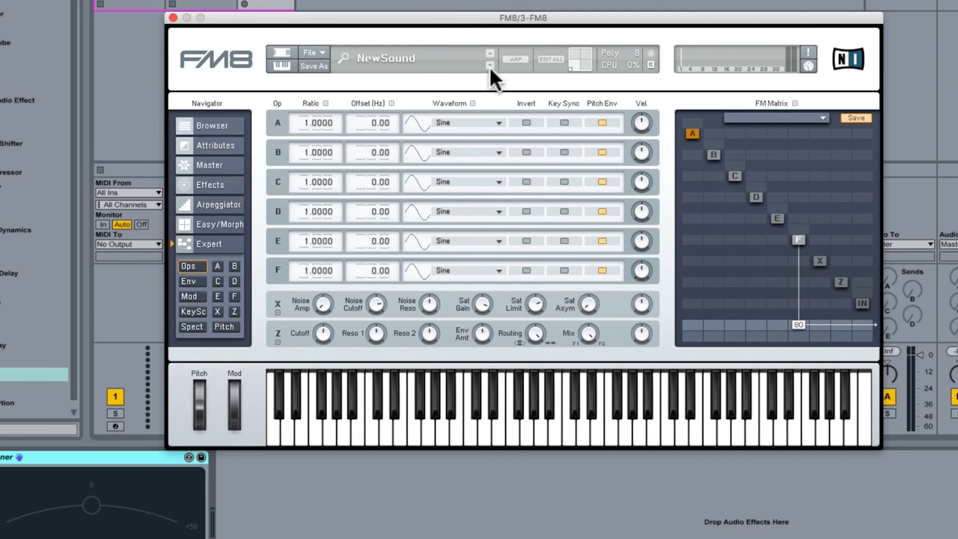
mouse_move(846, 292)
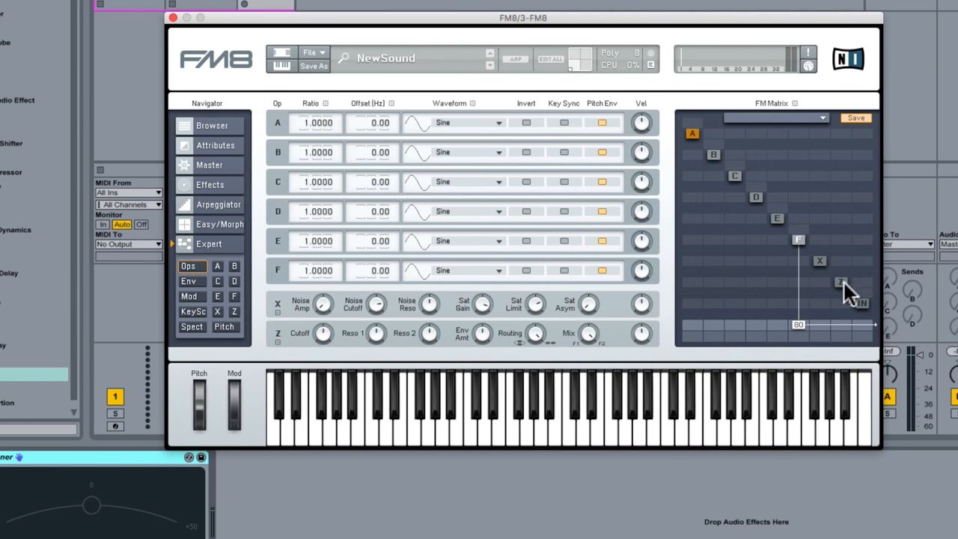
mouse_move(726, 168)
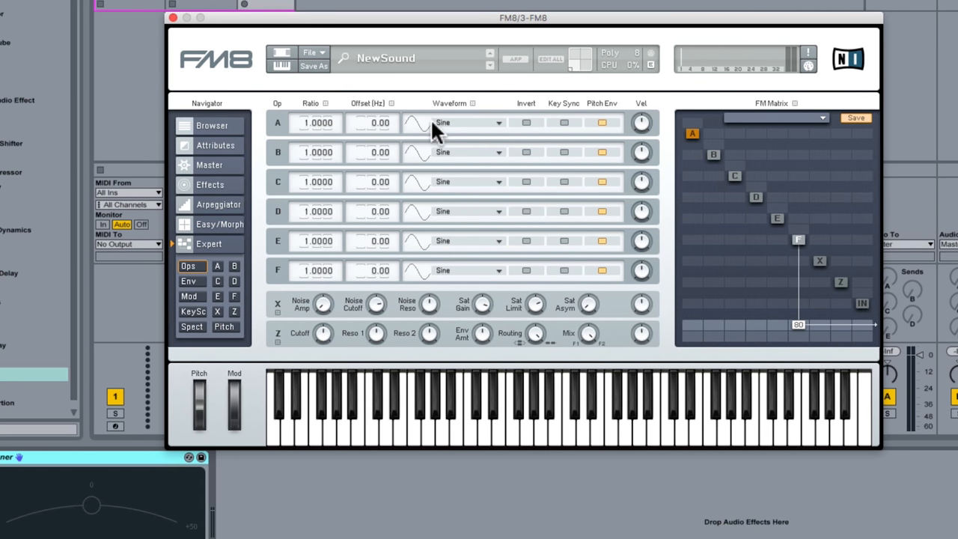
mouse_move(492, 168)
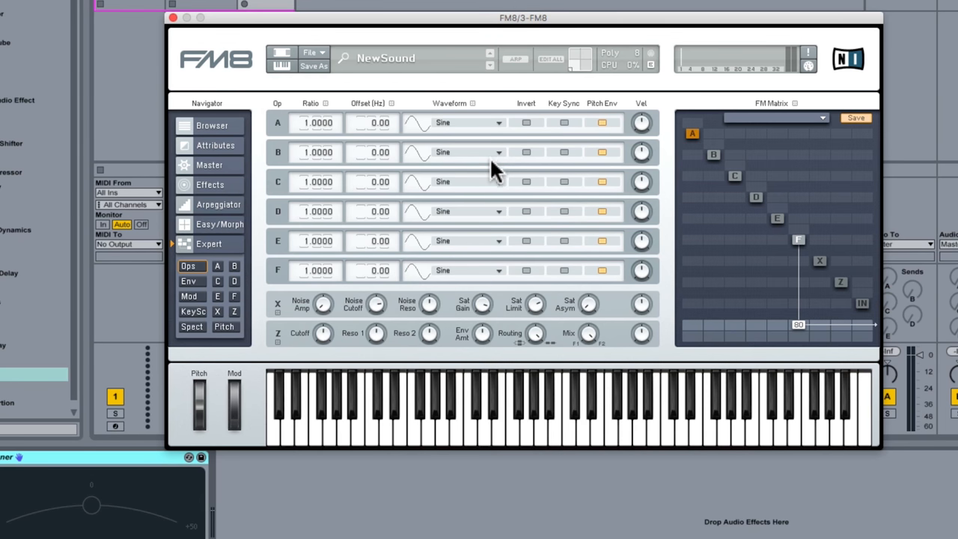
mouse_move(348, 172)
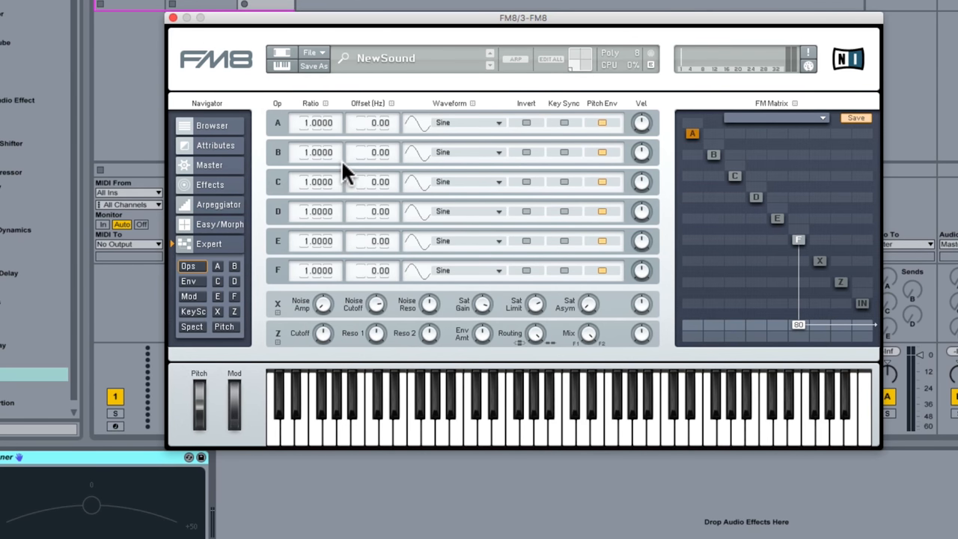
mouse_move(363, 184)
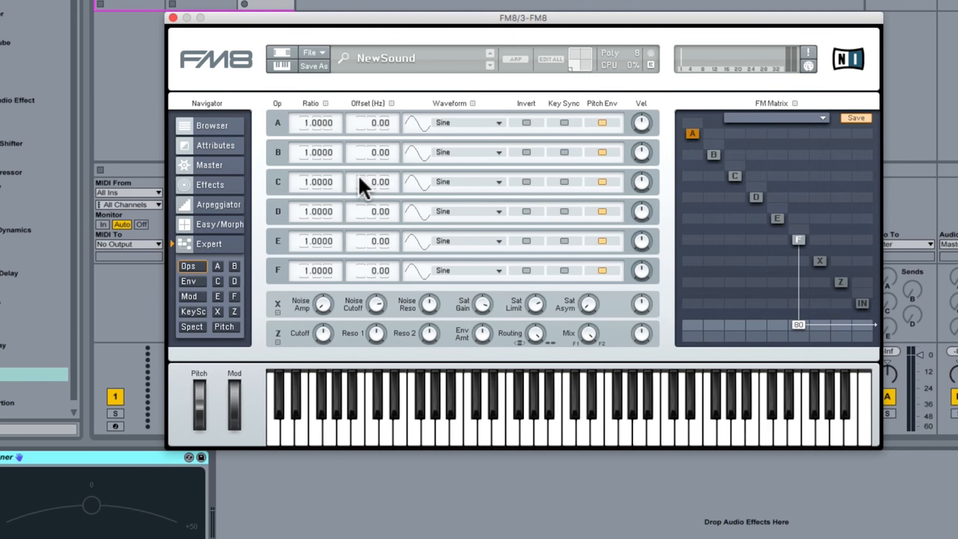
mouse_move(479, 232)
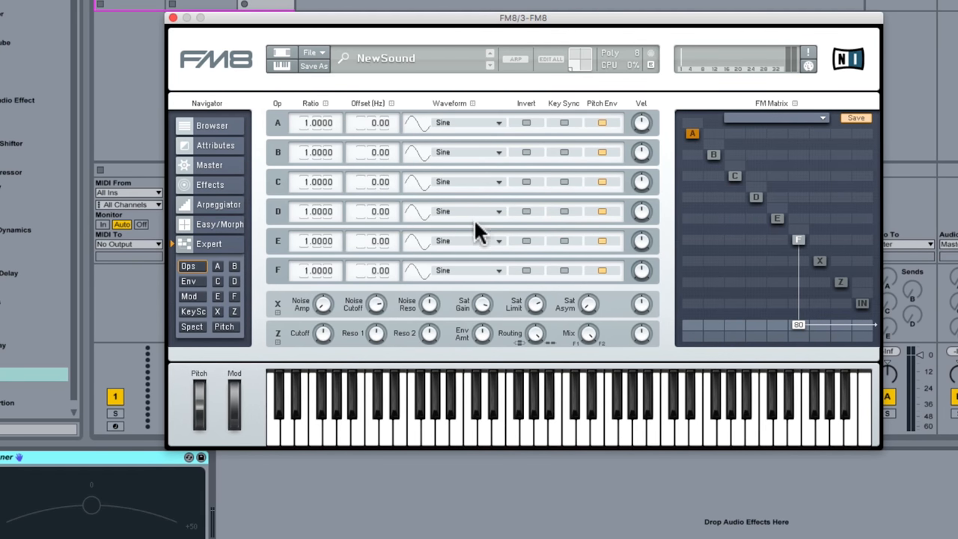
mouse_move(273, 336)
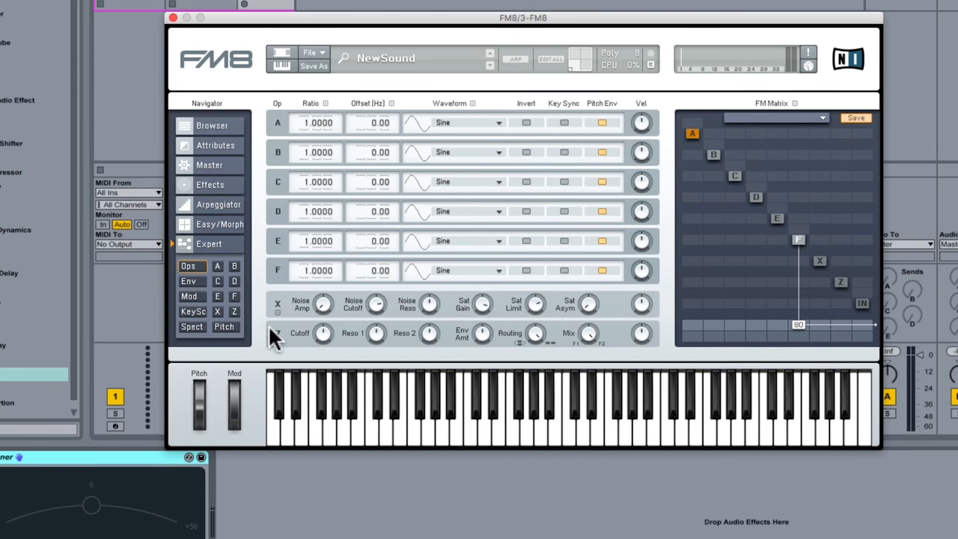
mouse_move(410, 353)
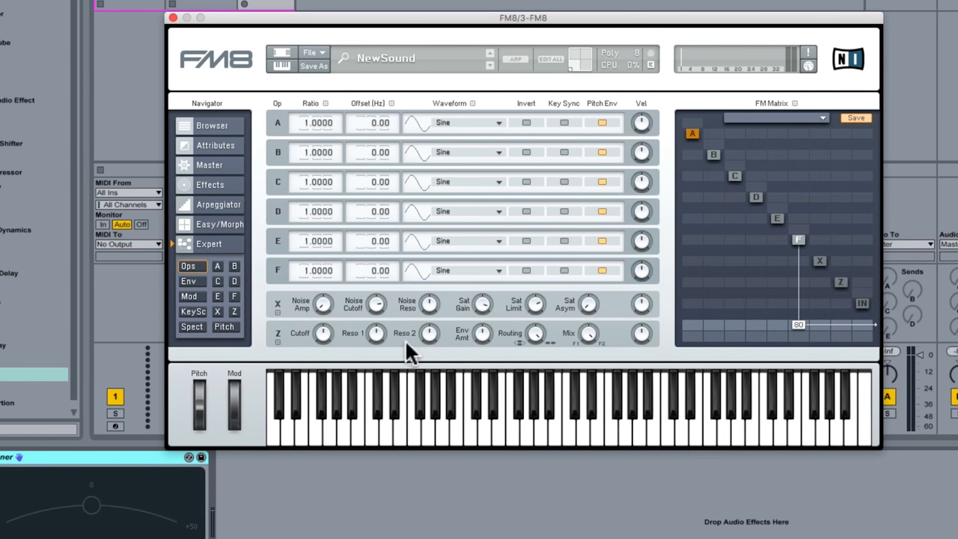
mouse_move(347, 358)
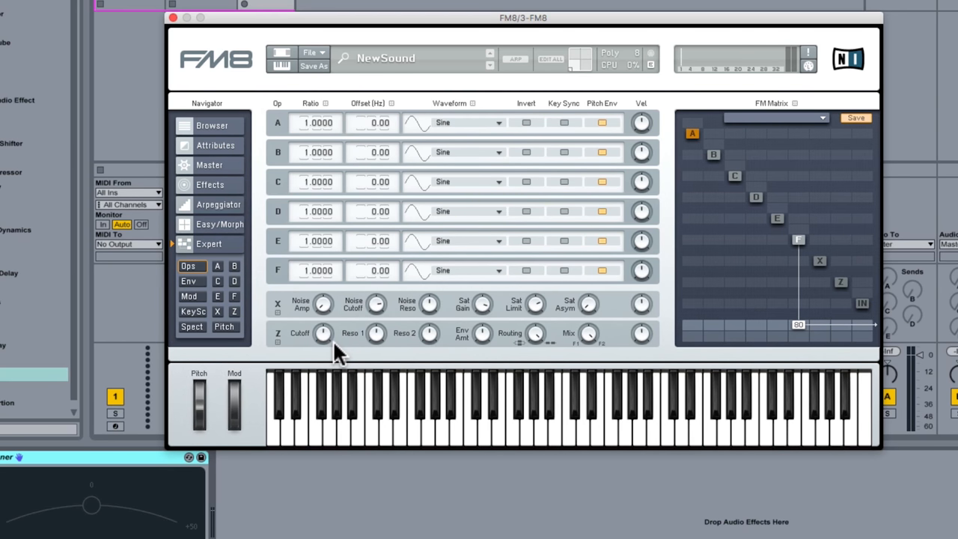
mouse_move(314, 356)
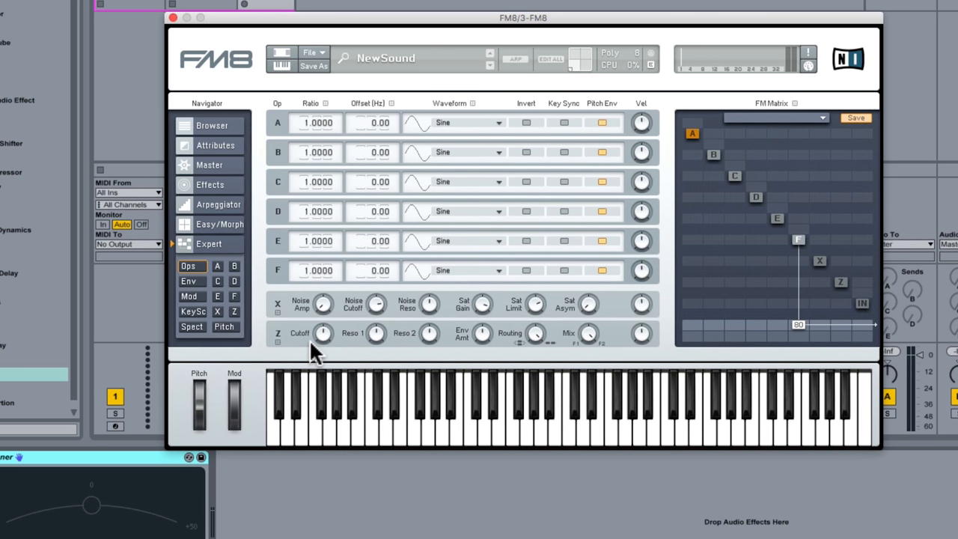
mouse_move(468, 283)
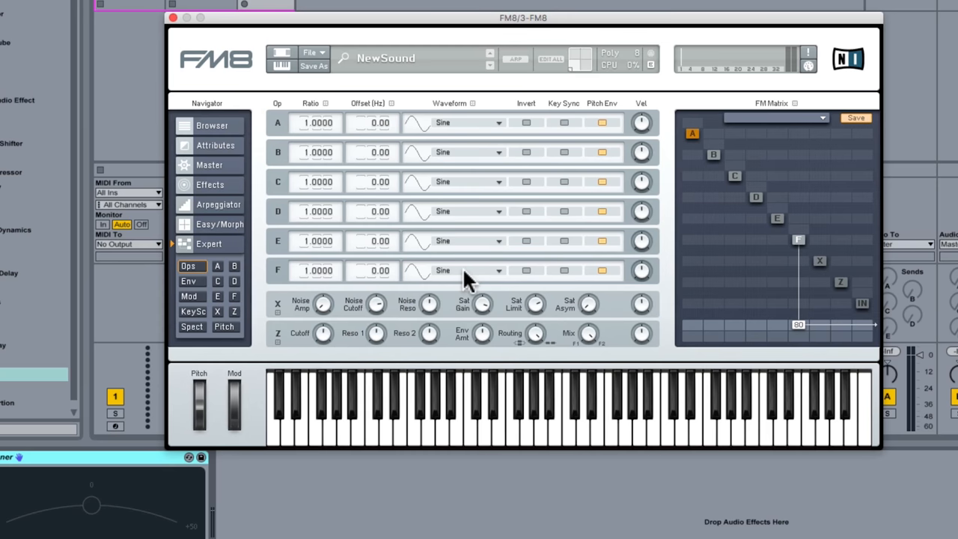
mouse_move(711, 169)
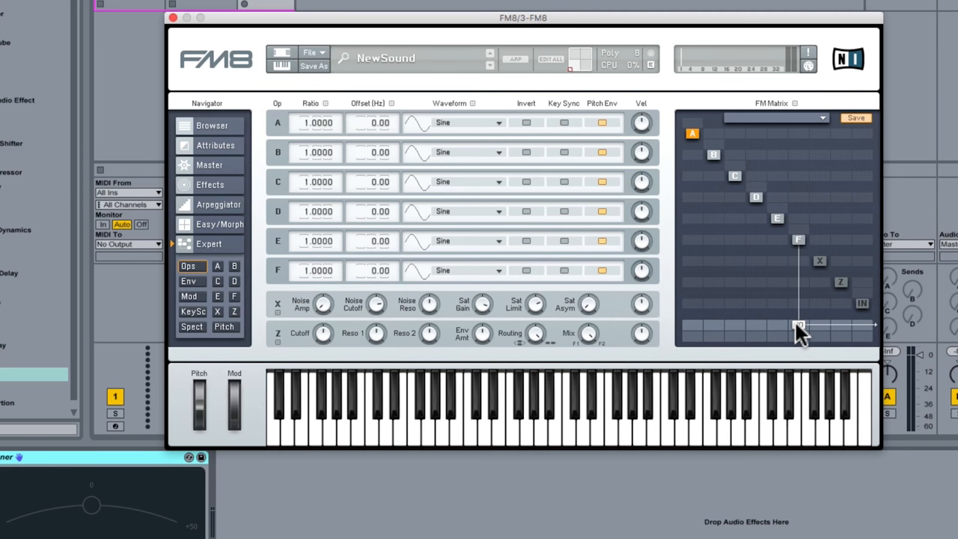
- Delete operator F's 80-level output connection in the FM Matrix
left_click(796, 325)
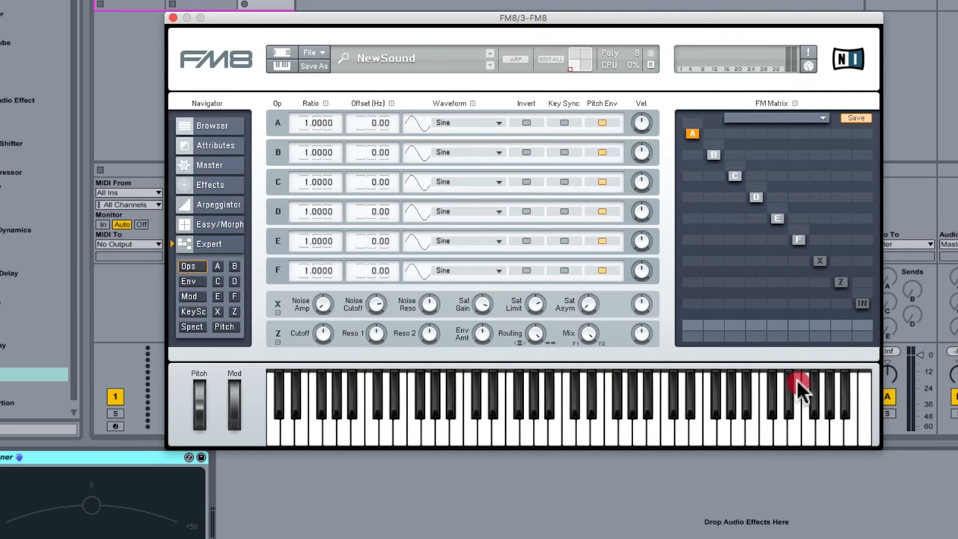
mouse_move(838, 291)
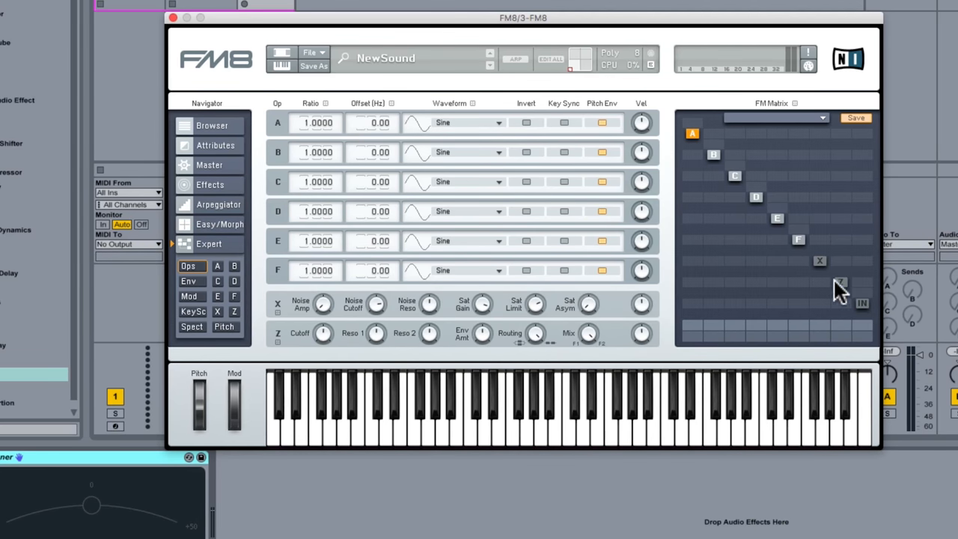
mouse_move(842, 295)
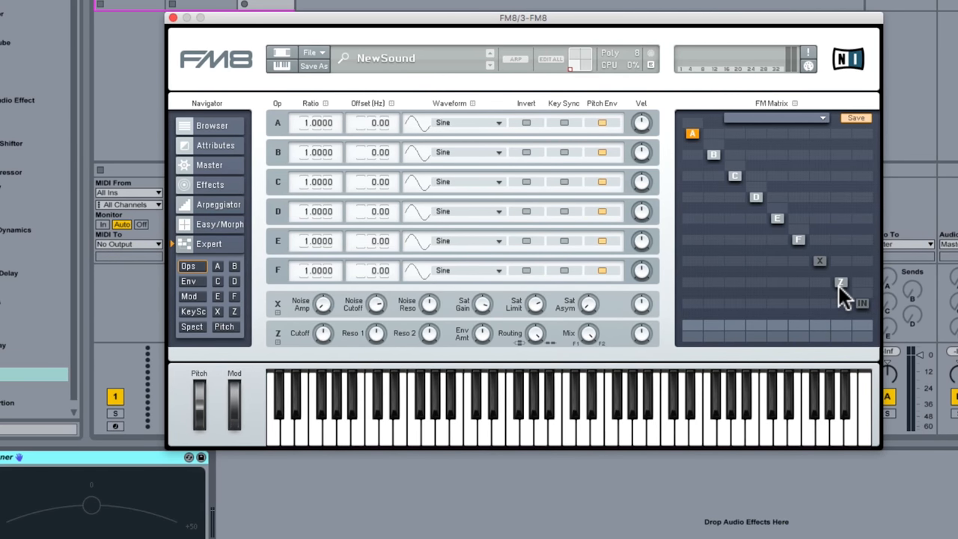
mouse_move(651, 322)
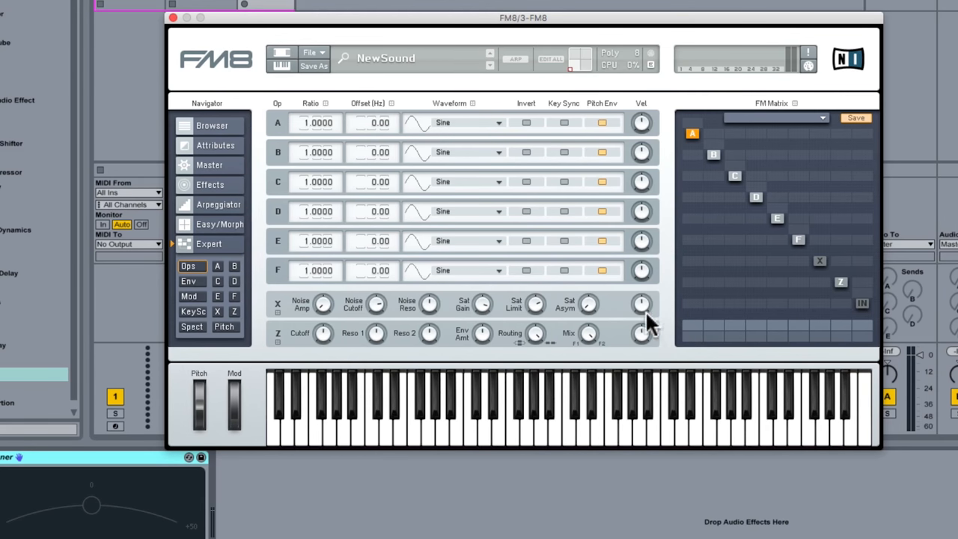
mouse_move(329, 338)
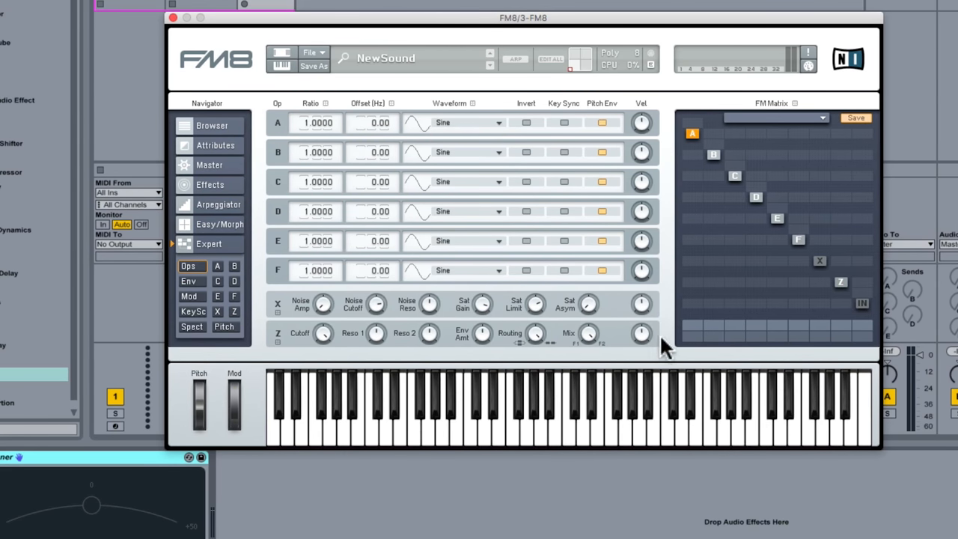
mouse_move(782, 209)
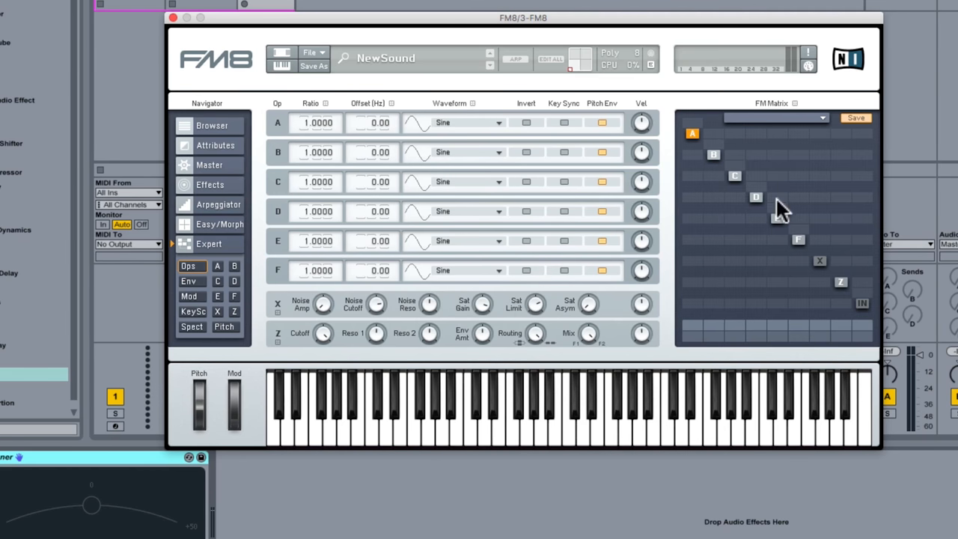
mouse_move(793, 345)
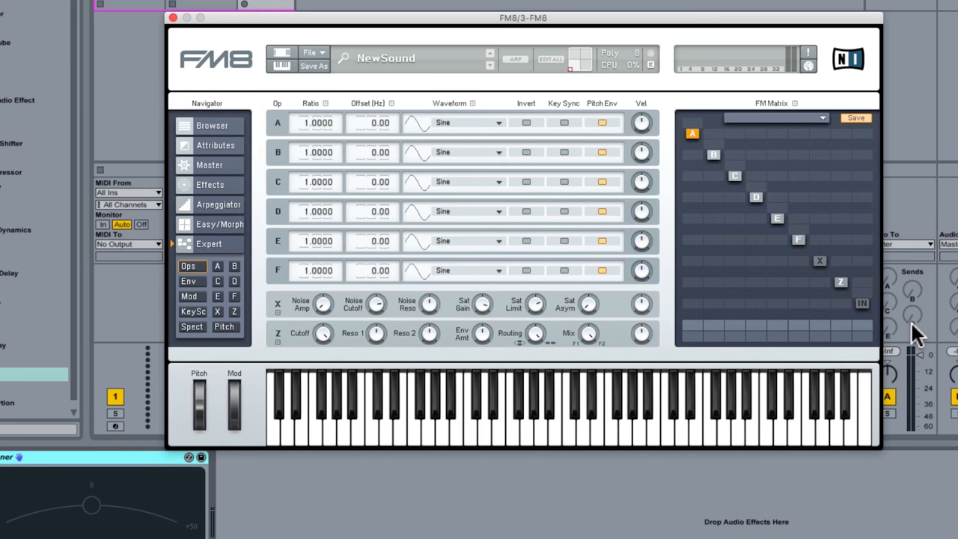
mouse_move(844, 296)
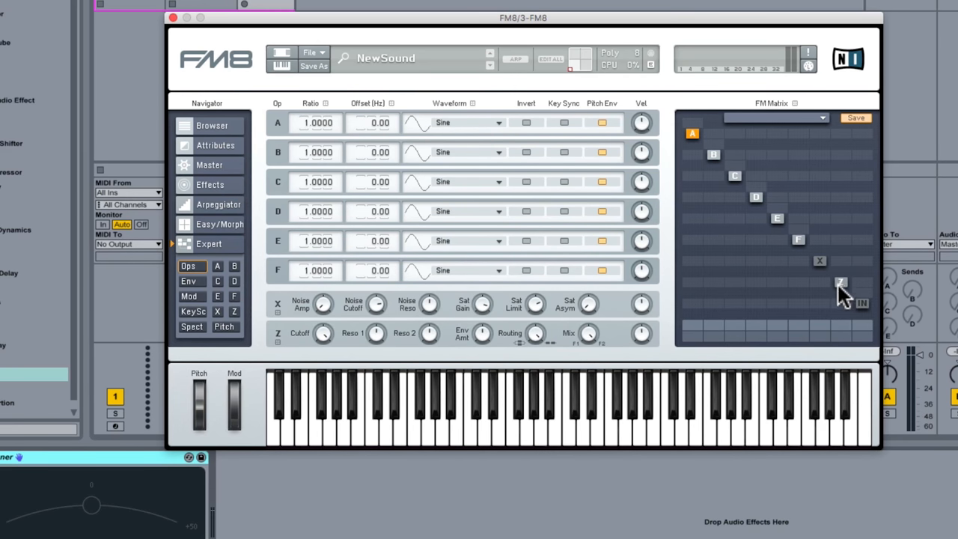
mouse_move(851, 298)
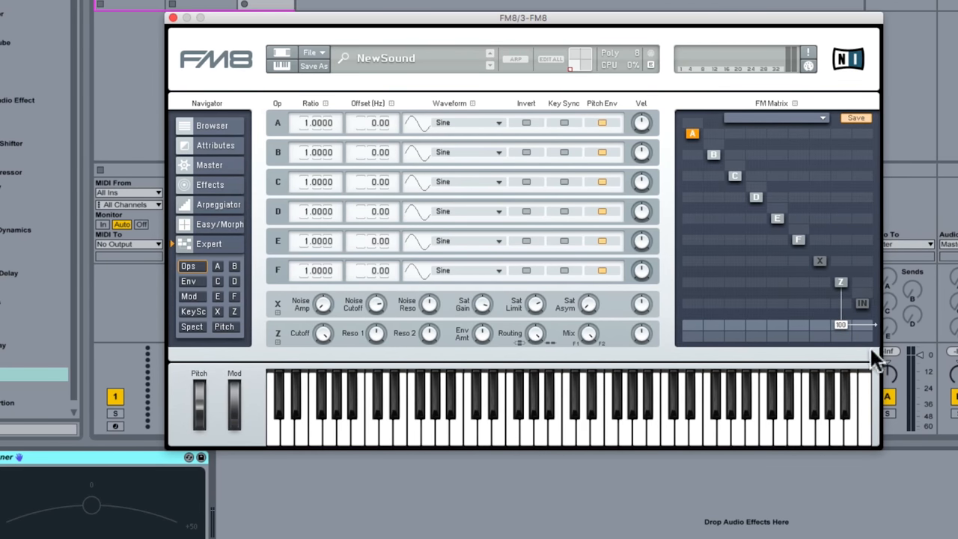
mouse_move(909, 335)
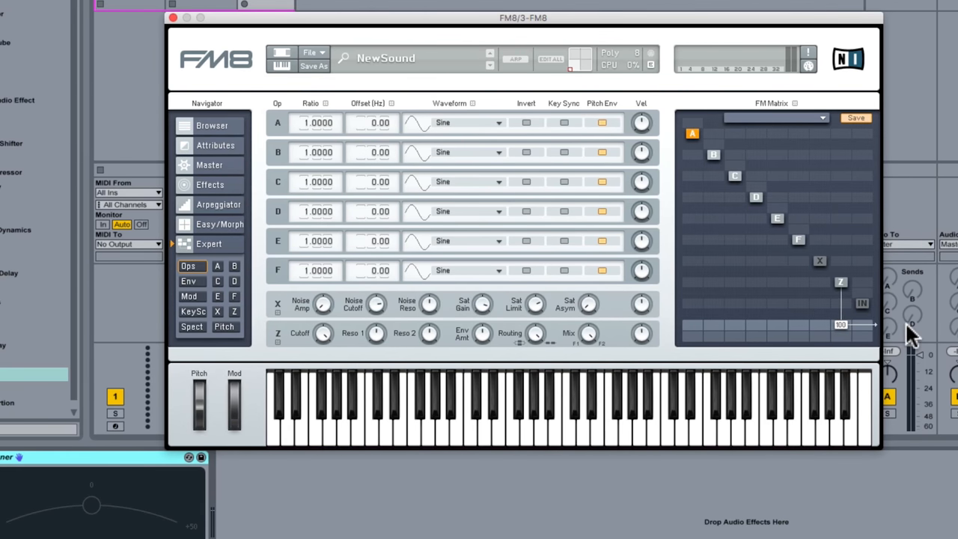
mouse_move(897, 322)
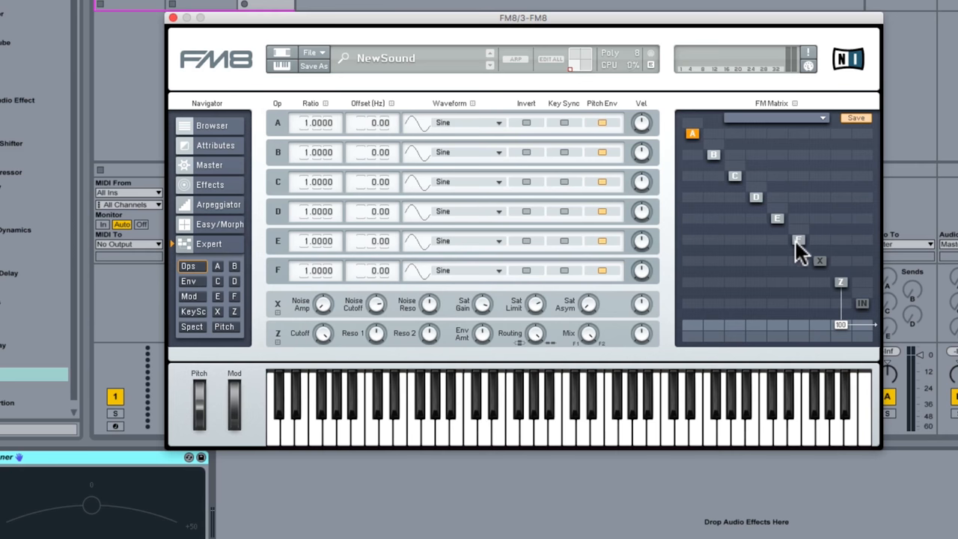
mouse_move(842, 292)
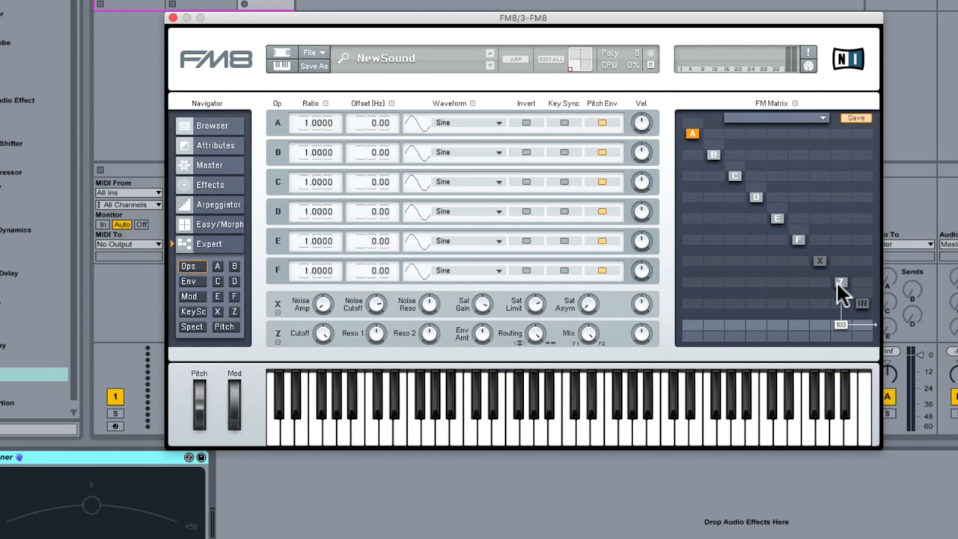
mouse_move(846, 292)
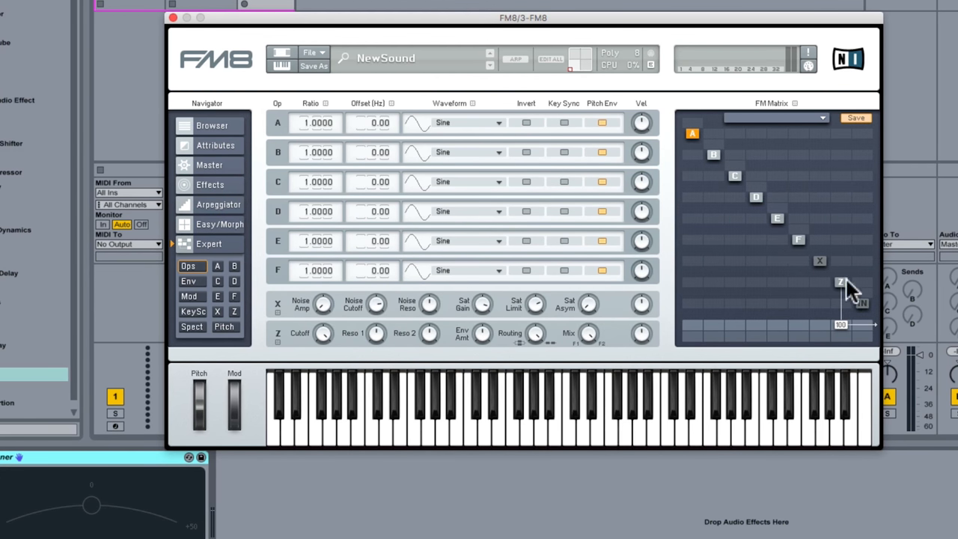
mouse_move(857, 296)
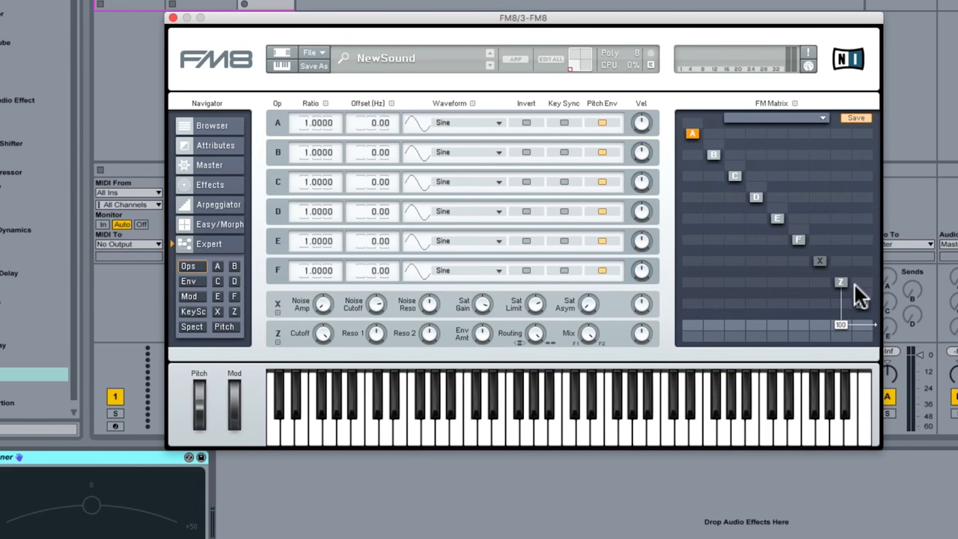
mouse_move(853, 303)
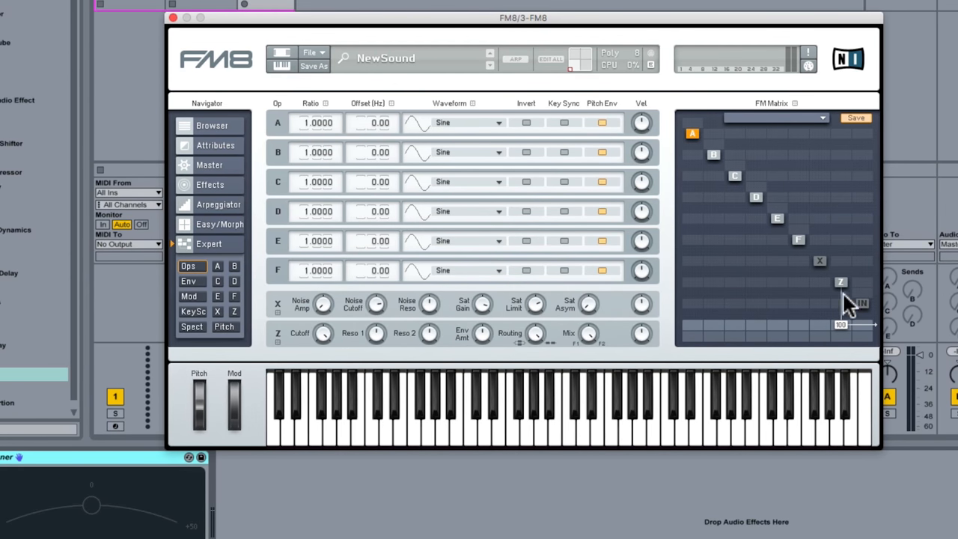
mouse_move(806, 291)
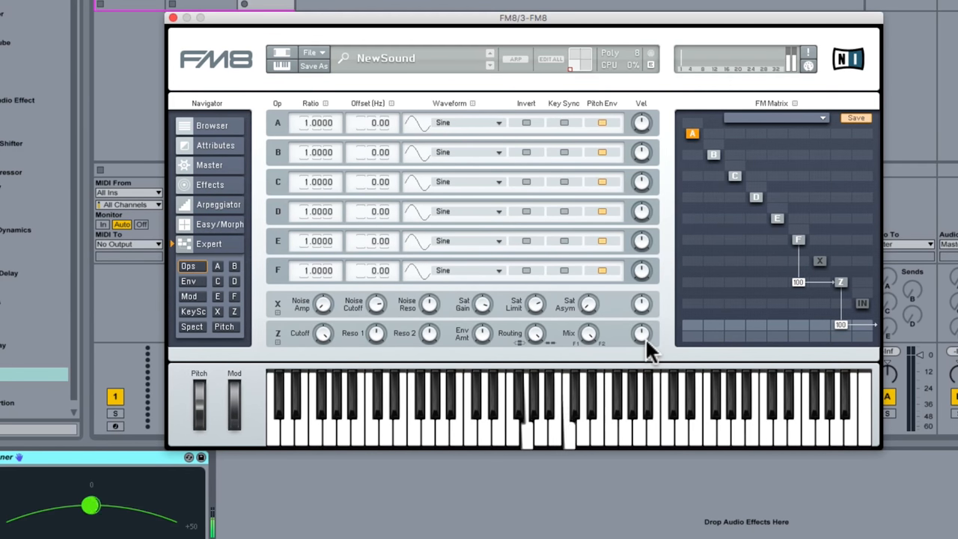
mouse_move(501, 273)
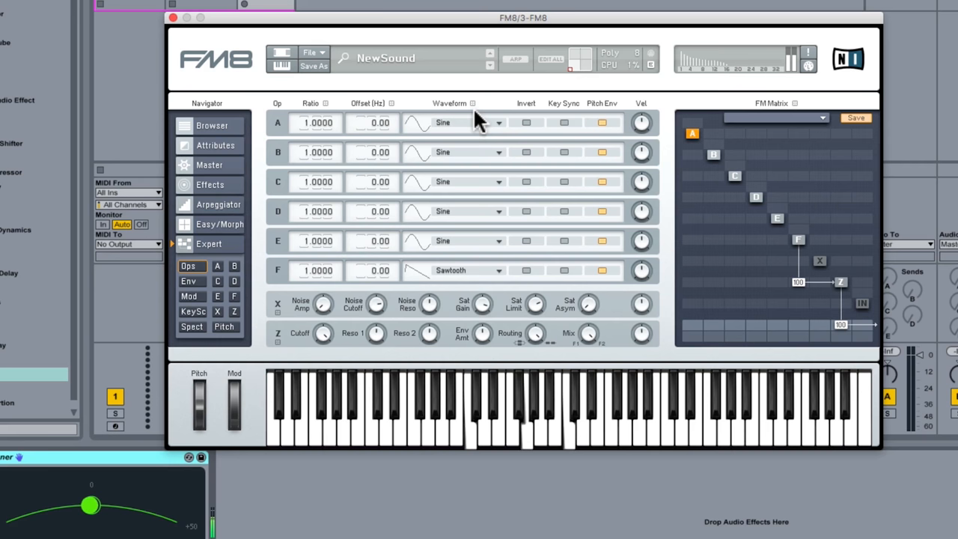
mouse_move(479, 146)
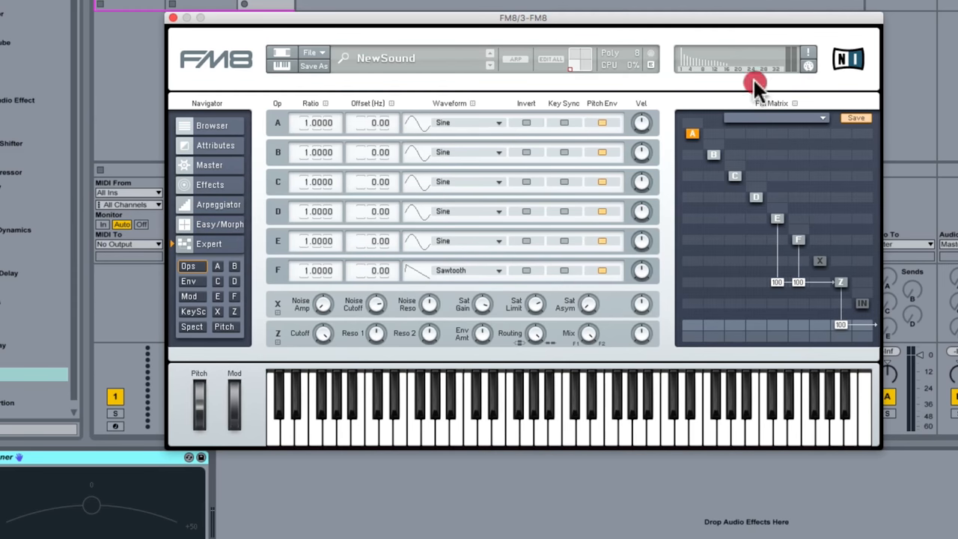
- Switch operator E's waveform from sine to Sawtooth
left_click(490, 122)
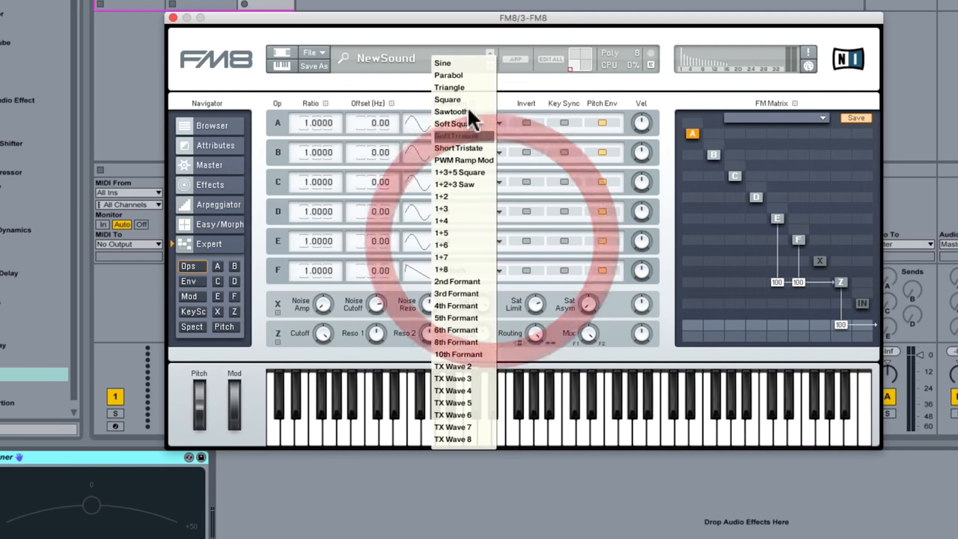
left_click(442, 63)
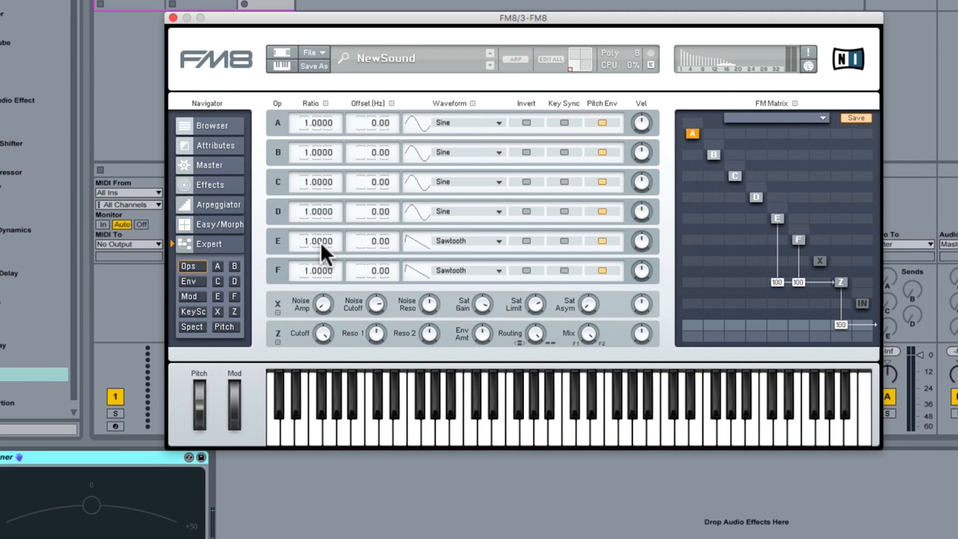
mouse_move(367, 112)
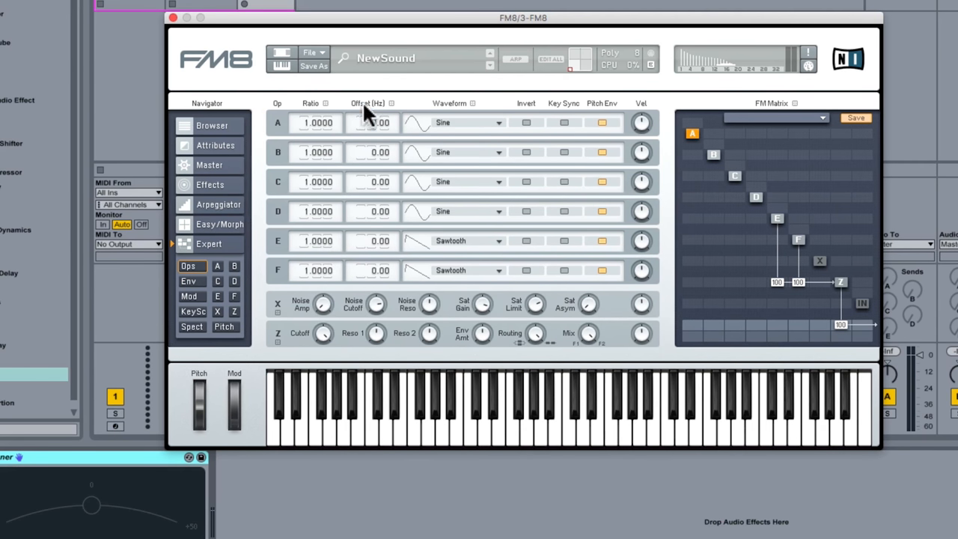
mouse_move(378, 161)
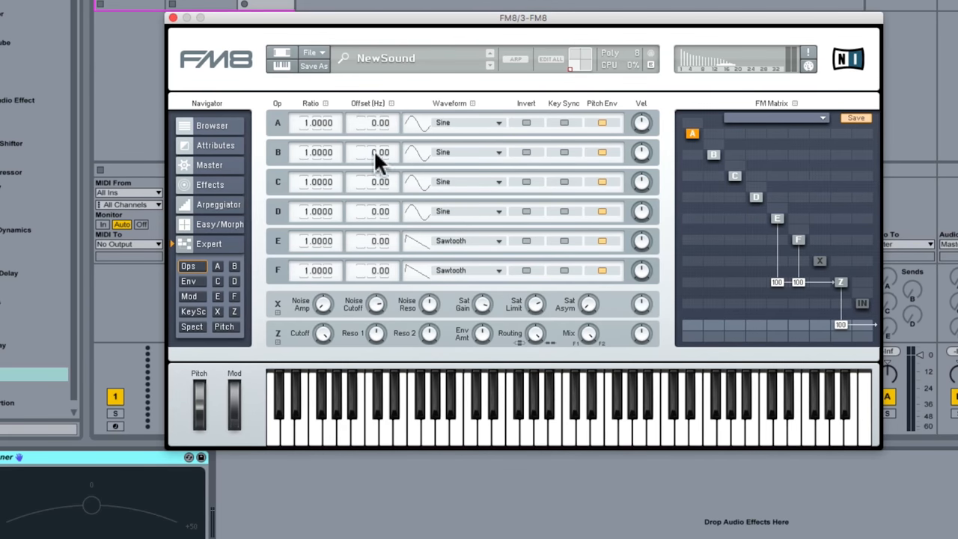
mouse_move(391, 250)
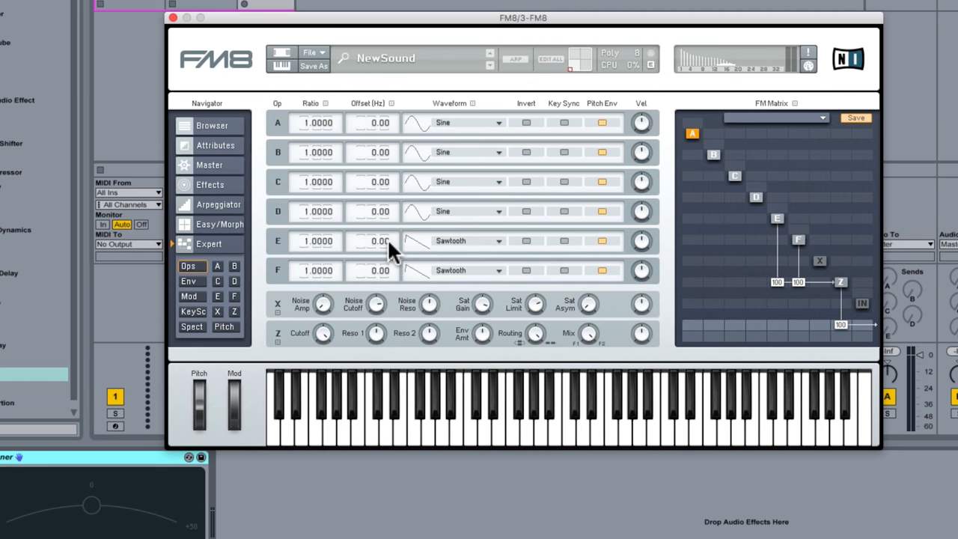
- Set the Offset (Hz) fields to 0.22 for operator E and -0.18 for operator F
left_click_drag(380, 241, 387, 271)
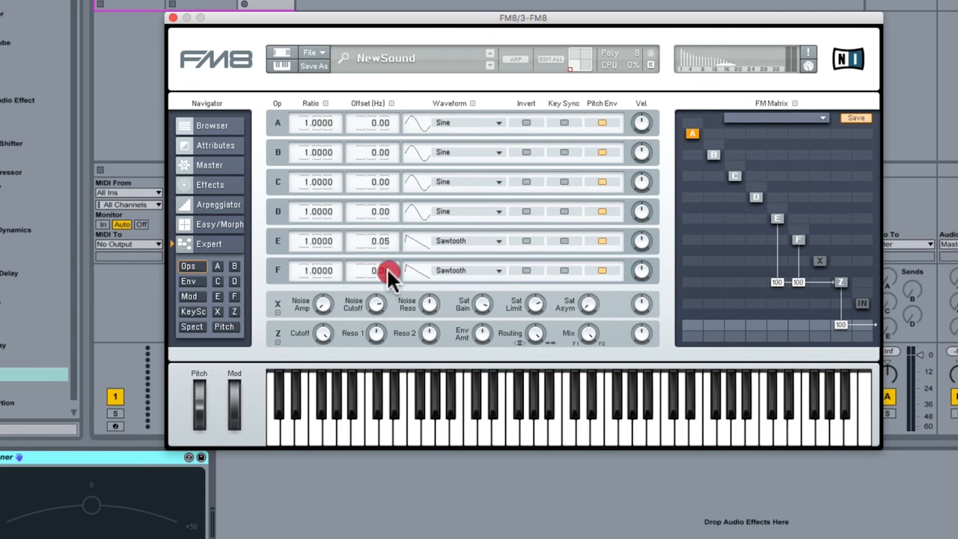
left_click_drag(380, 270, 389, 277)
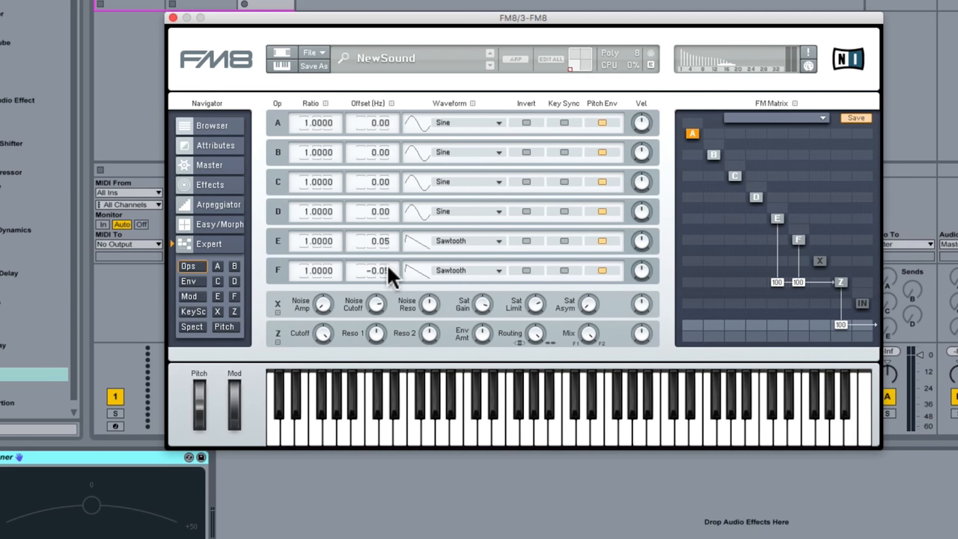
left_click_drag(377, 270, 385, 288)
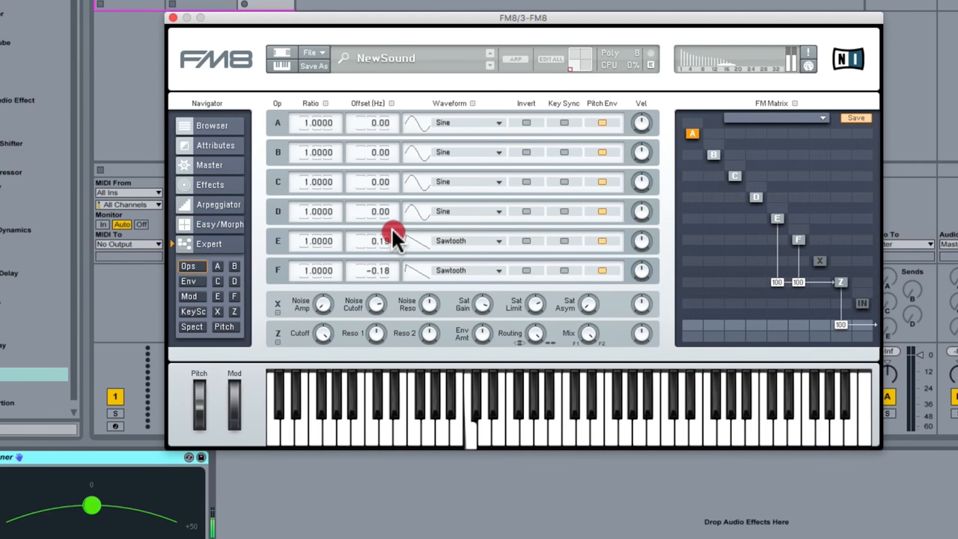
left_click_drag(381, 240, 382, 236)
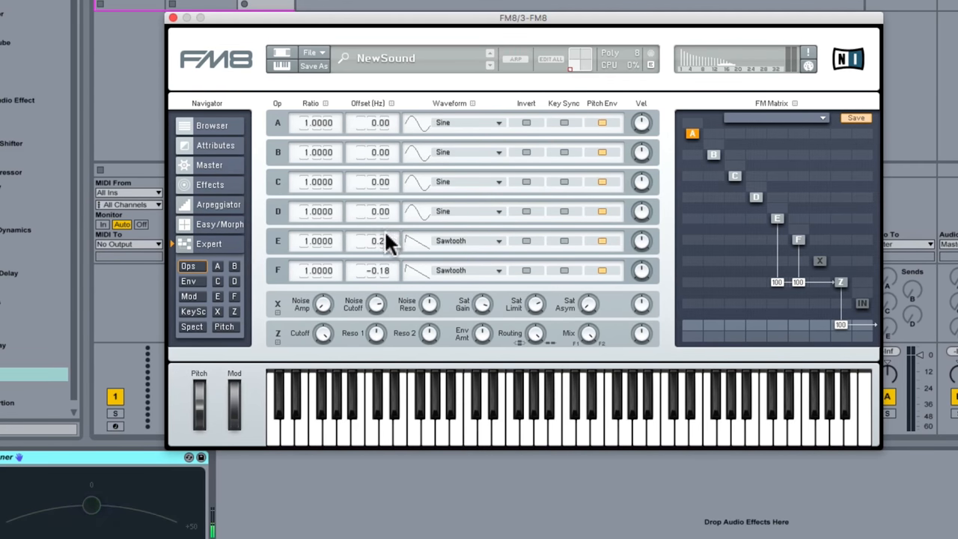
mouse_move(524, 262)
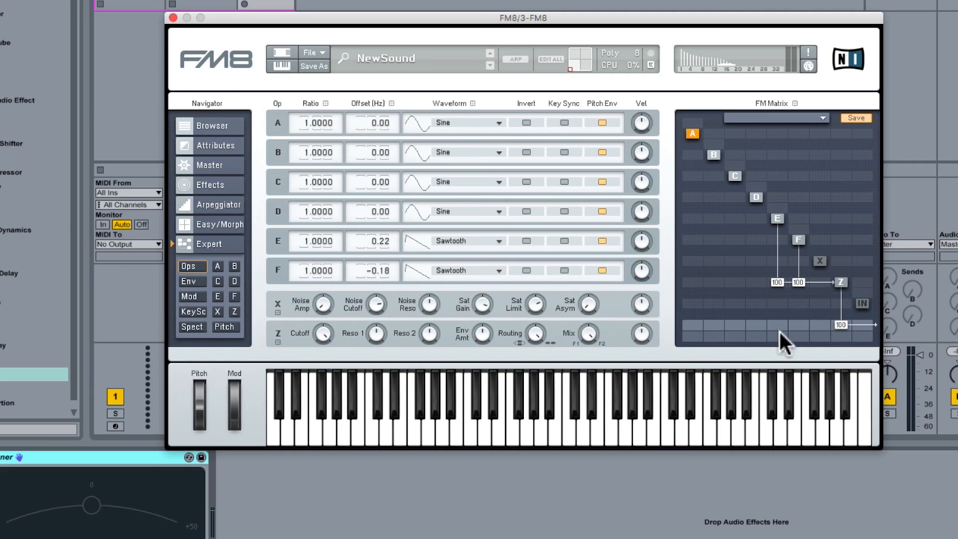
mouse_move(780, 345)
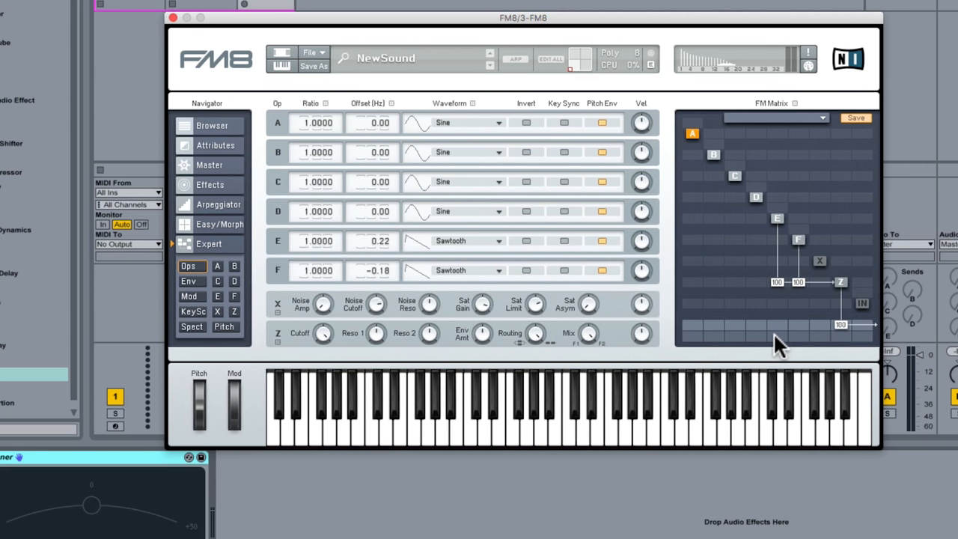
- Spread operators E and F across the pan row, E at -31 and F at +31
left_click(780, 325)
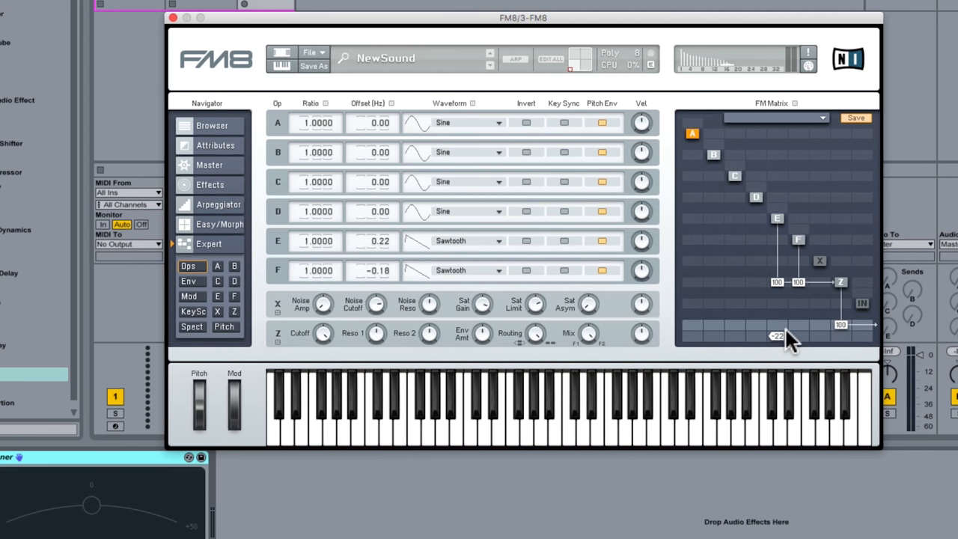
left_click_drag(778, 336, 778, 344)
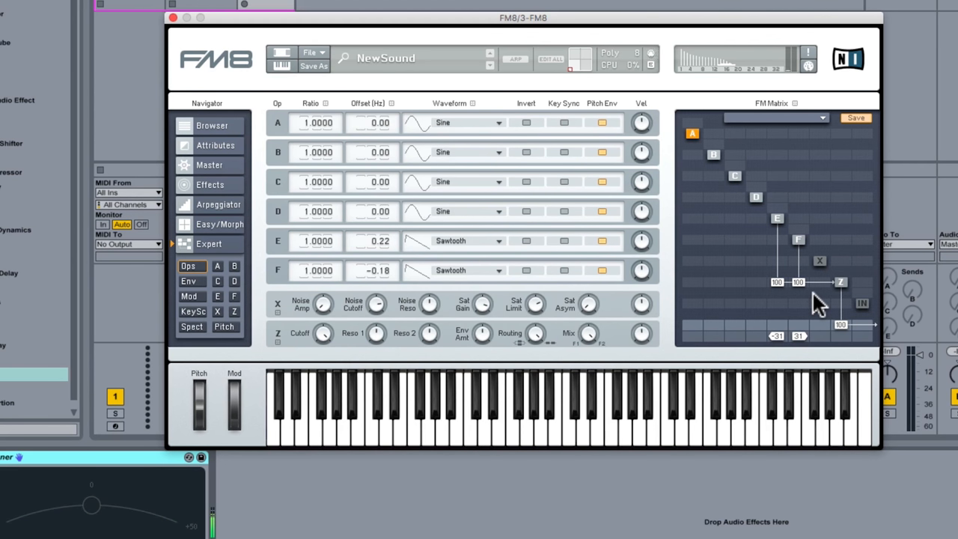
mouse_move(812, 290)
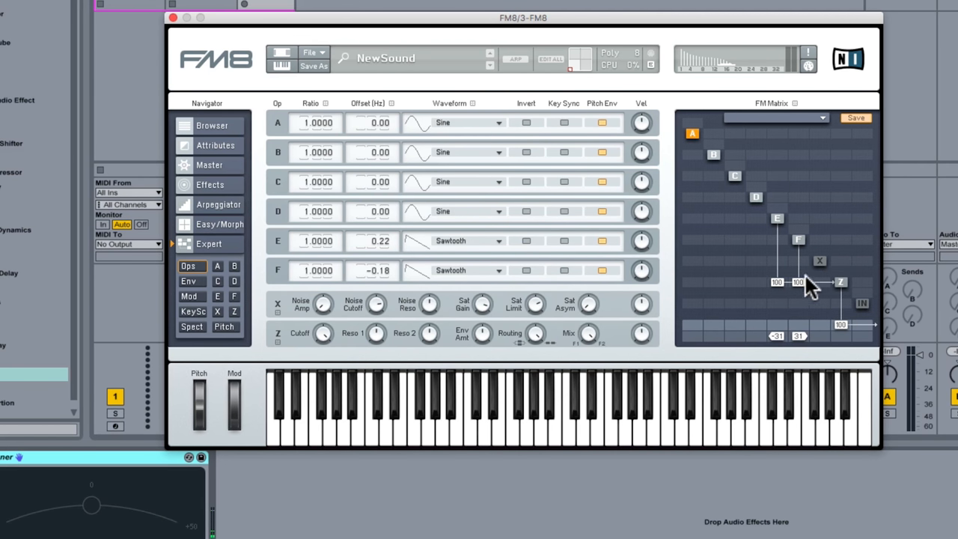
mouse_move(762, 290)
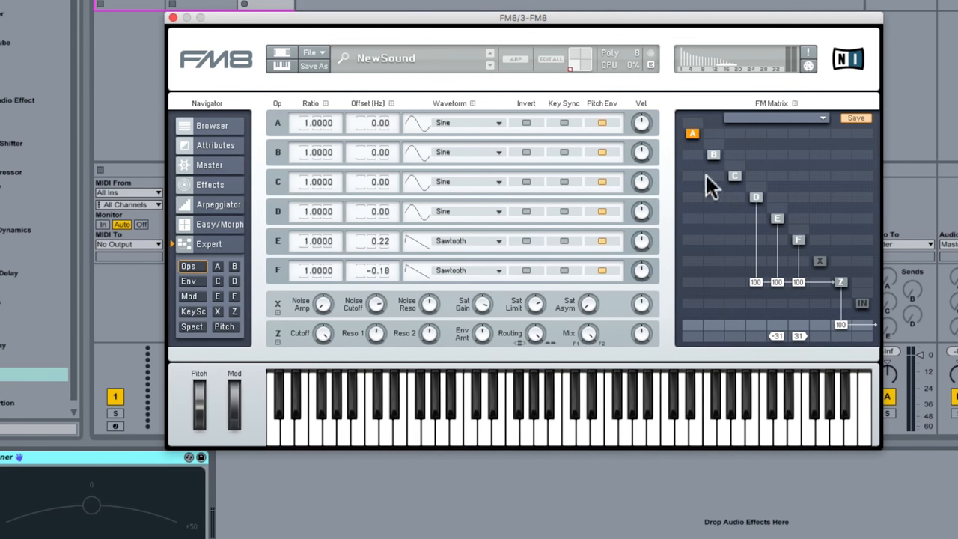
mouse_move(363, 225)
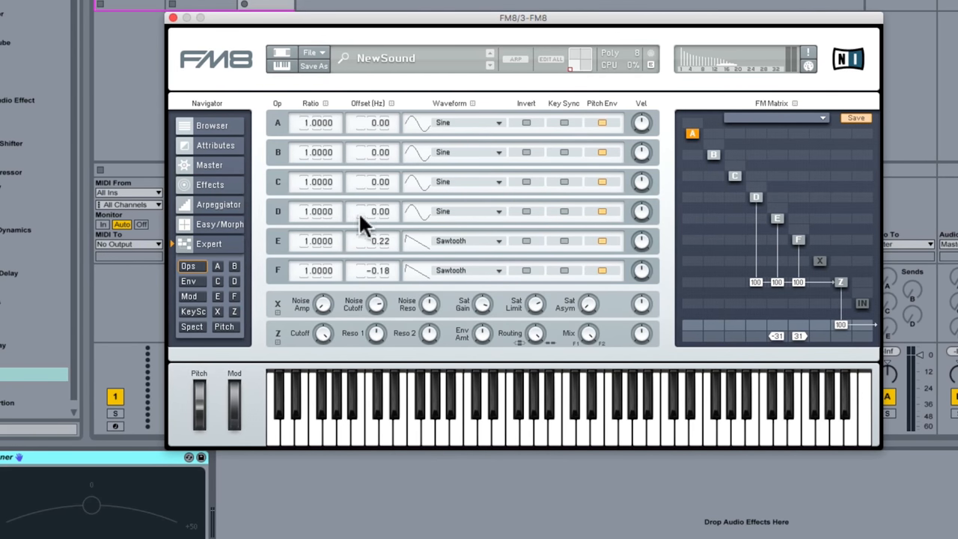
mouse_move(321, 224)
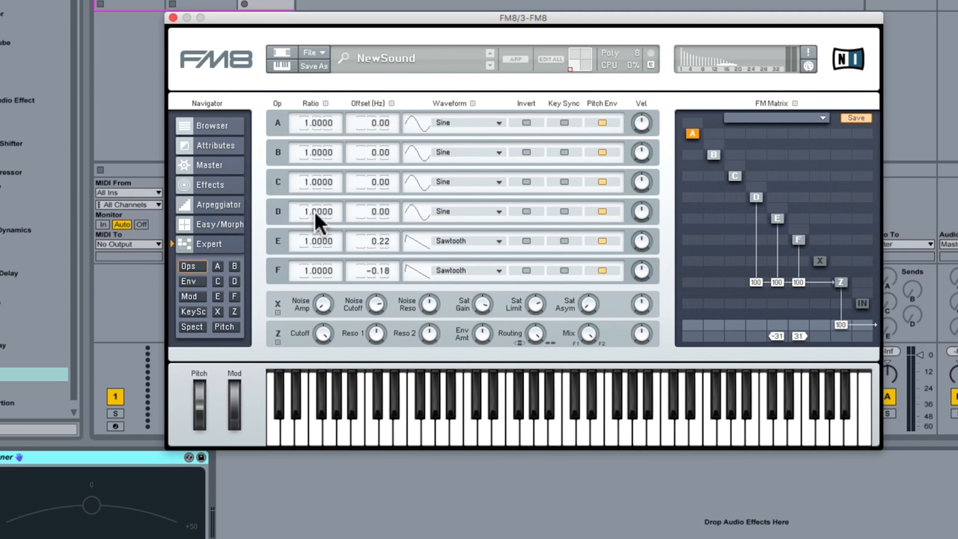
- Drag operator D's Ratio down to 0.5000, an octave lower
left_click_drag(316, 211, 317, 225)
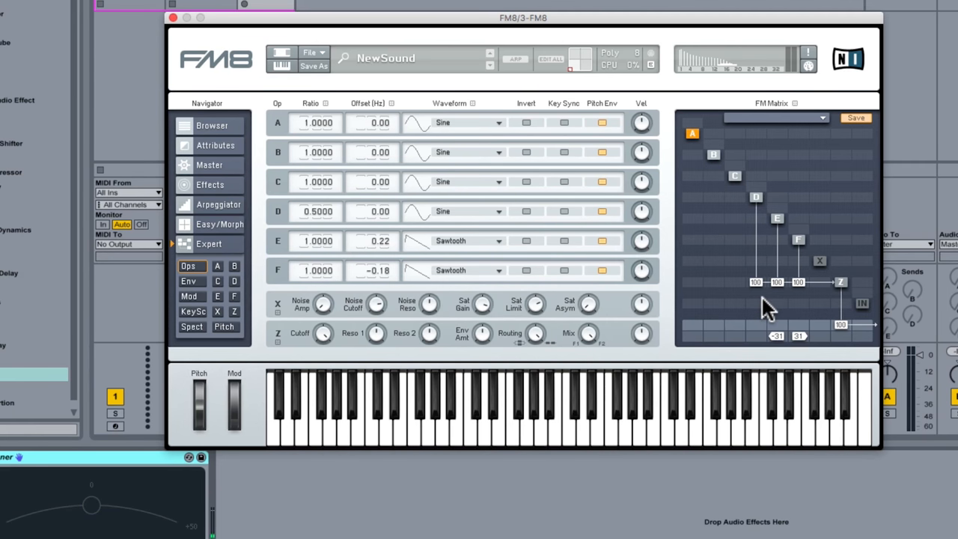
mouse_move(732, 238)
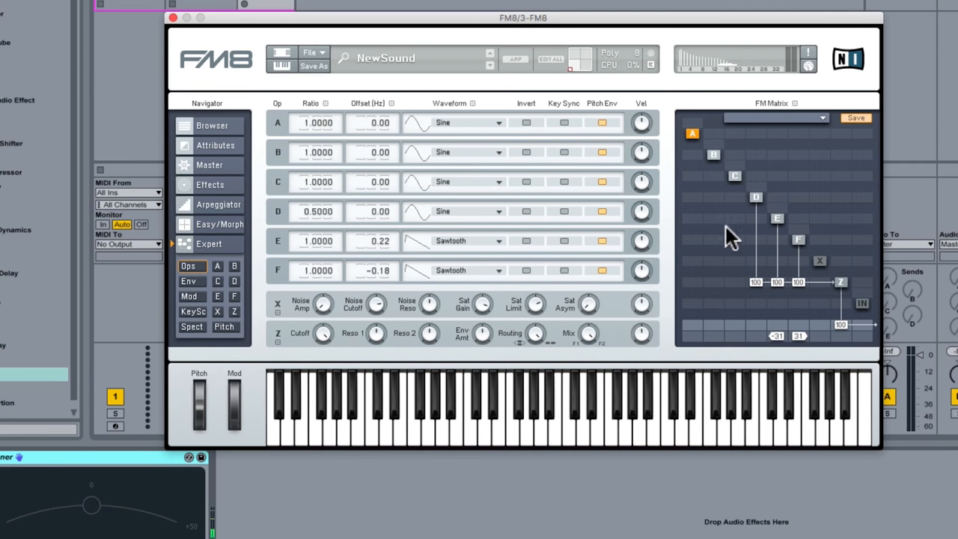
mouse_move(762, 211)
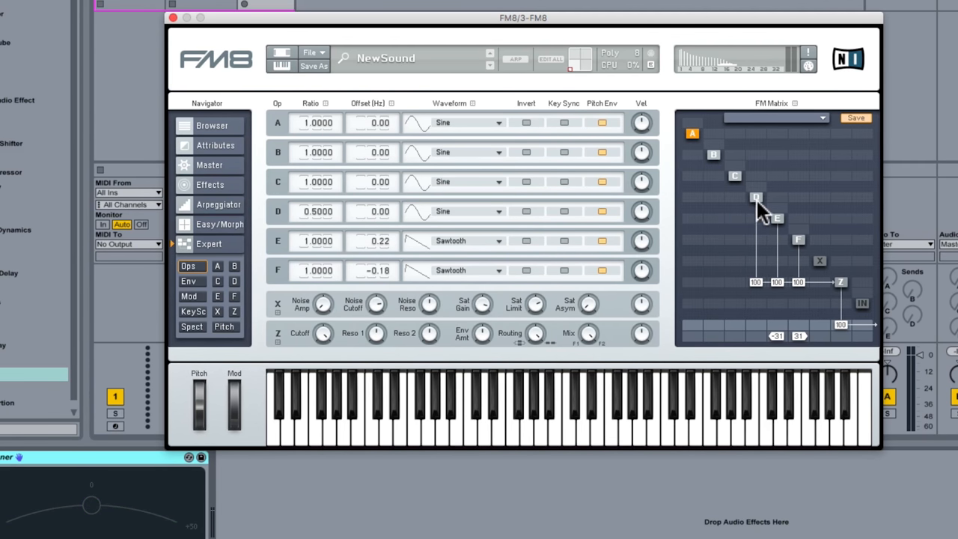
mouse_move(760, 337)
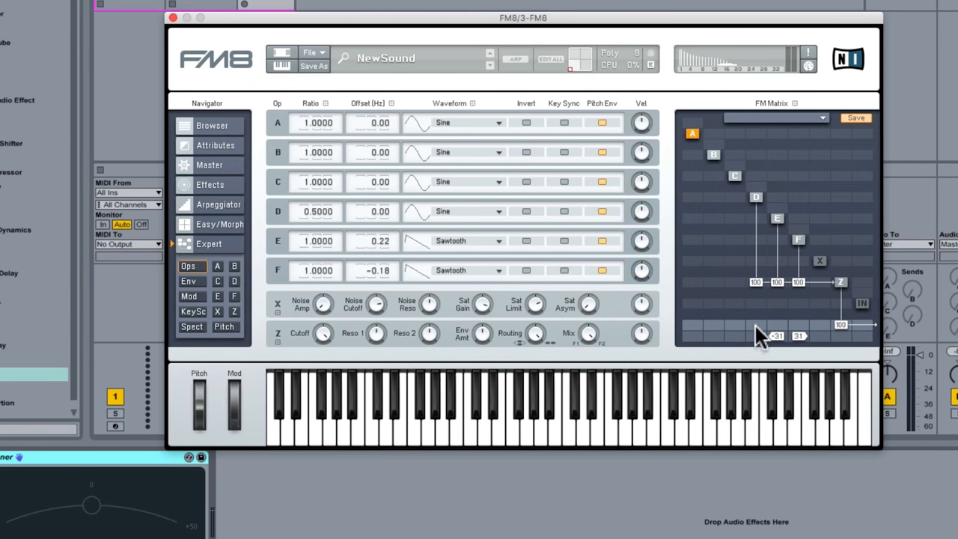
mouse_move(737, 191)
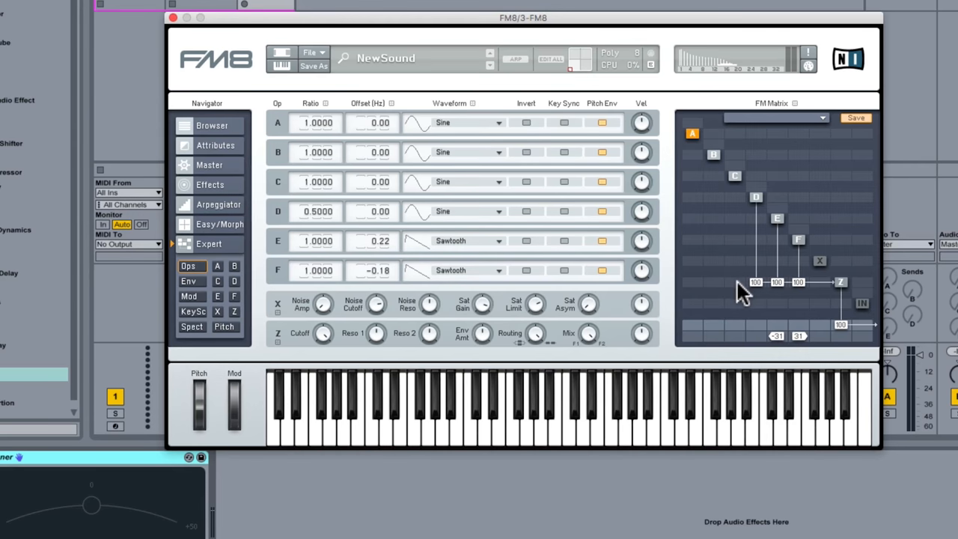
- Route operators B and C to the output and pan them to -62 and 69
left_click(713, 193)
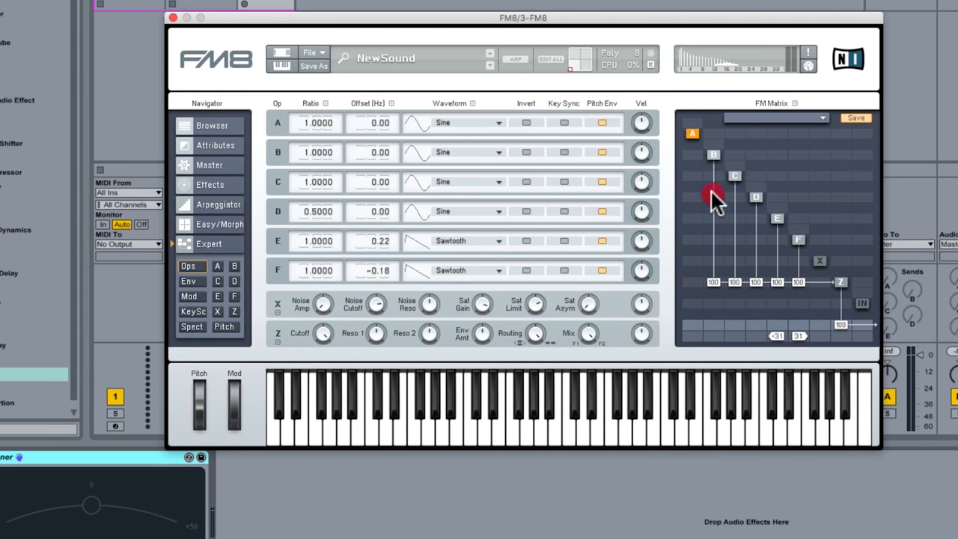
mouse_move(711, 228)
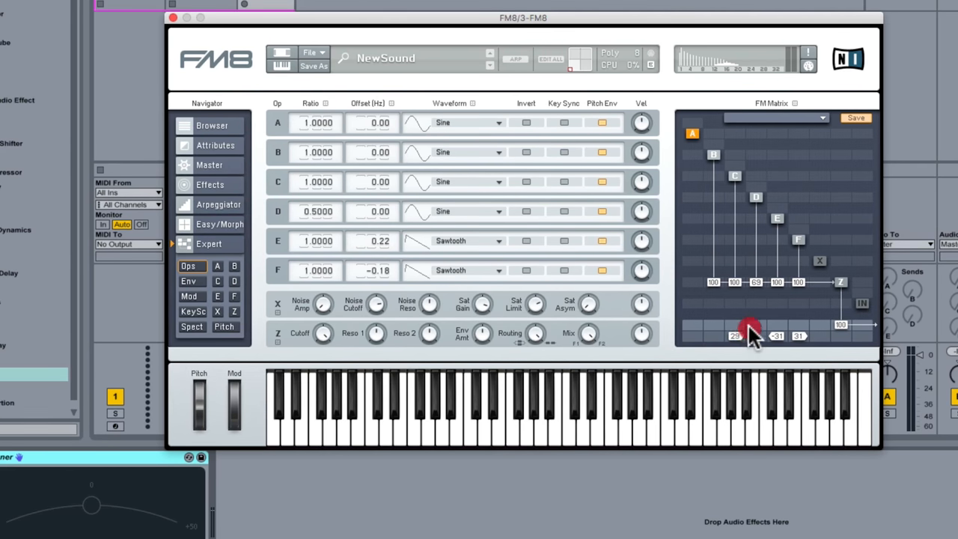
left_click_drag(749, 333, 722, 358)
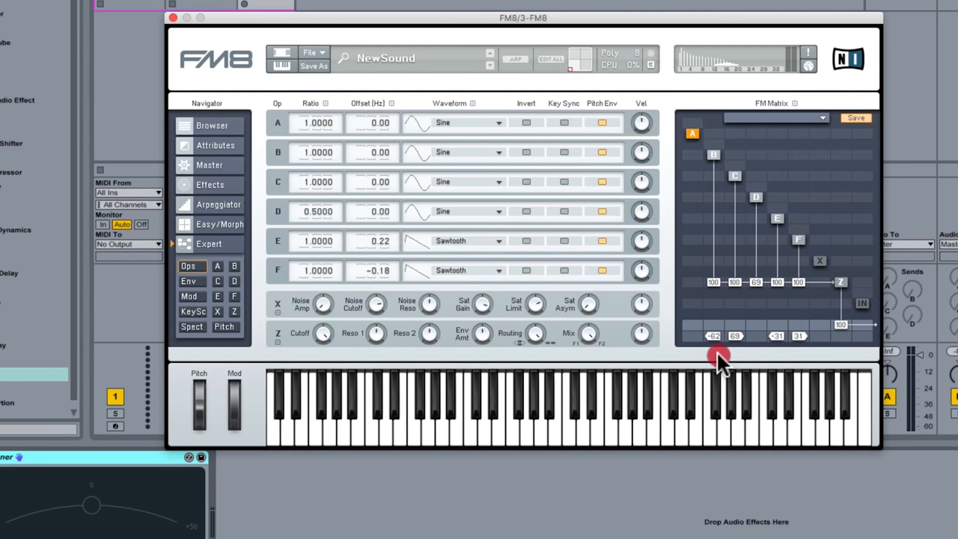
mouse_move(313, 167)
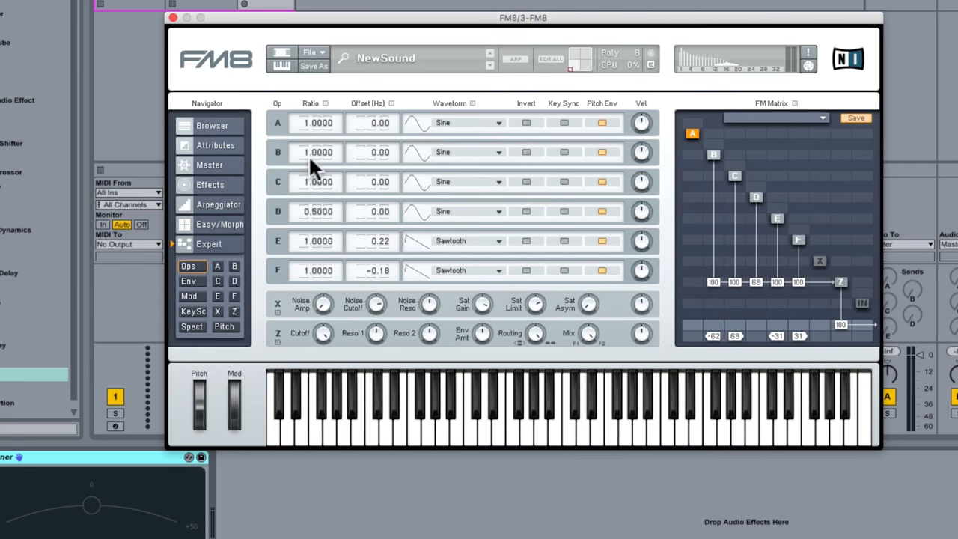
mouse_move(309, 160)
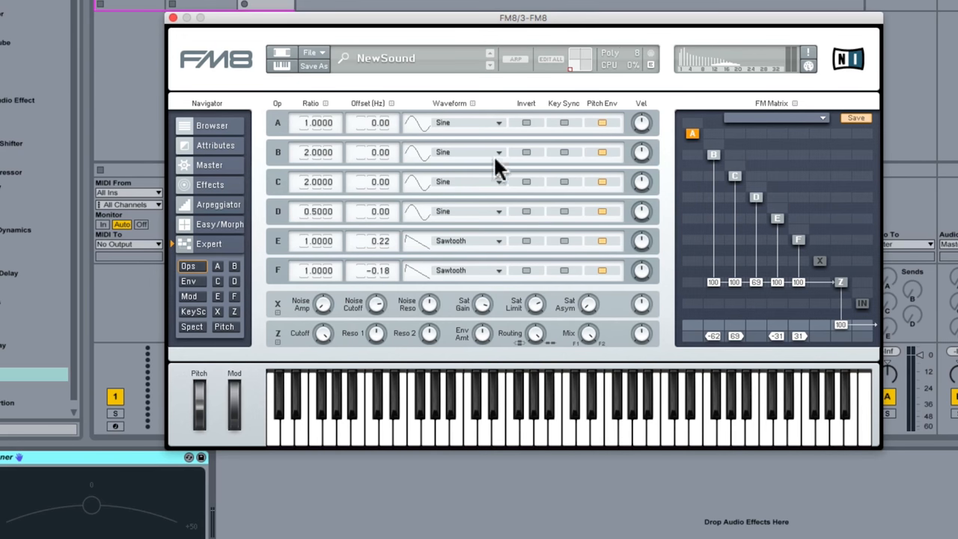
mouse_move(495, 189)
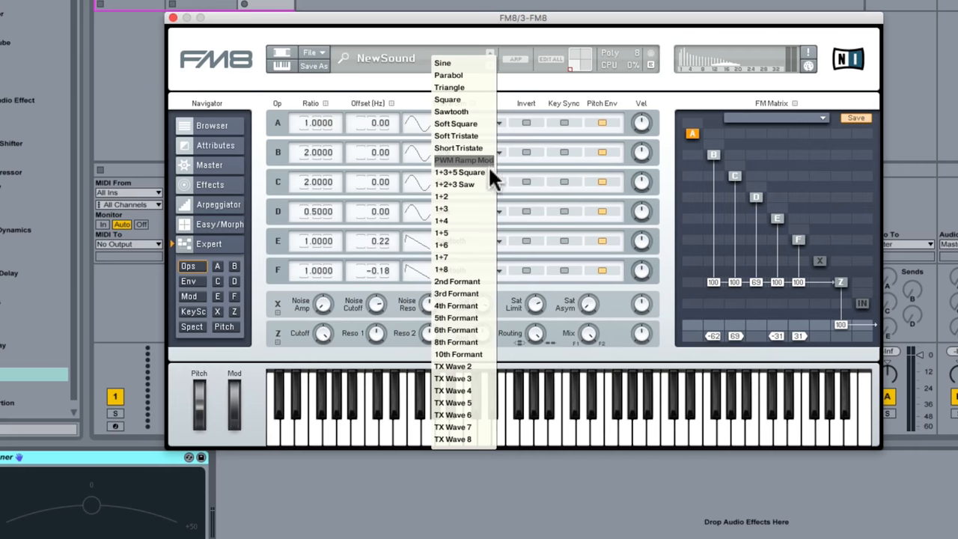
mouse_move(482, 223)
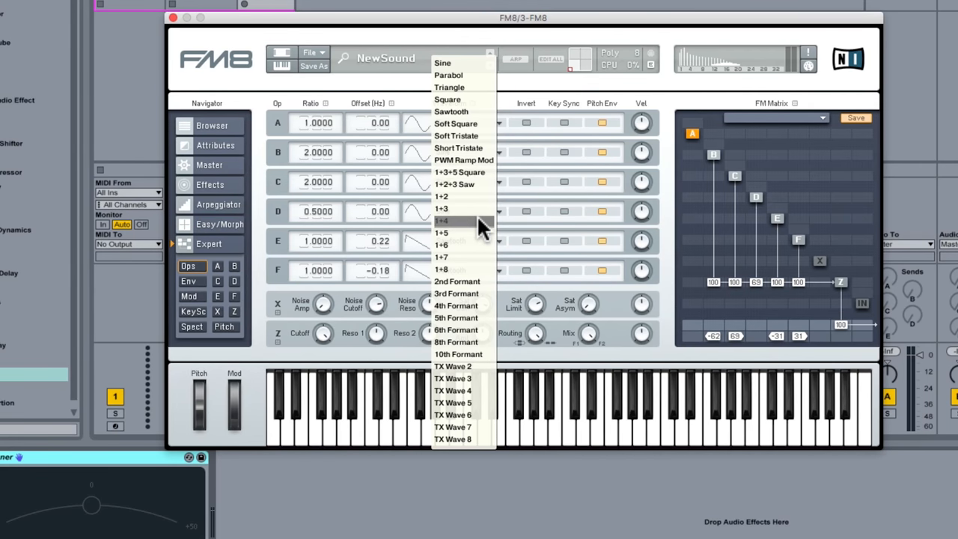
mouse_move(472, 147)
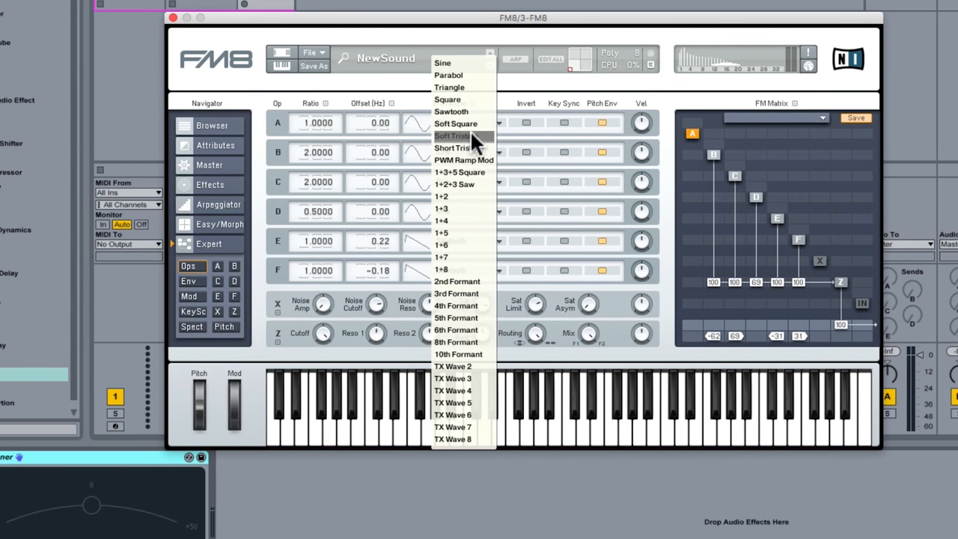
- Give operators C and B the Square waveform from their Waveform dropdowns
left_click(443, 122)
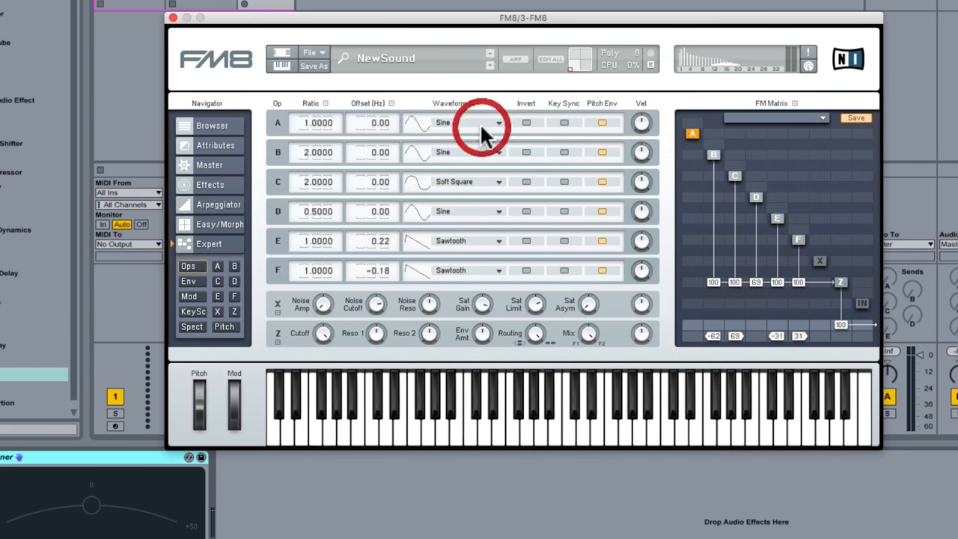
left_click(498, 122)
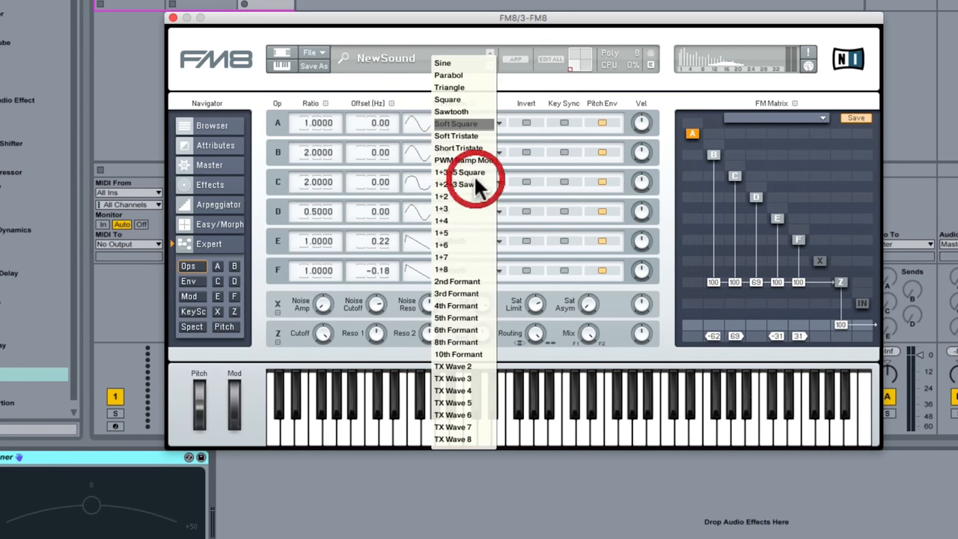
mouse_move(483, 134)
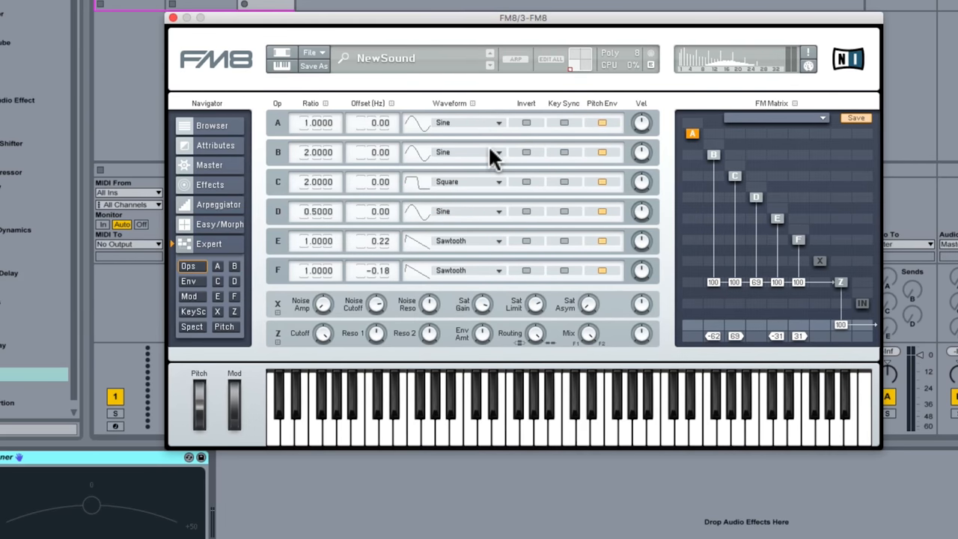
left_click(494, 152)
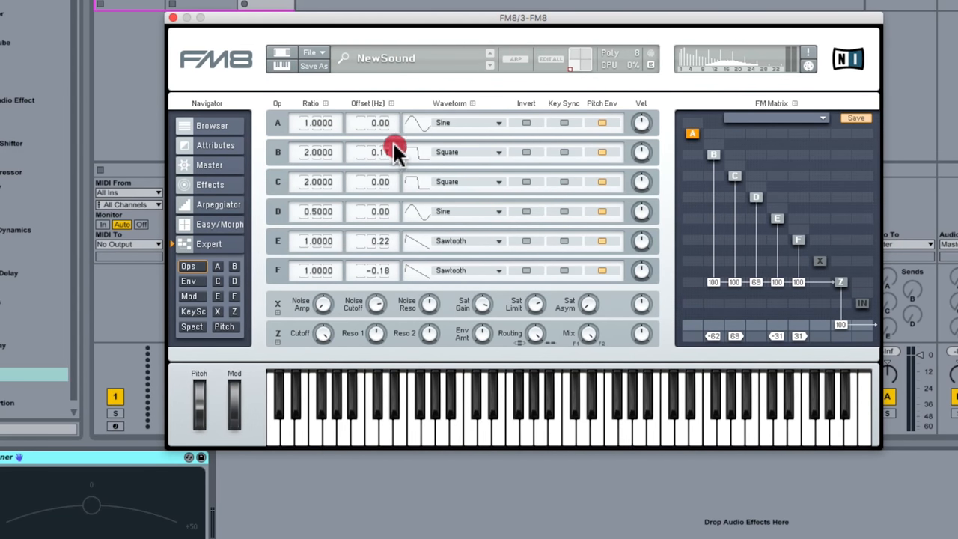
- Offset operator B to +0.21 Hz and operator C to -0.22 Hz
left_click_drag(380, 152, 384, 146)
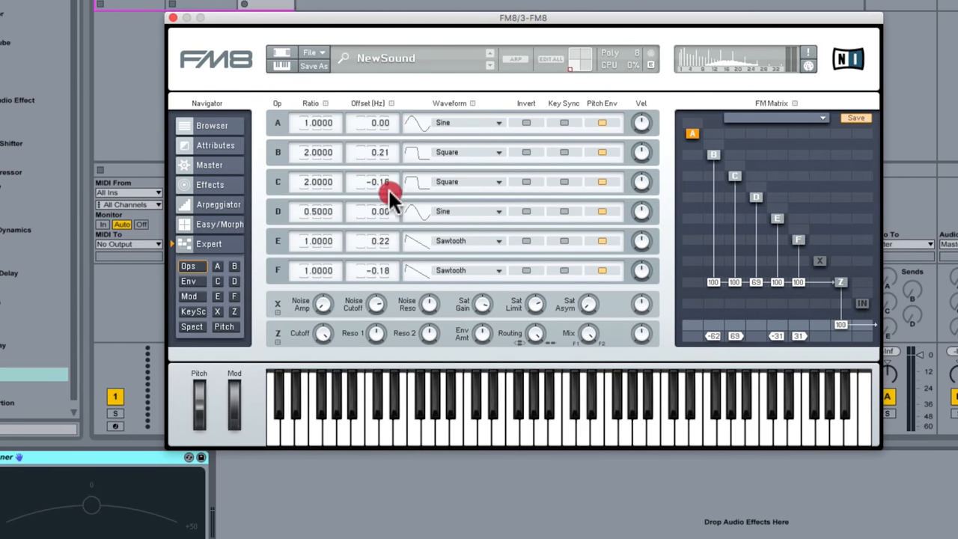
left_click_drag(381, 182, 380, 199)
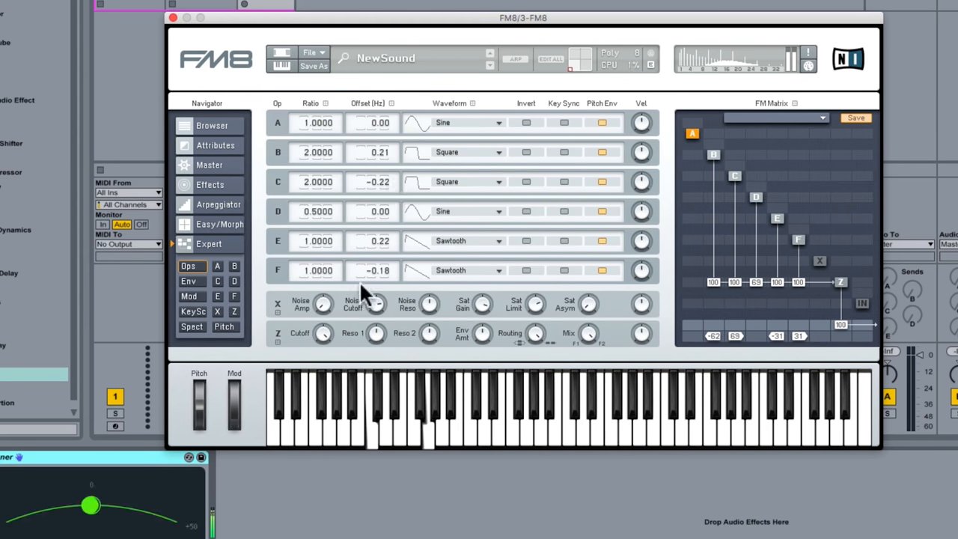
left_click(335, 378)
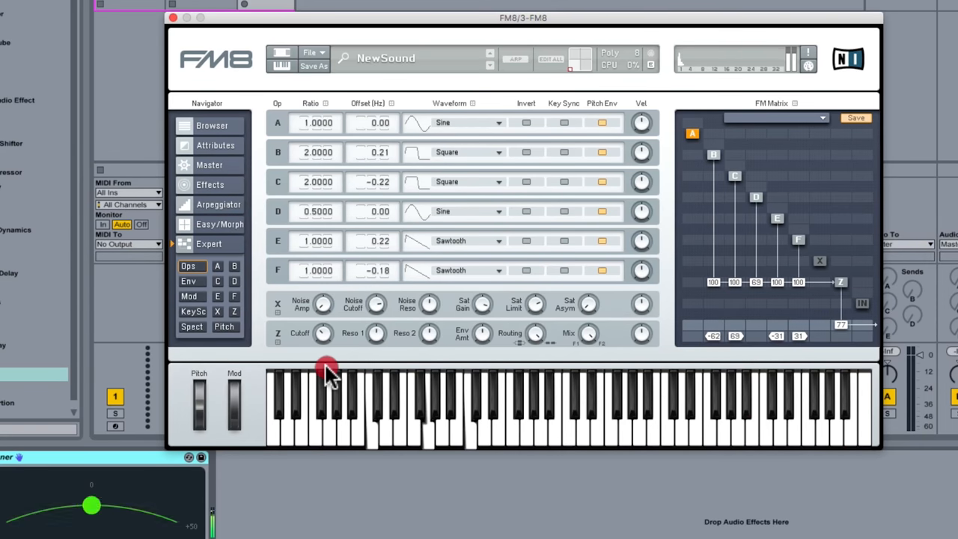
mouse_move(331, 359)
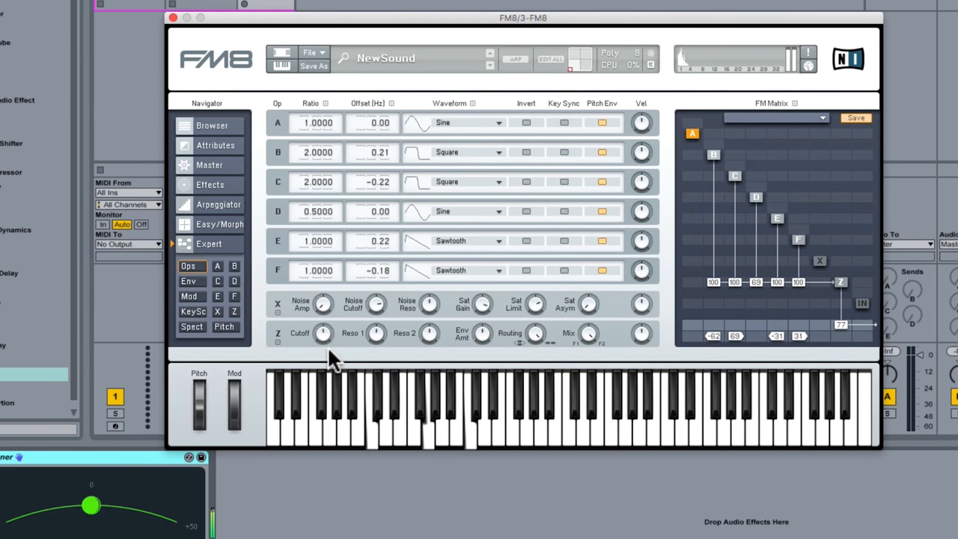
- Bring the Z filter's output level in the FM Matrix down to 77
left_click(390, 434)
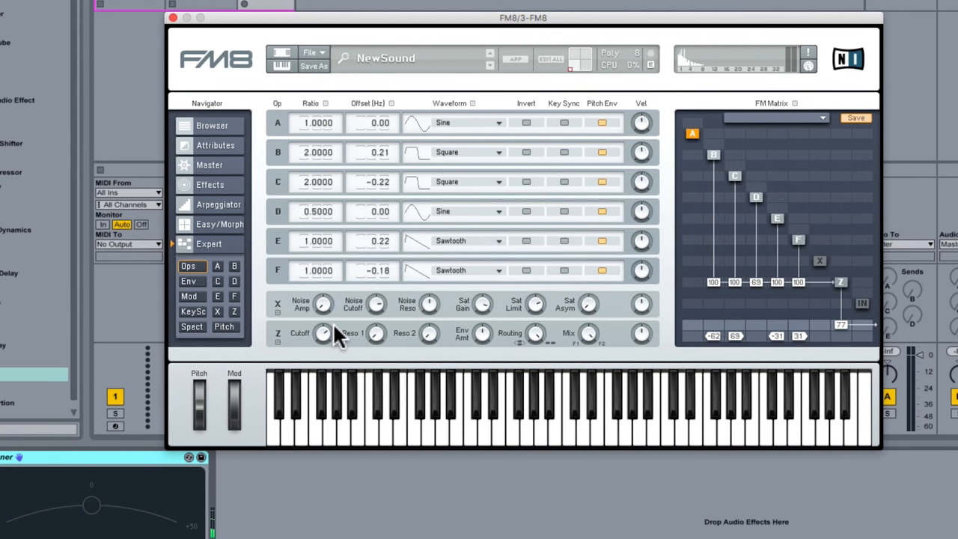
mouse_move(300, 315)
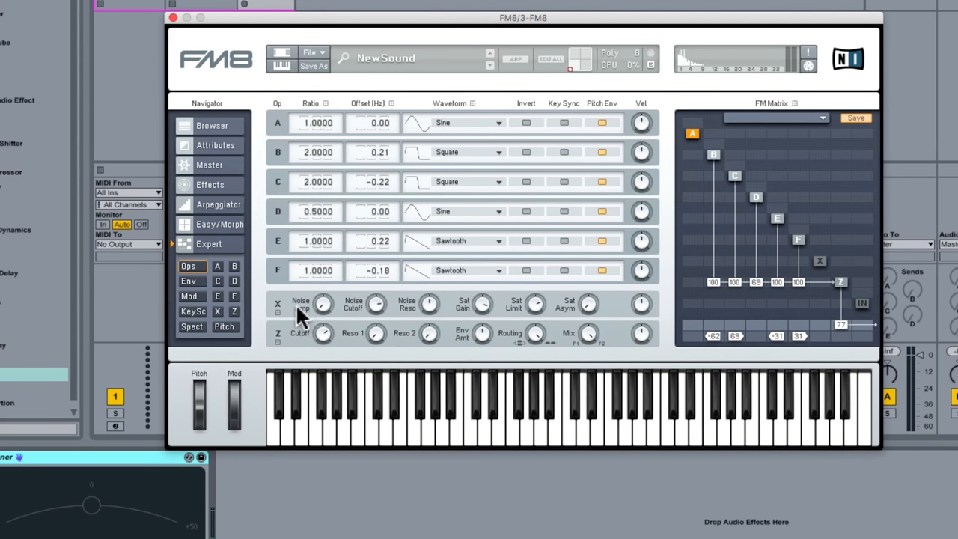
mouse_move(299, 343)
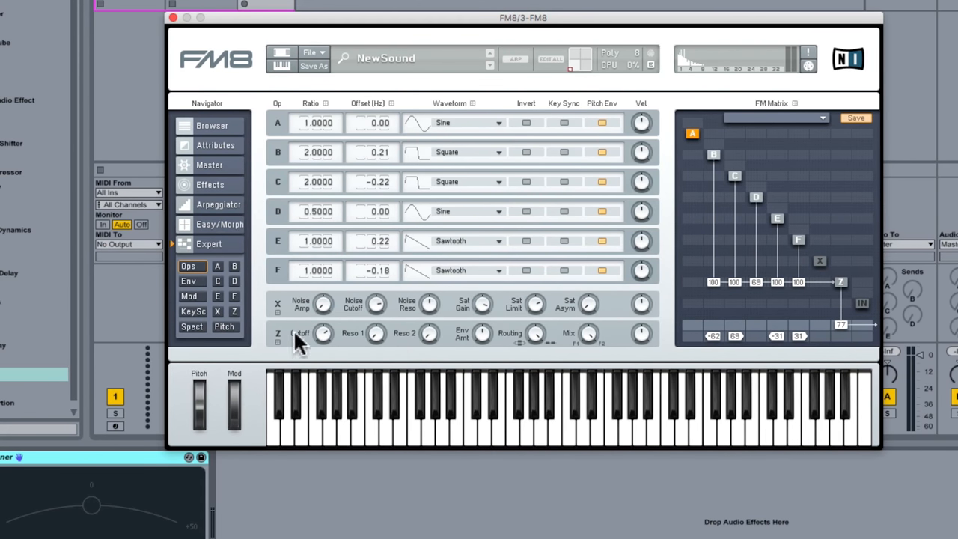
mouse_move(822, 271)
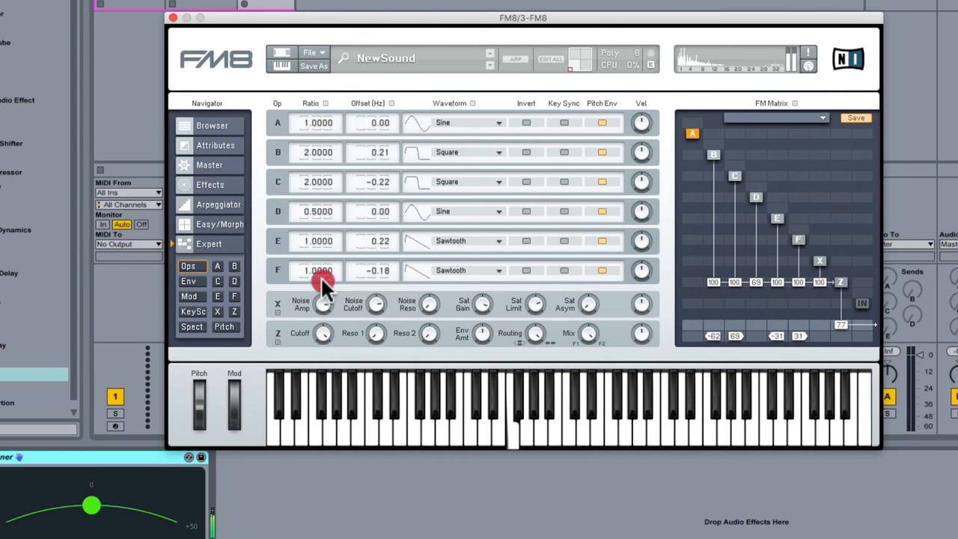
mouse_move(376, 306)
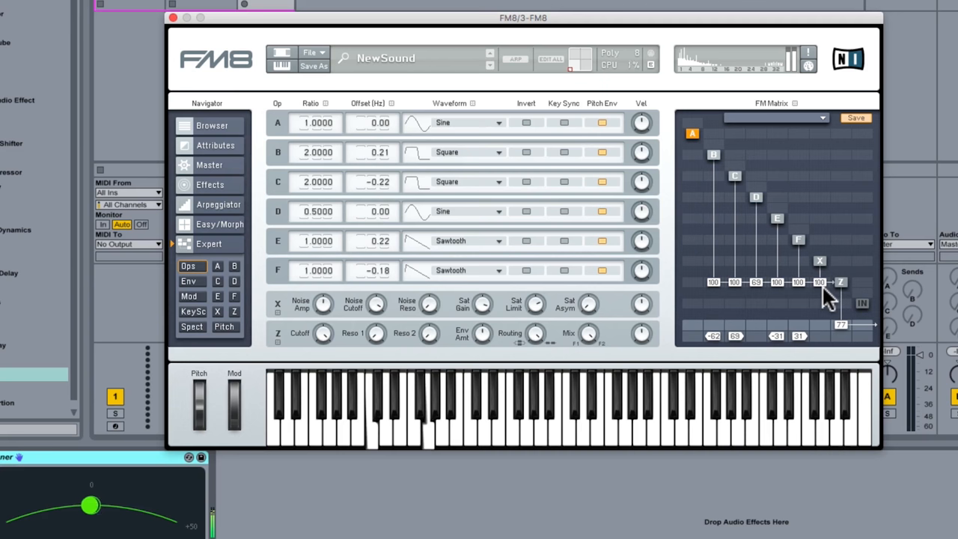
- Pull the X-to-Z noise connection level from 100 down to 71
left_click(819, 286)
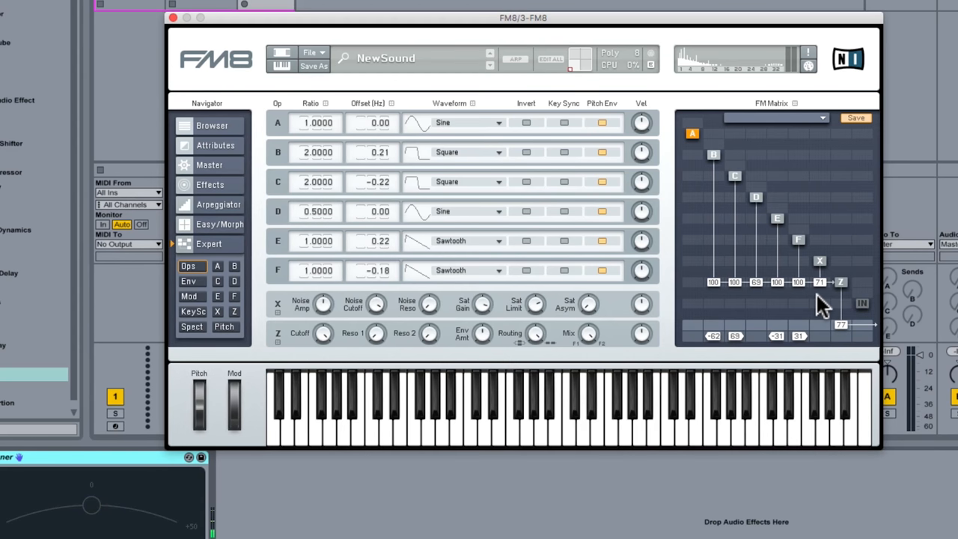
mouse_move(423, 183)
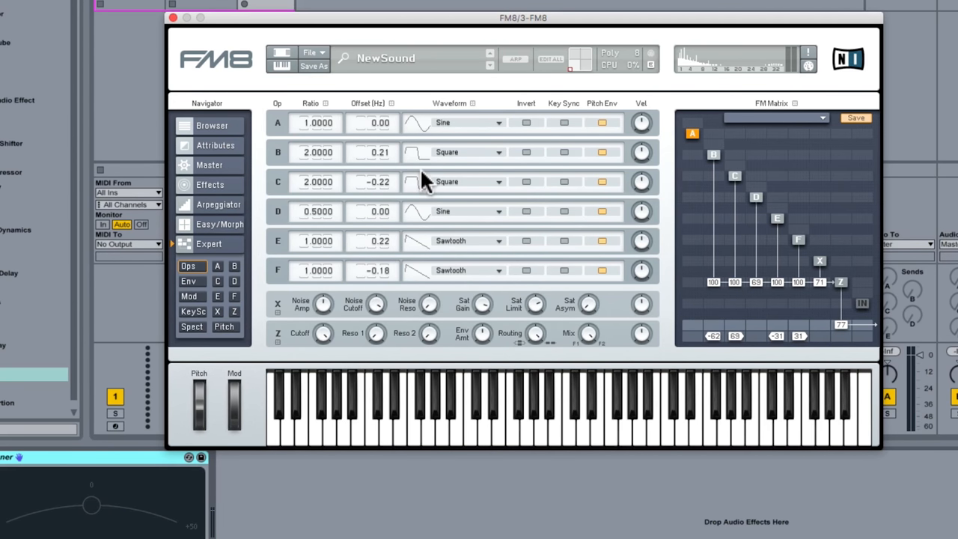
mouse_move(433, 193)
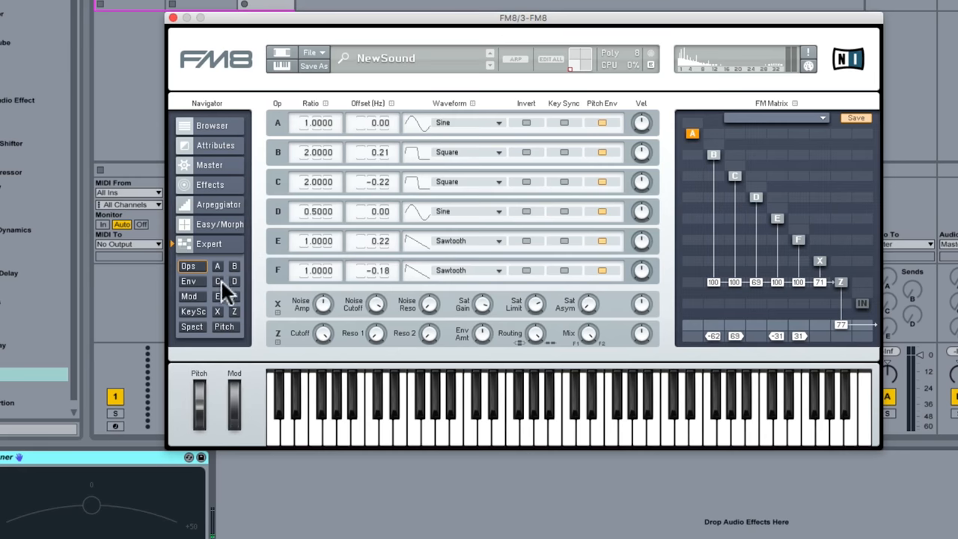
mouse_move(198, 292)
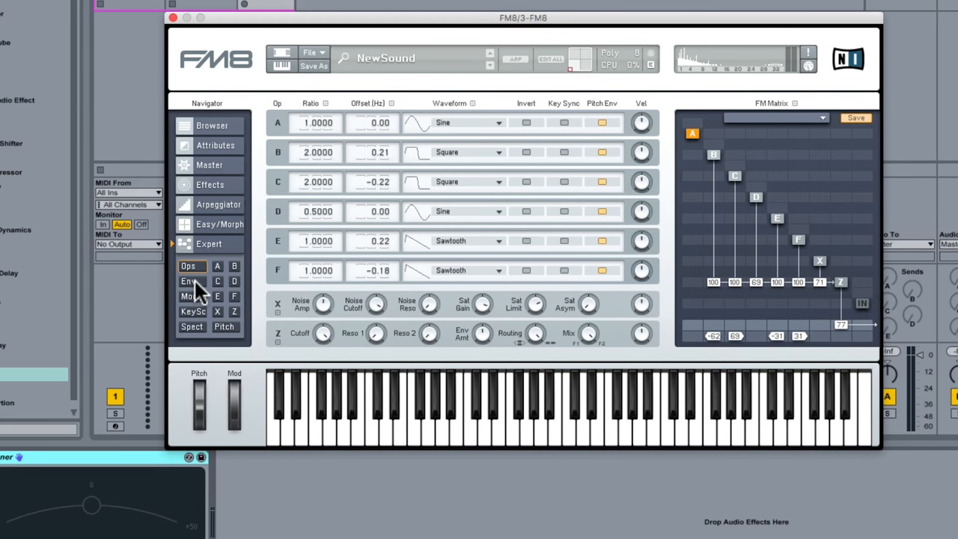
- Show the envelope overview, then inspect operators B and D (D: sine, ratio 0.5, level 69)
left_click(187, 281)
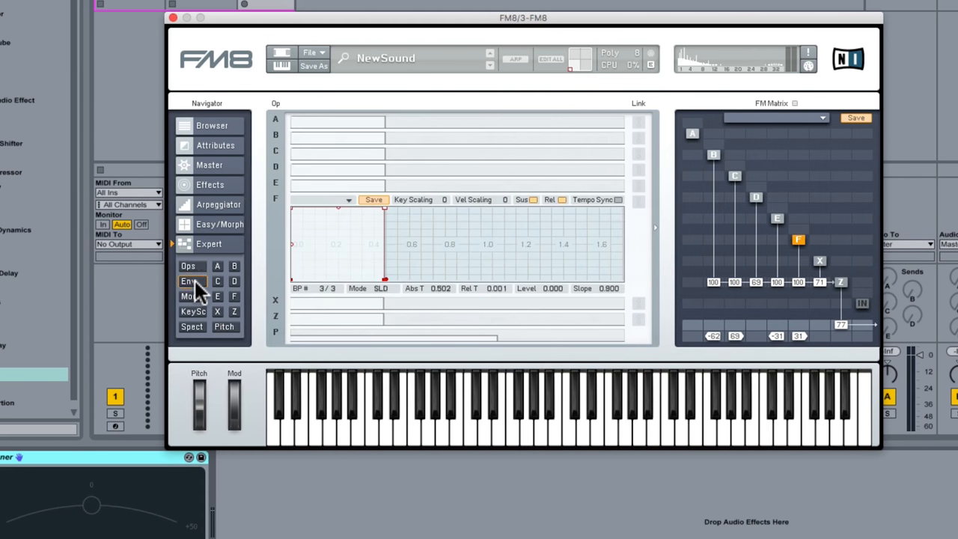
mouse_move(366, 255)
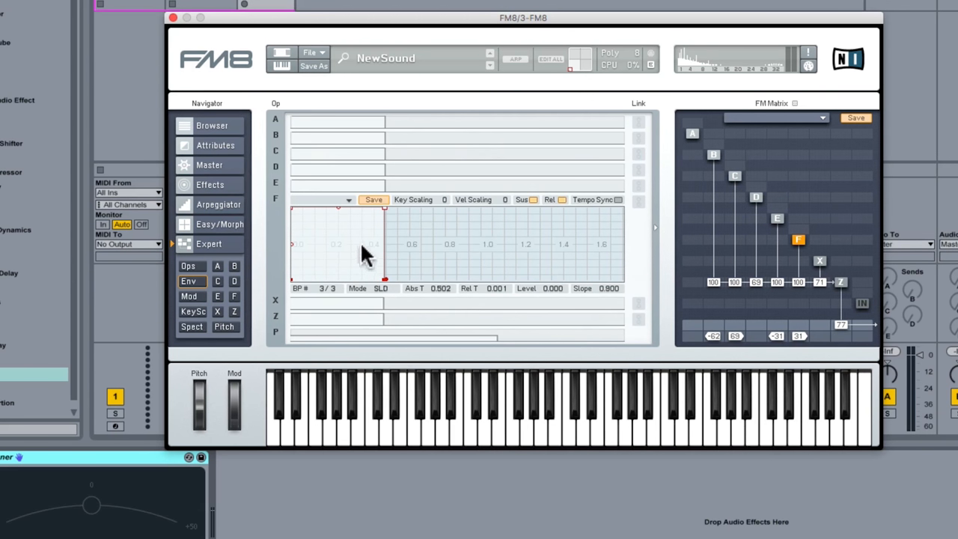
mouse_move(722, 183)
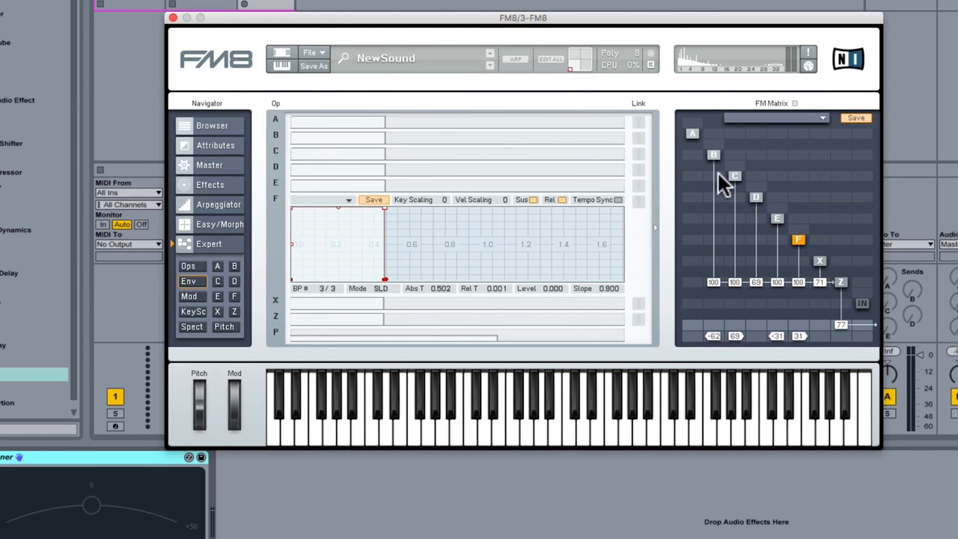
left_click(713, 155)
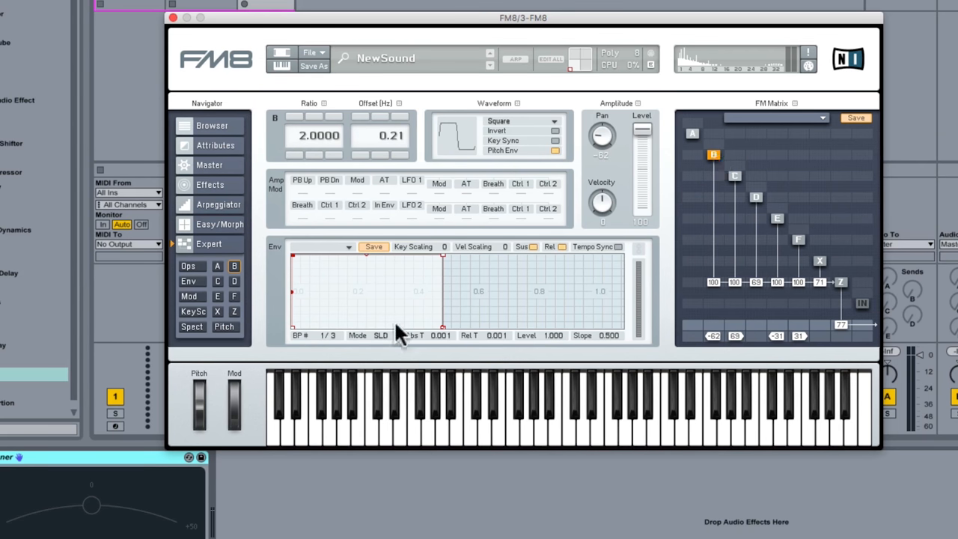
mouse_move(299, 295)
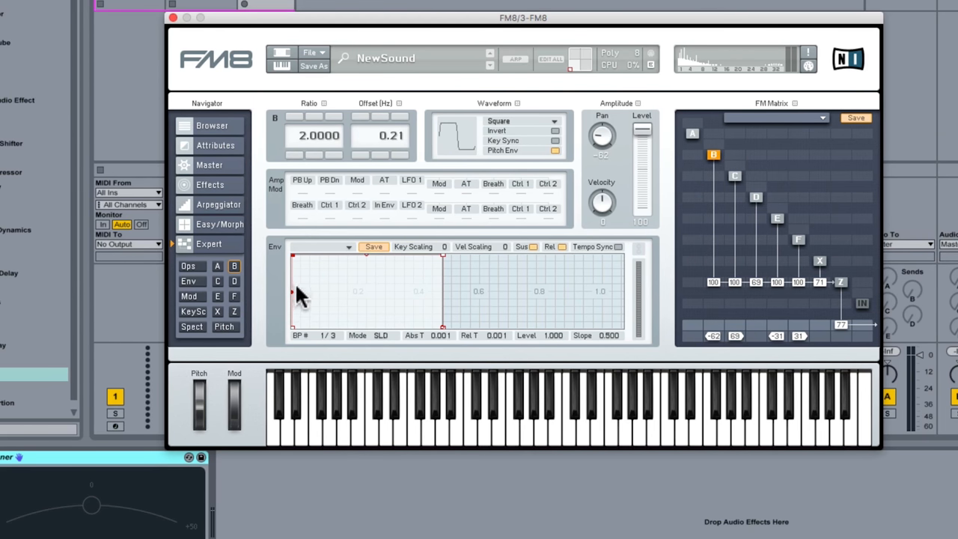
mouse_move(329, 307)
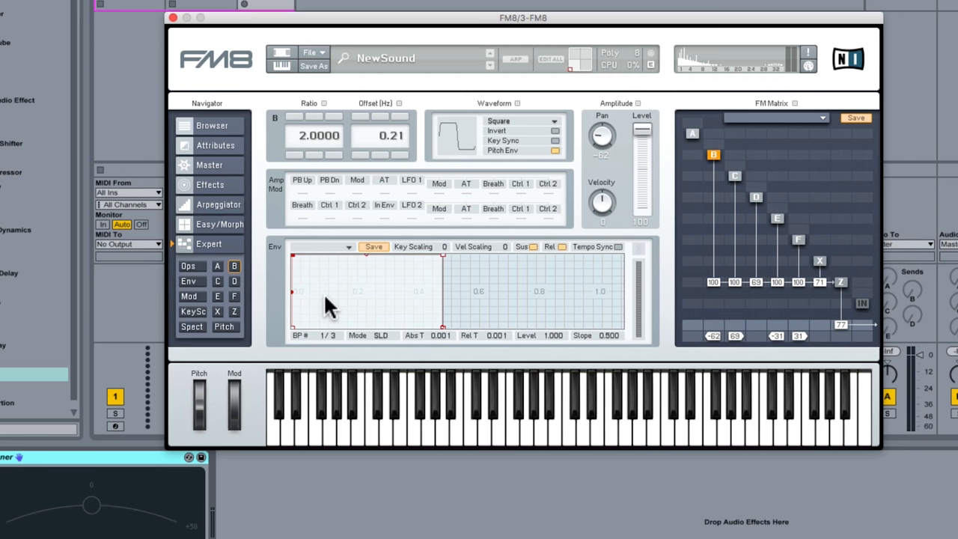
mouse_move(823, 217)
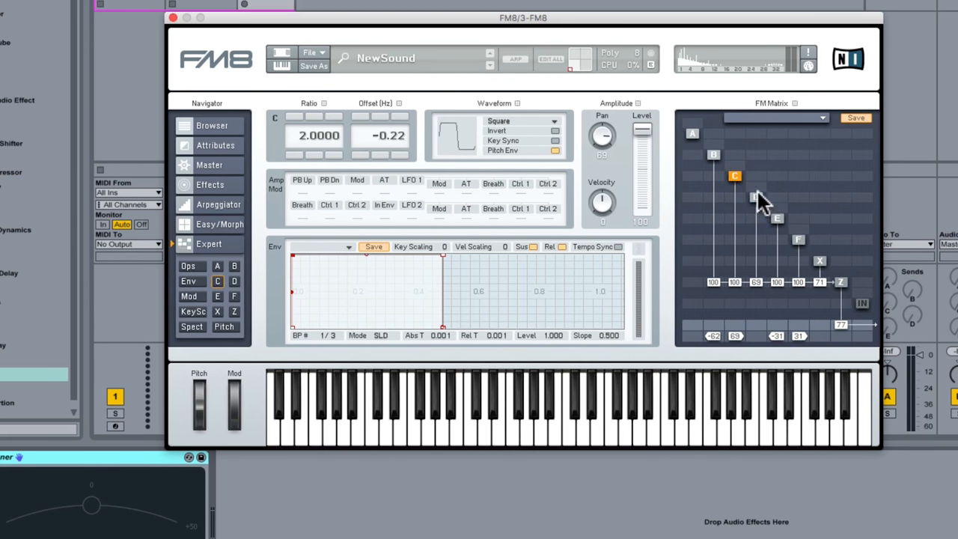
left_click(756, 197)
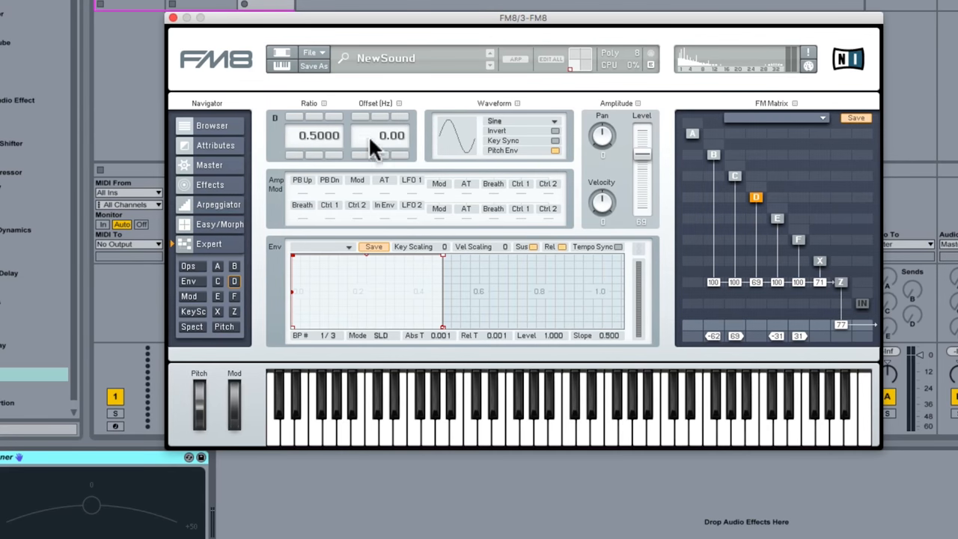
mouse_move(342, 321)
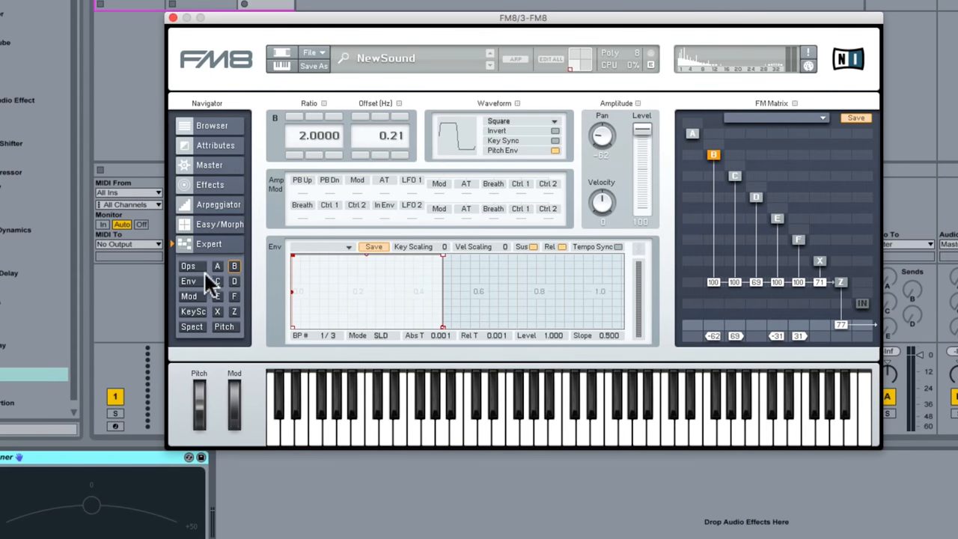
- Link the envelopes of operators B through F and noise operator X in the envelope overview
left_click(188, 281)
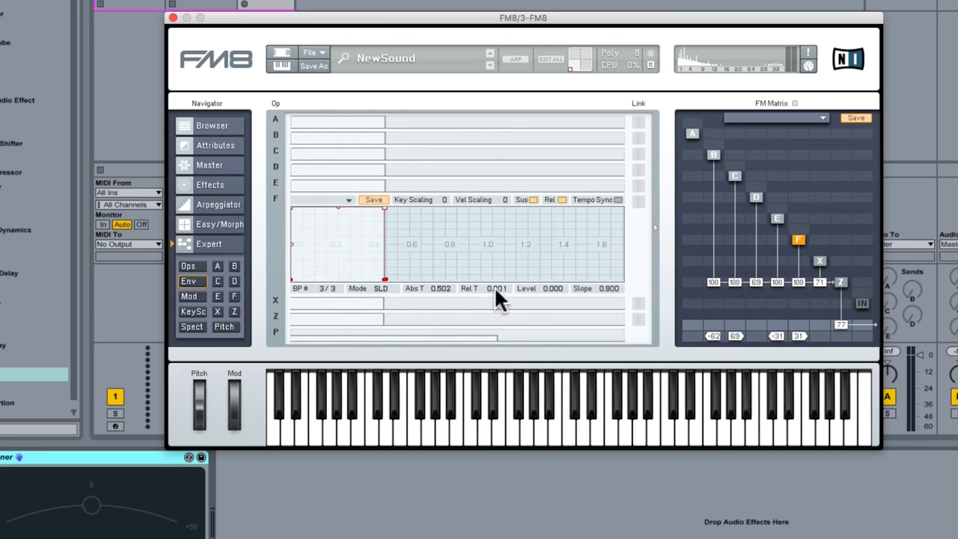
mouse_move(771, 314)
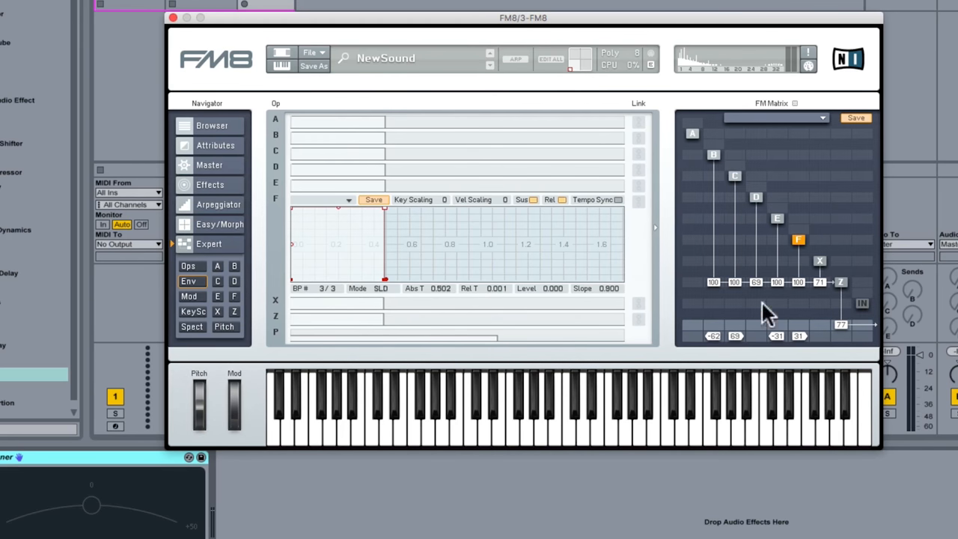
mouse_move(557, 206)
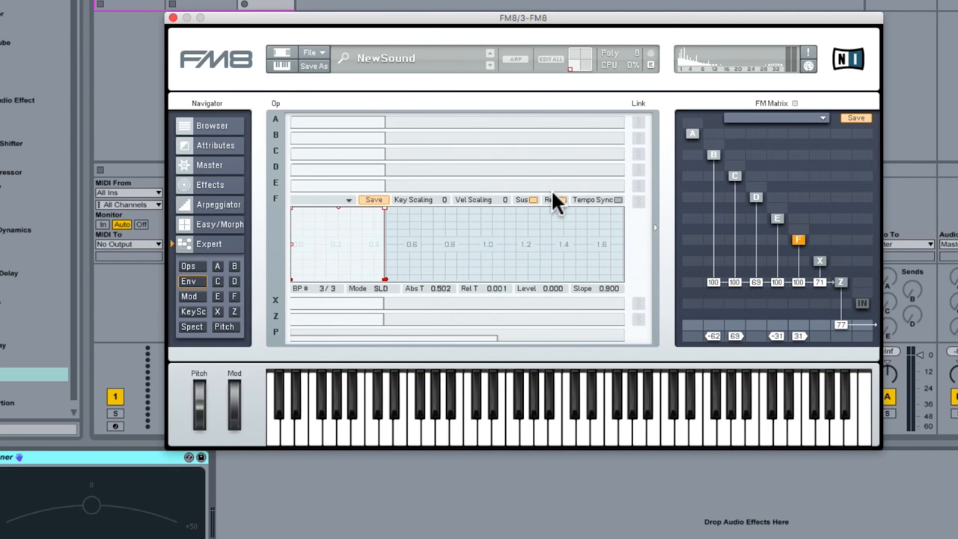
mouse_move(645, 169)
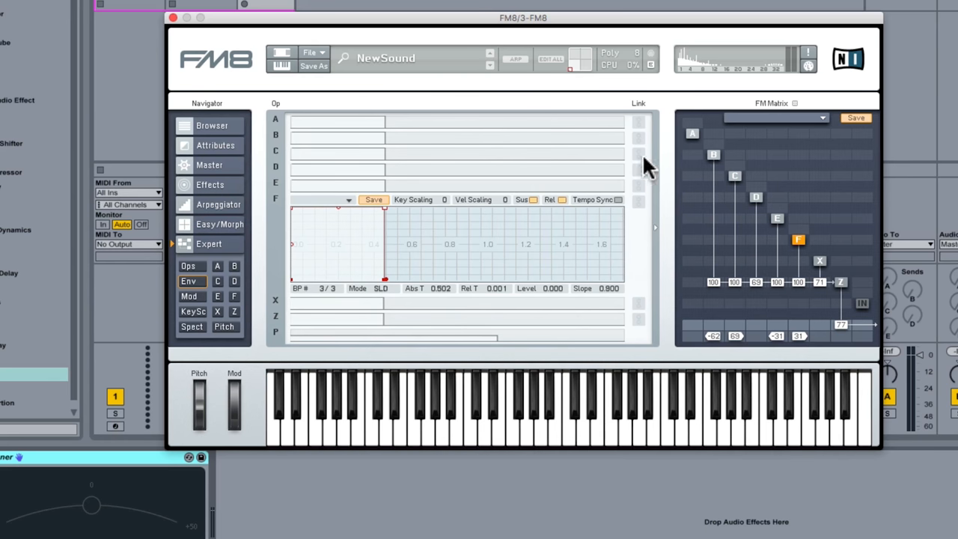
left_click(638, 159)
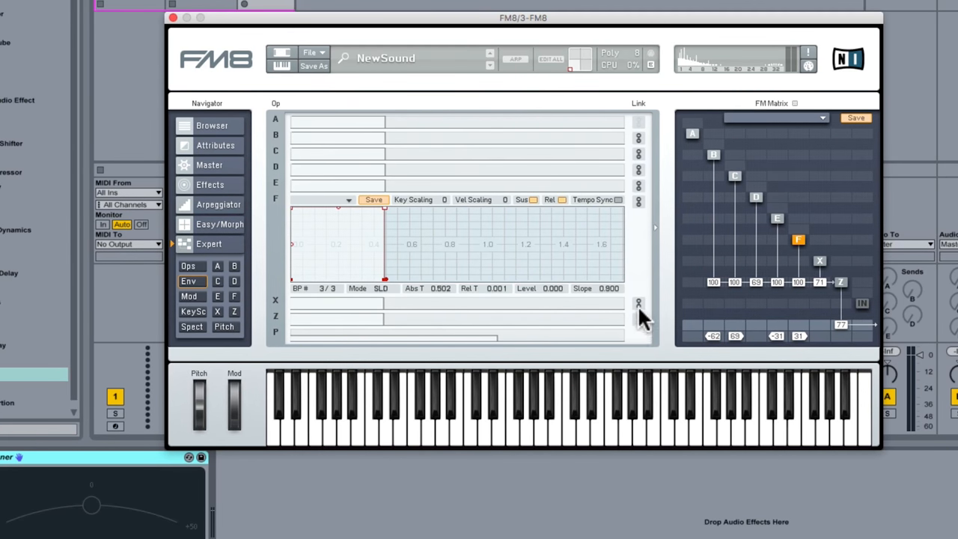
mouse_move(366, 322)
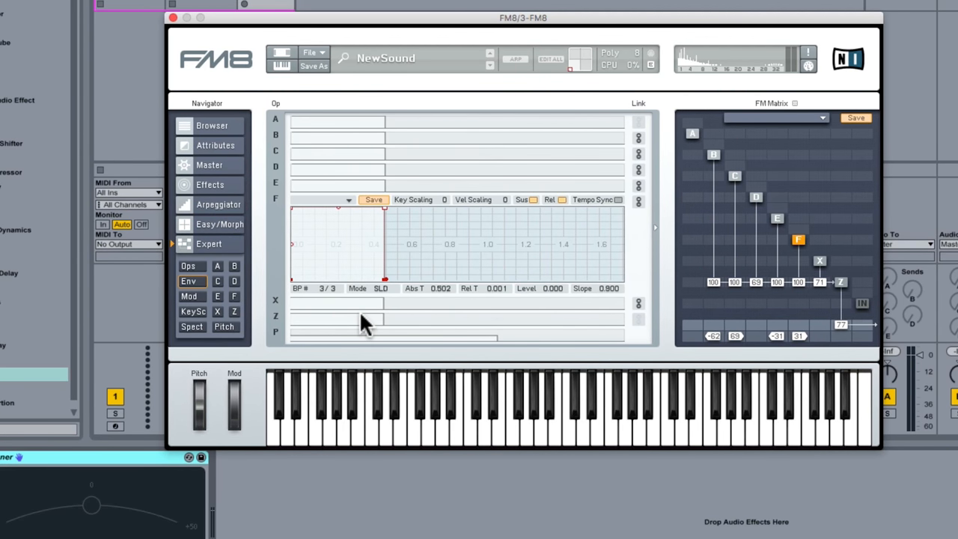
mouse_move(647, 329)
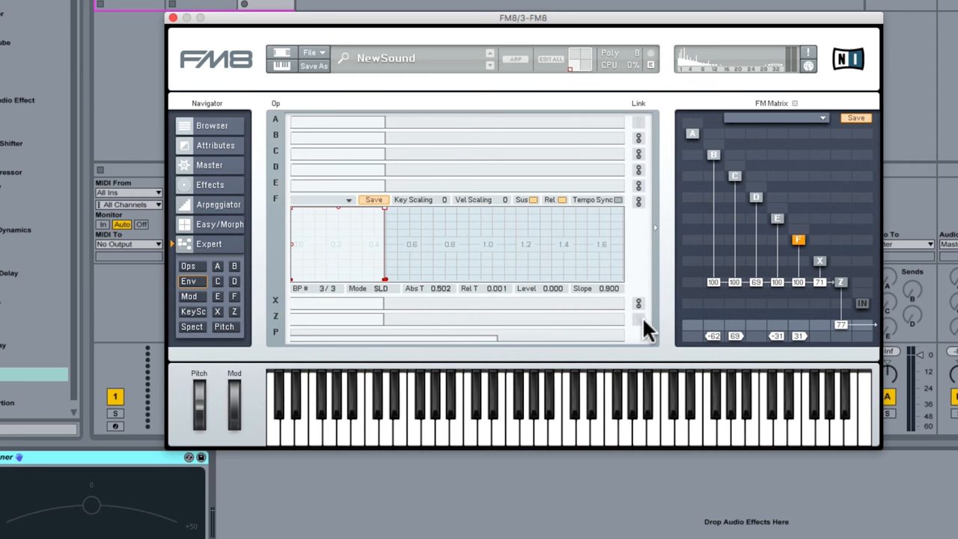
mouse_move(445, 285)
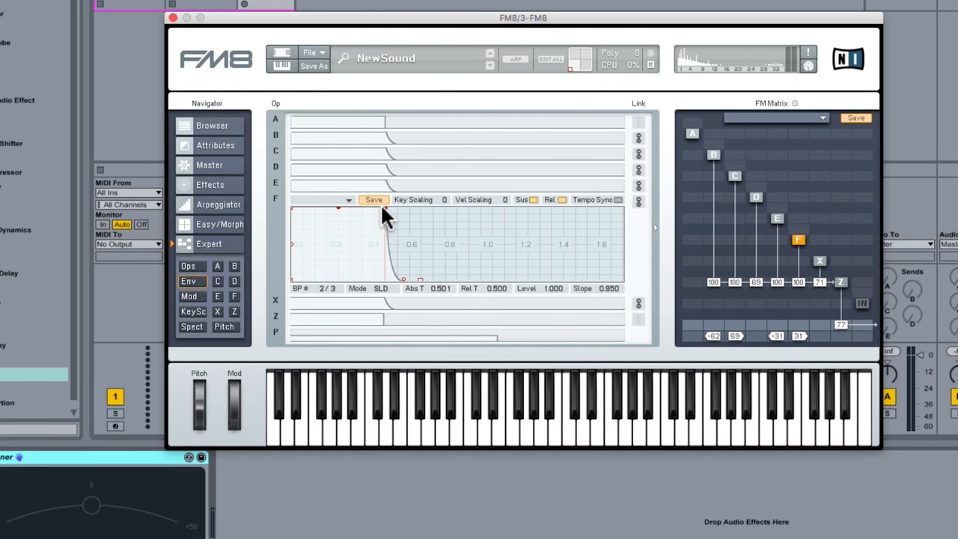
- Nudge an operator F envelope breakpoint, then apply the ADSR envelope preset
left_click_drag(403, 281, 449, 273)
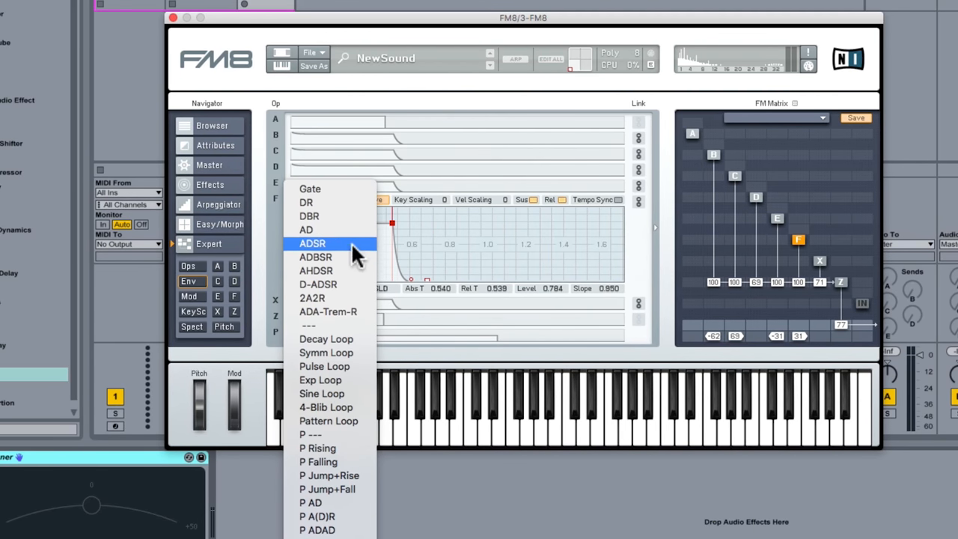
mouse_move(333, 258)
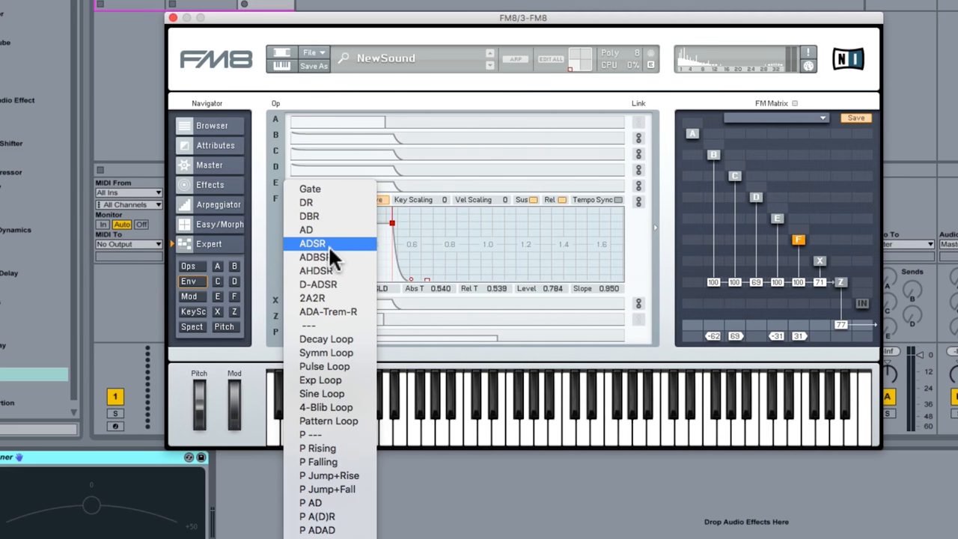
left_click(312, 243)
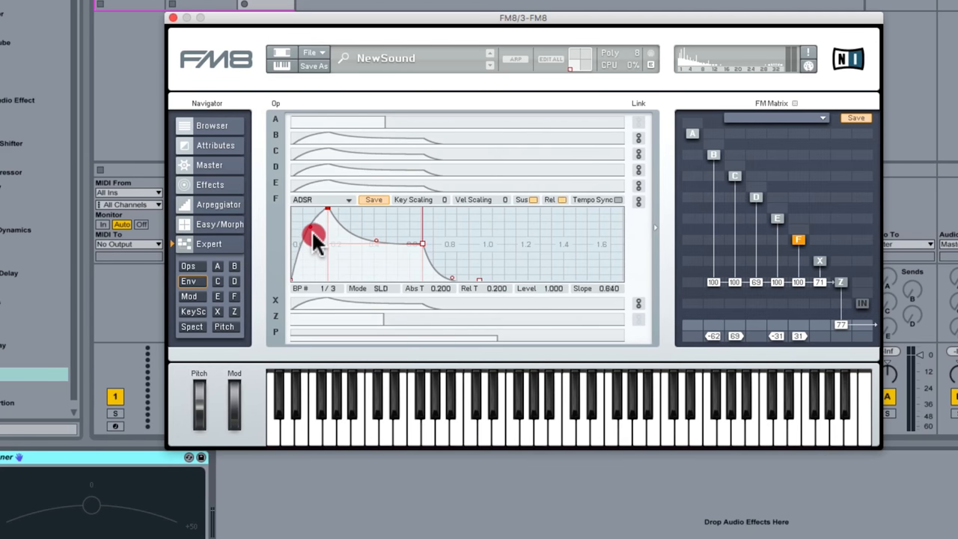
- Curve the ADSR attack segment and settle its attack time slightly longer
left_click_drag(314, 231, 310, 221)
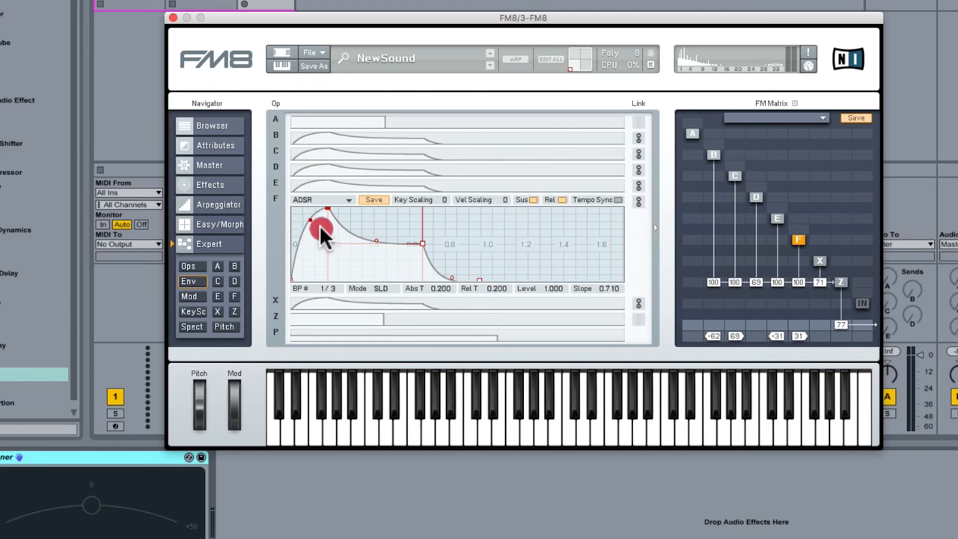
left_click_drag(322, 228, 327, 208)
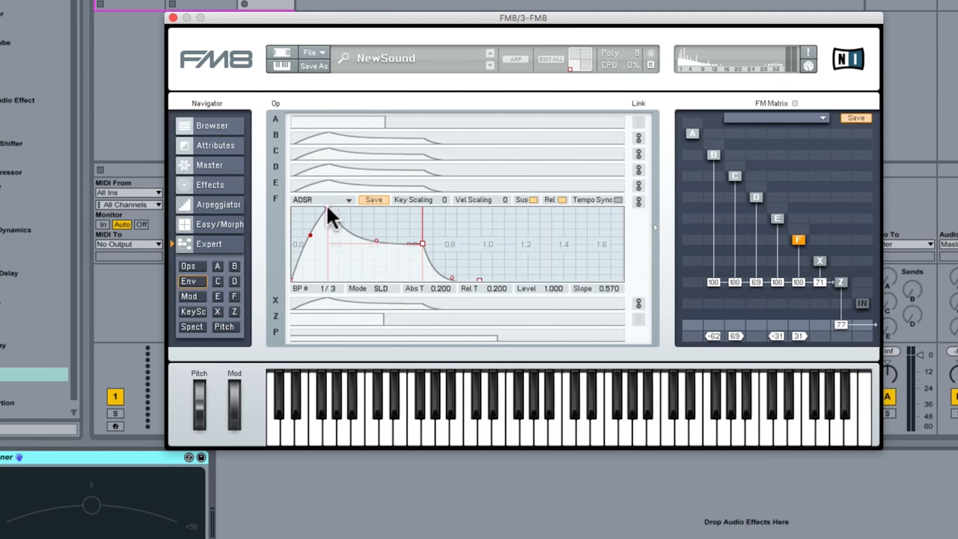
left_click_drag(311, 236, 352, 210)
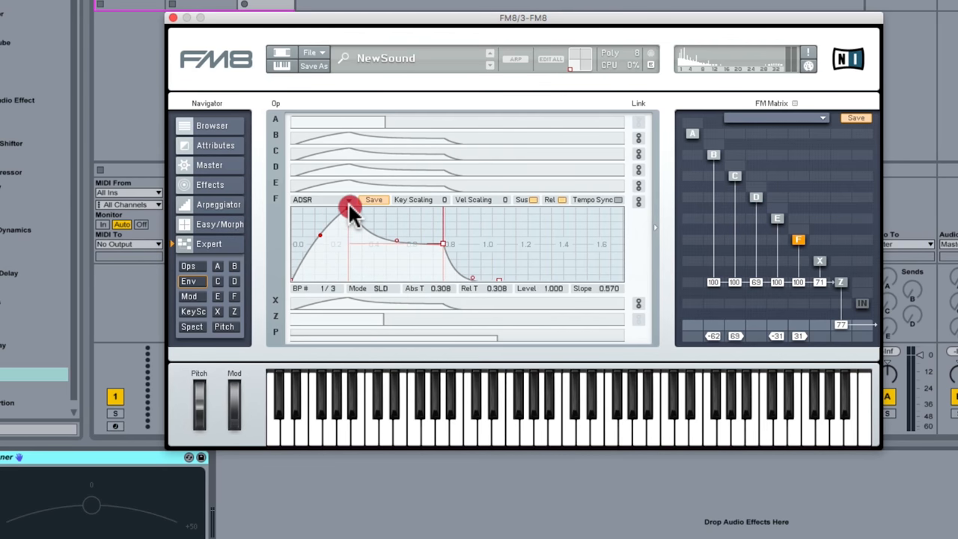
left_click_drag(352, 210, 338, 208)
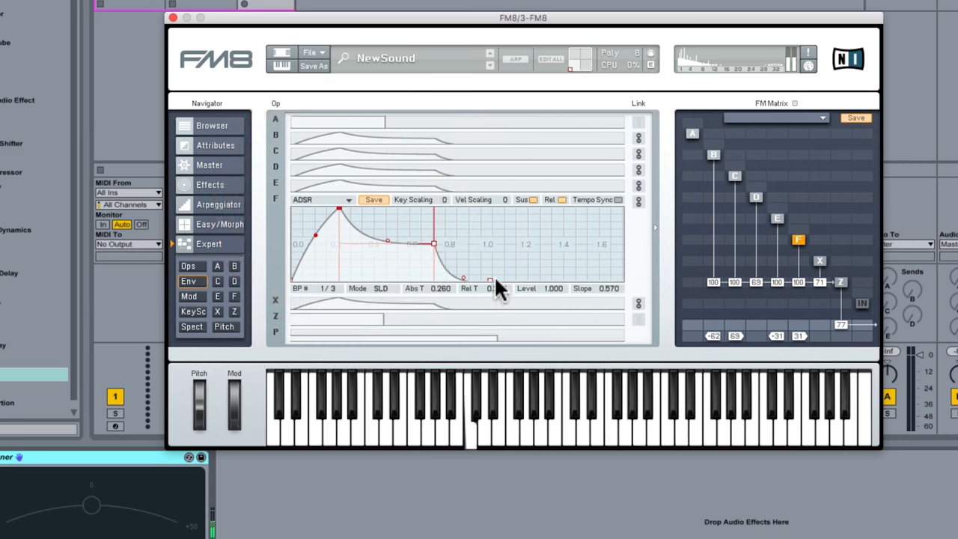
- Raise the sustain near 0.8 and draw a longer, curved release ending at zero
left_click_drag(464, 281, 516, 279)
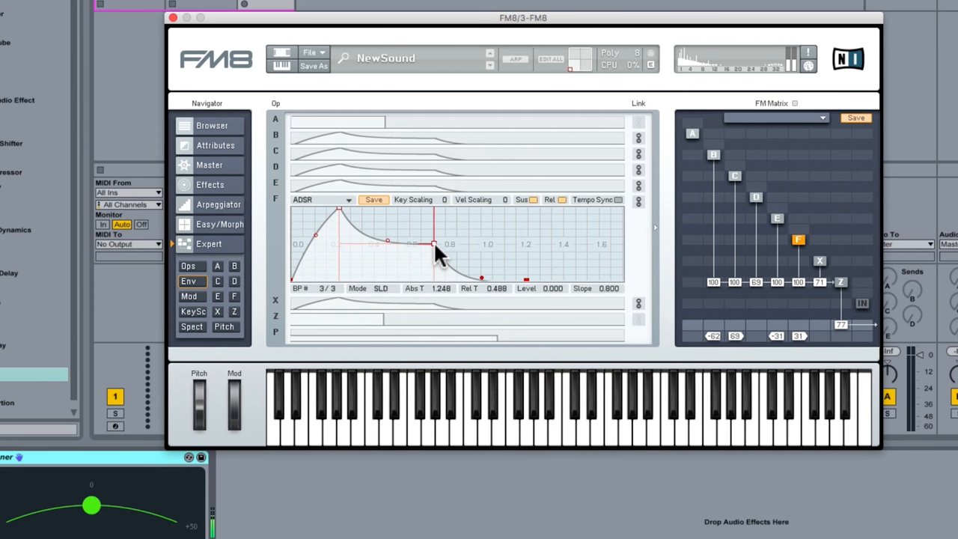
left_click_drag(432, 243, 440, 223)
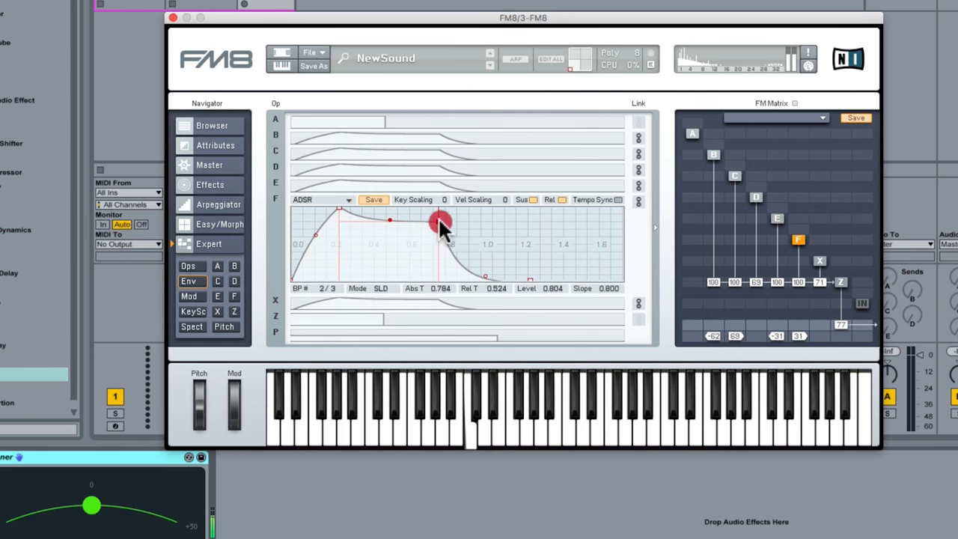
left_click_drag(440, 225, 493, 264)
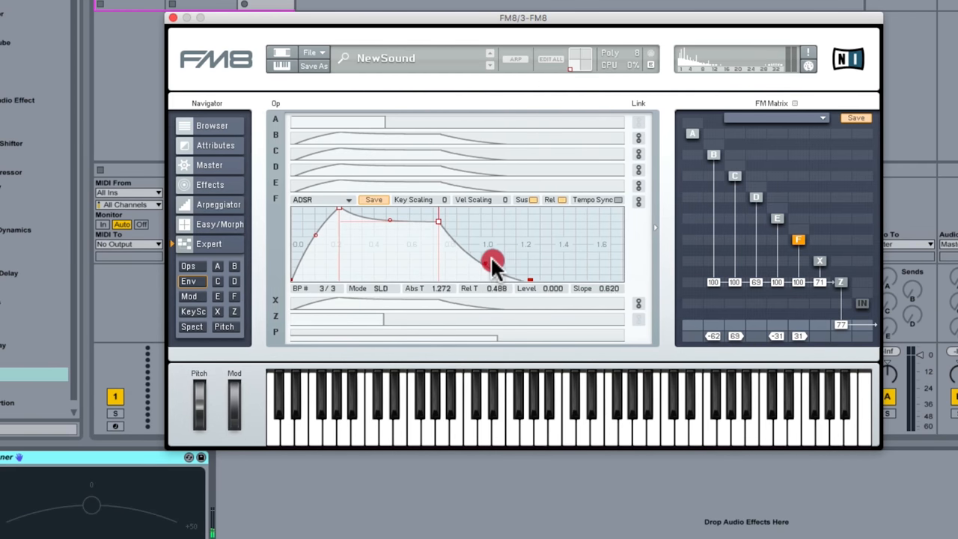
left_click_drag(494, 261, 532, 278)
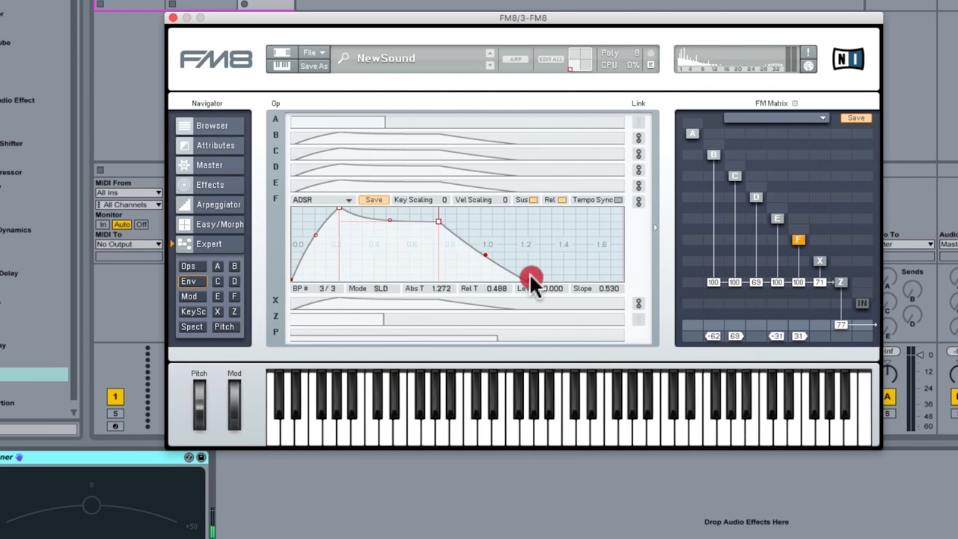
left_click_drag(531, 277, 529, 275)
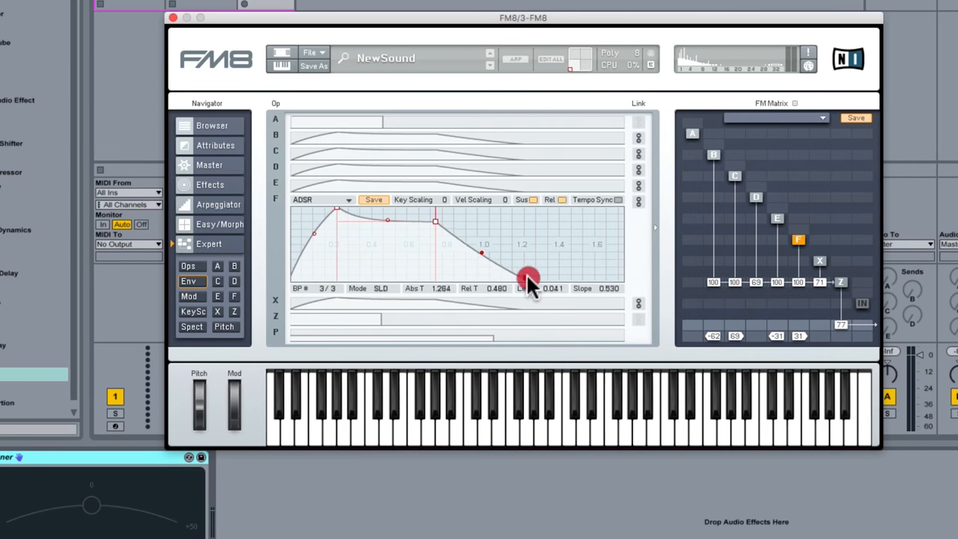
left_click_drag(527, 277, 558, 280)
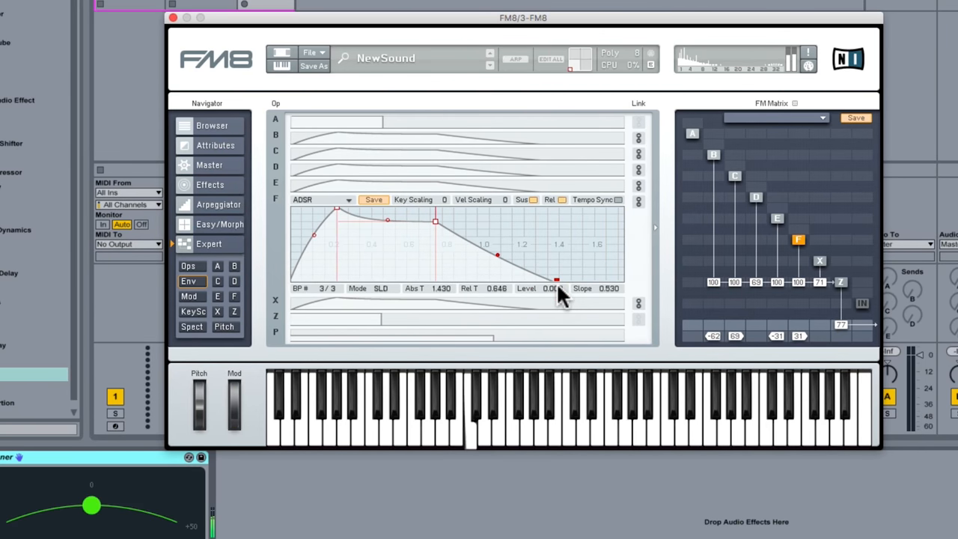
left_click_drag(555, 279, 543, 269)
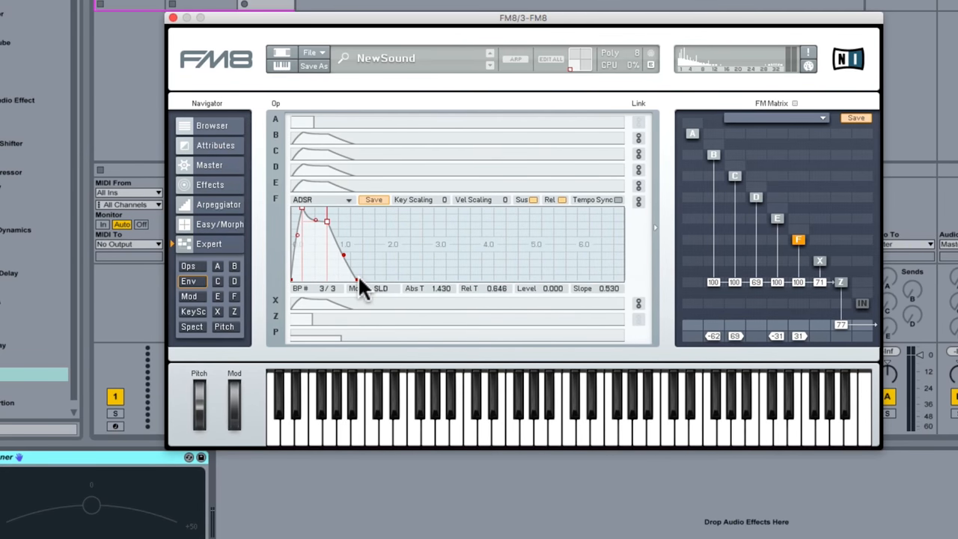
- Stretch the final release breakpoint to about five seconds, then pull it back shorter
left_click_drag(363, 288, 532, 281)
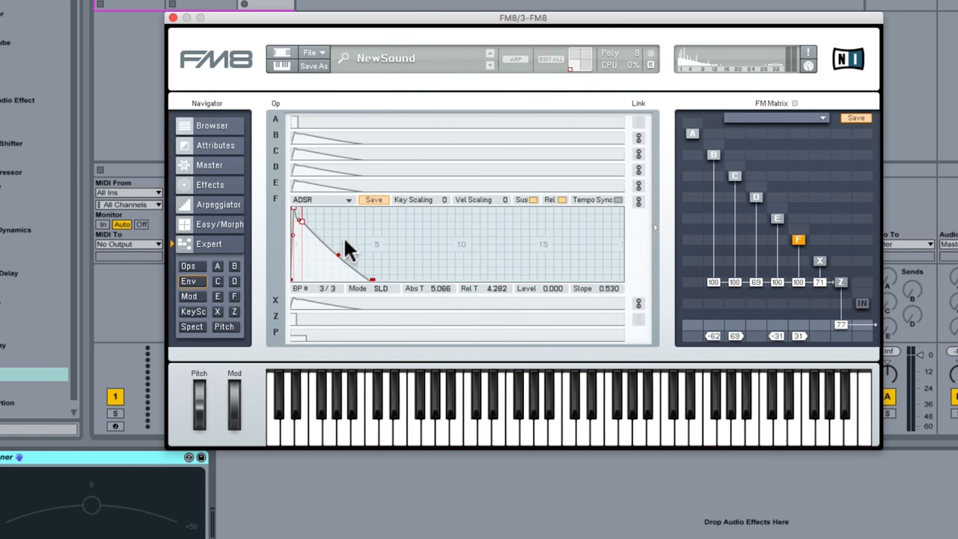
left_click_drag(338, 254, 449, 284)
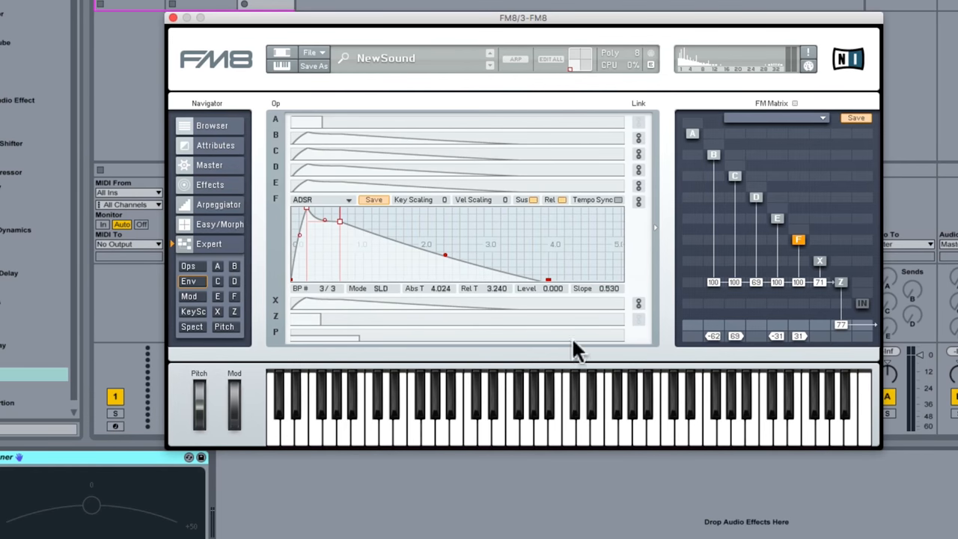
mouse_move(194, 336)
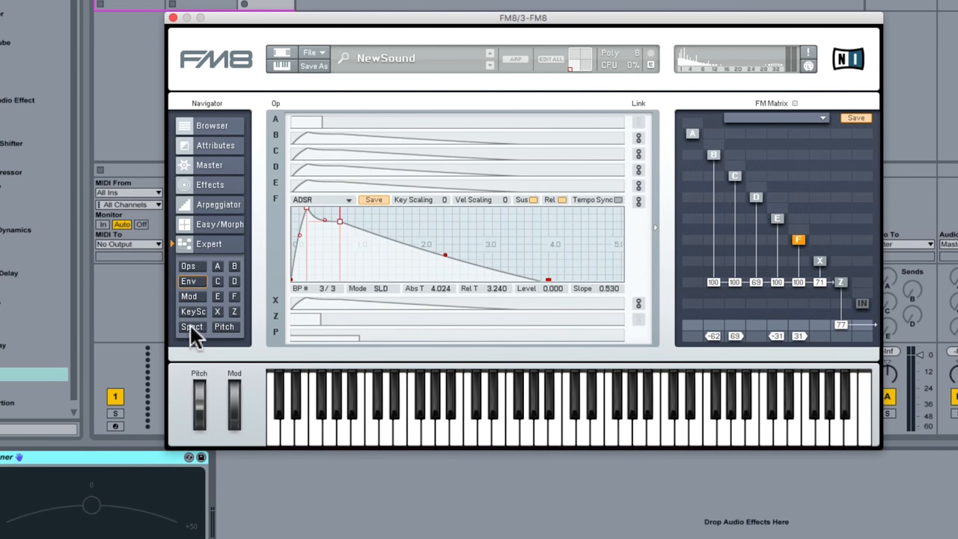
- View the spectrum, compare by lowering and restoring an operator output, then return to the operator overview
left_click(191, 326)
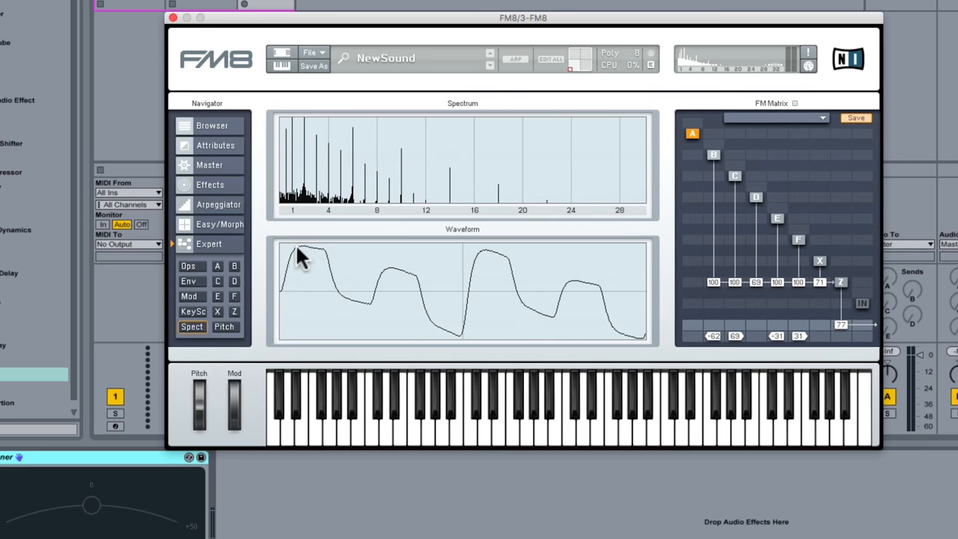
mouse_move(438, 94)
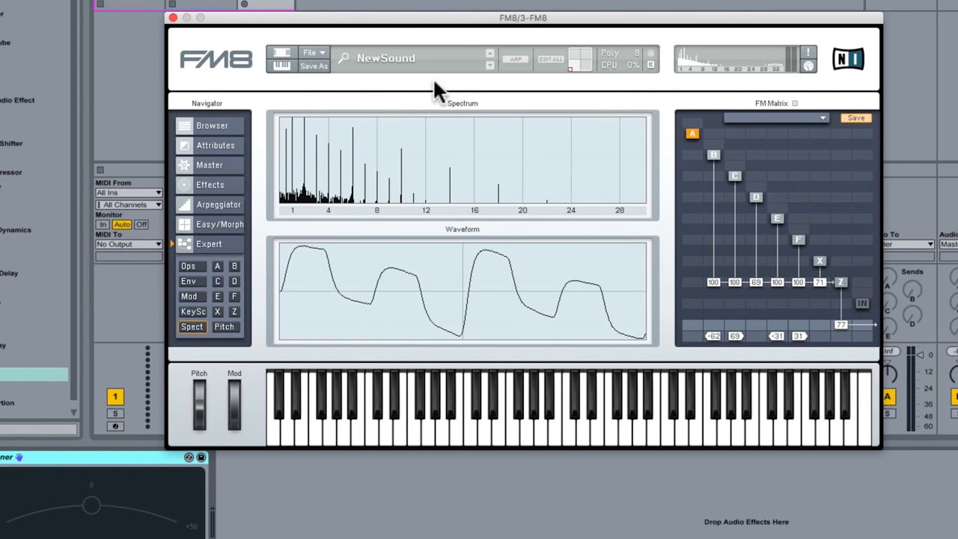
mouse_move(299, 168)
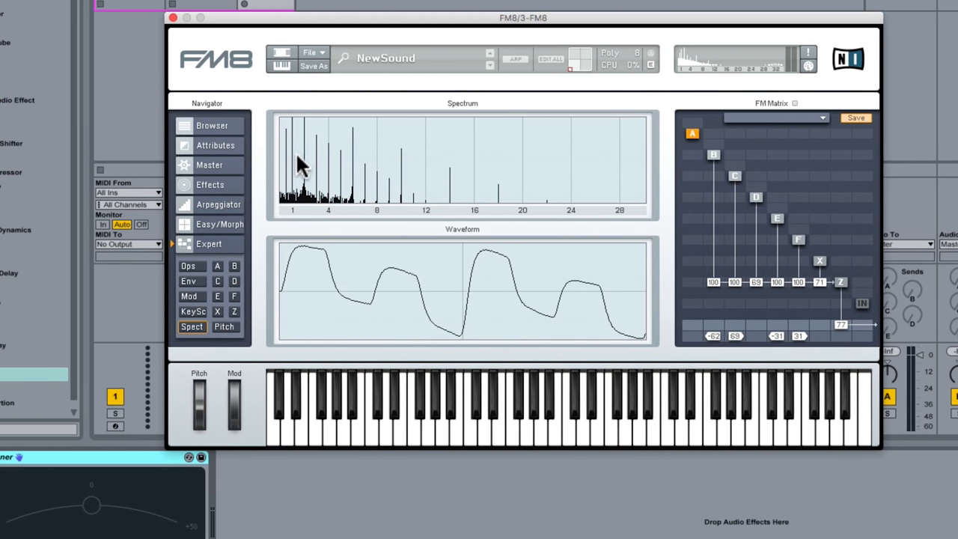
mouse_move(352, 310)
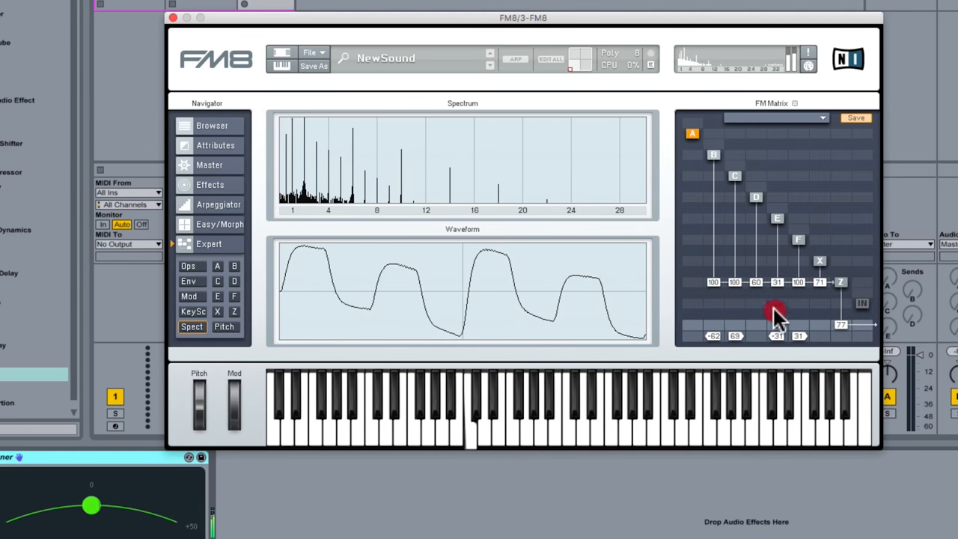
left_click_drag(778, 314, 796, 333)
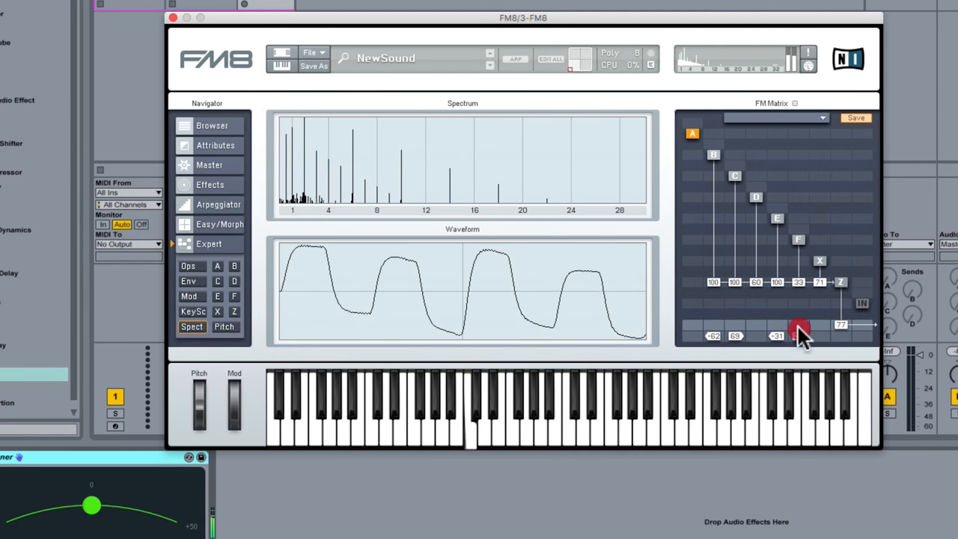
left_click_drag(799, 335, 799, 269)
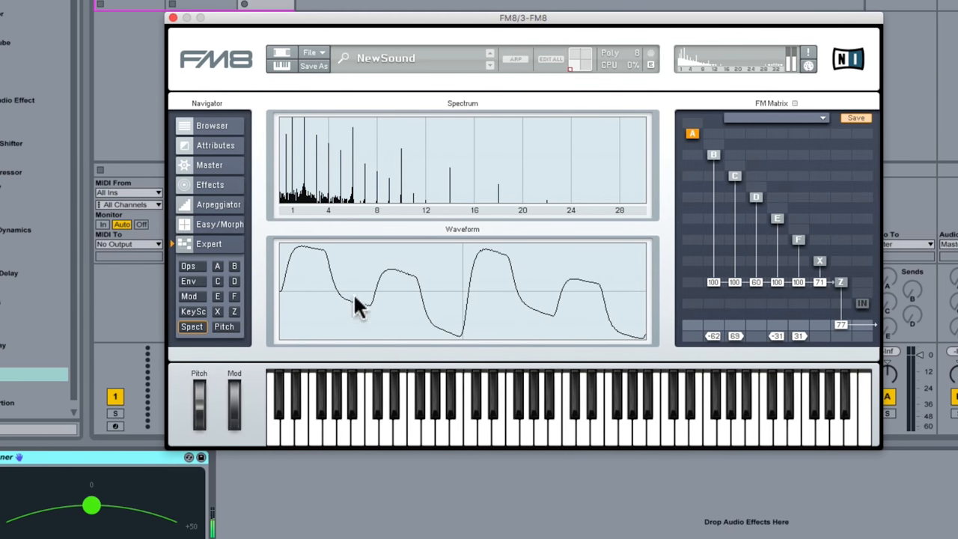
mouse_move(801, 228)
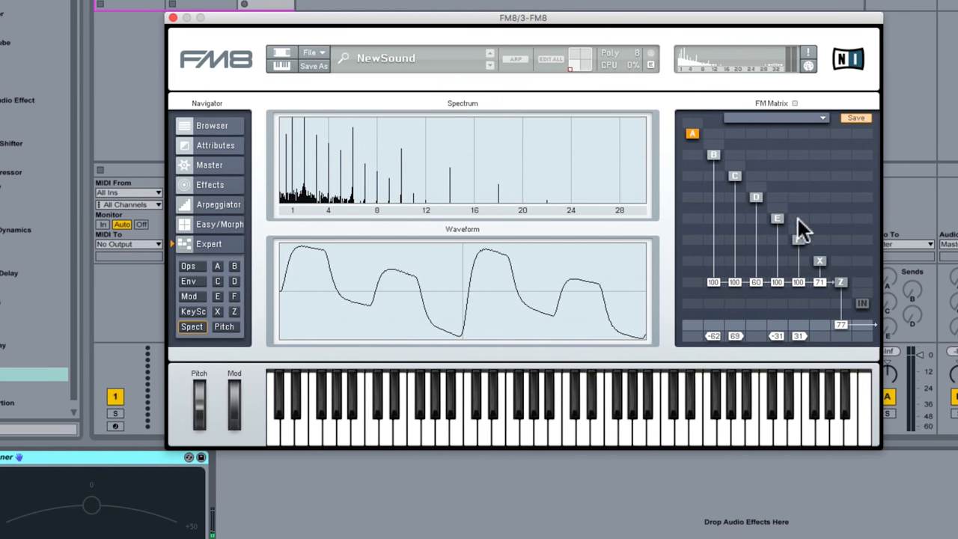
mouse_move(715, 296)
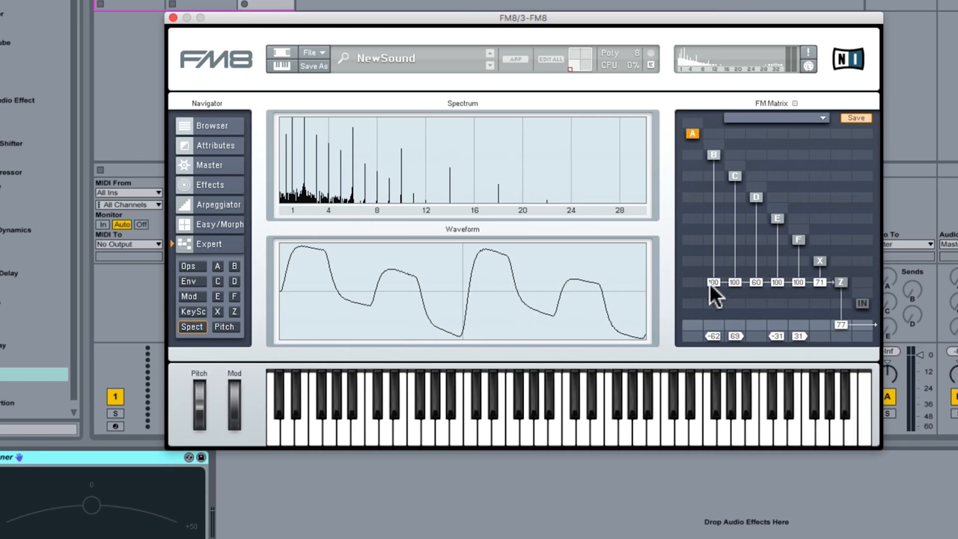
mouse_move(159, 300)
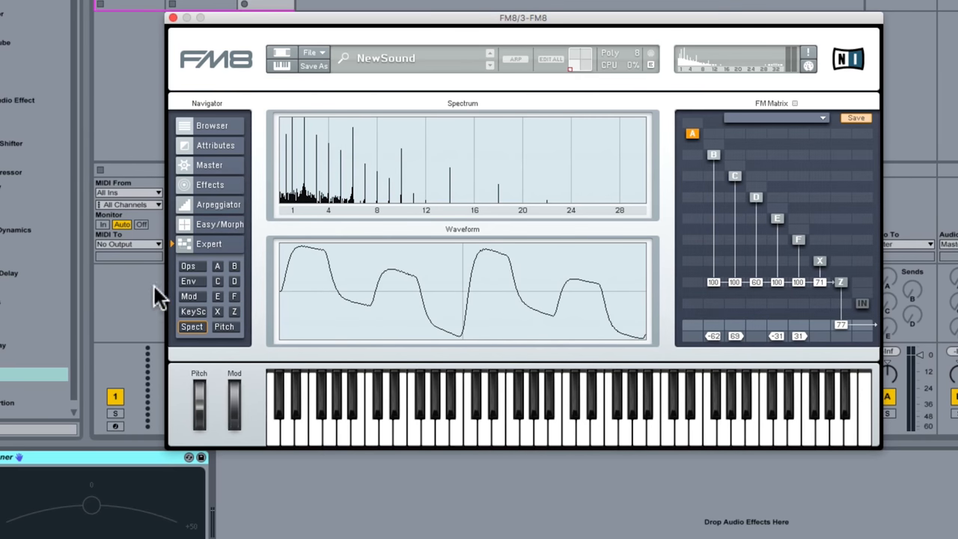
mouse_move(196, 252)
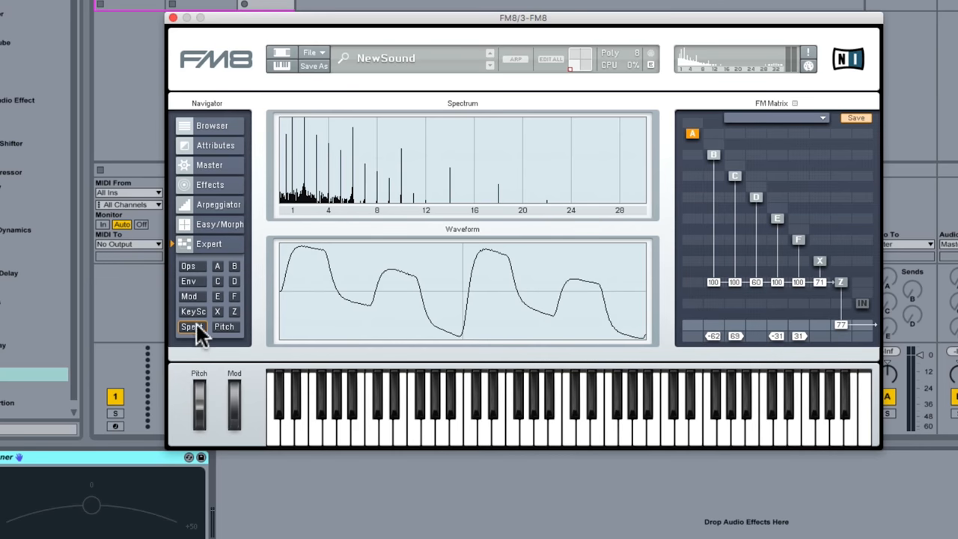
left_click(187, 265)
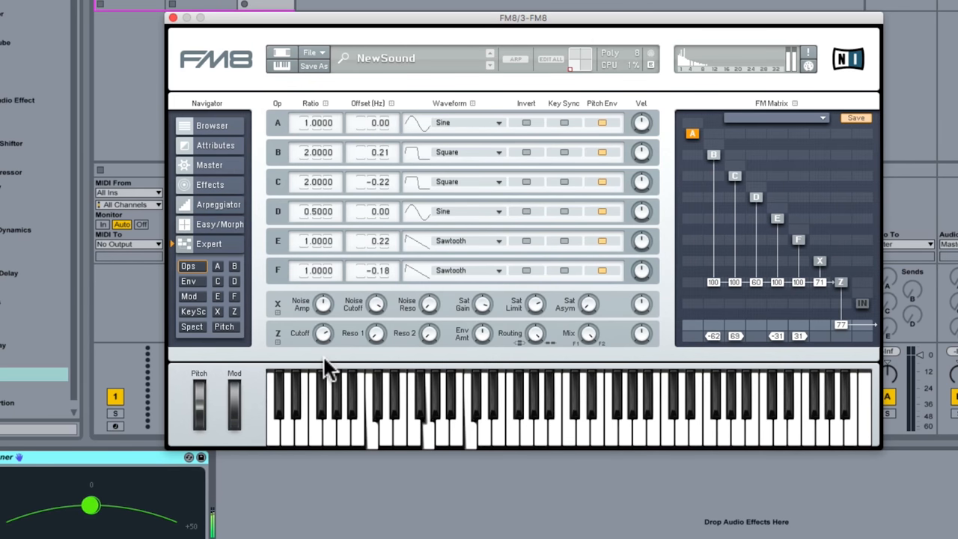
mouse_move(318, 344)
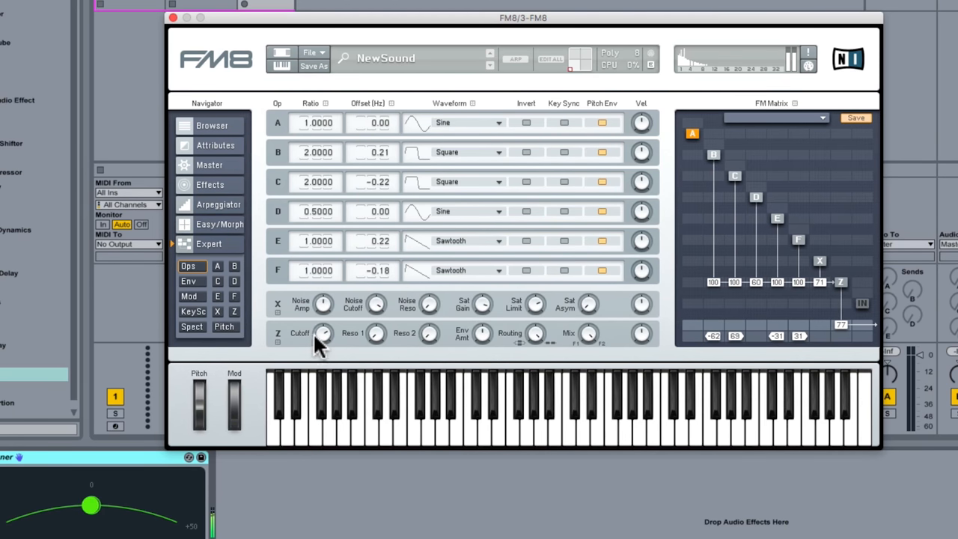
mouse_move(228, 311)
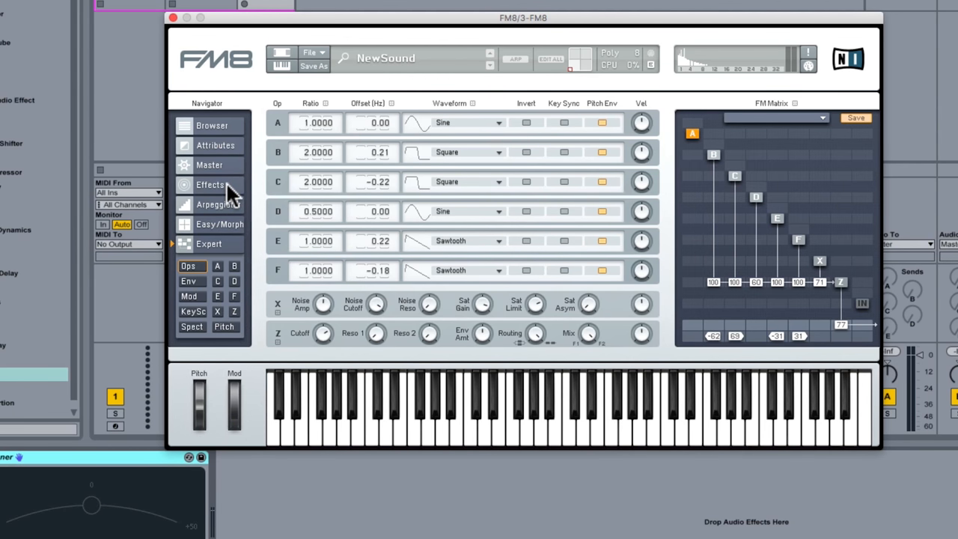
- Enable Chorus/Delay with Time 14, Feedback 16, Mod Rate 26 and Mod Depth 57
left_click(210, 184)
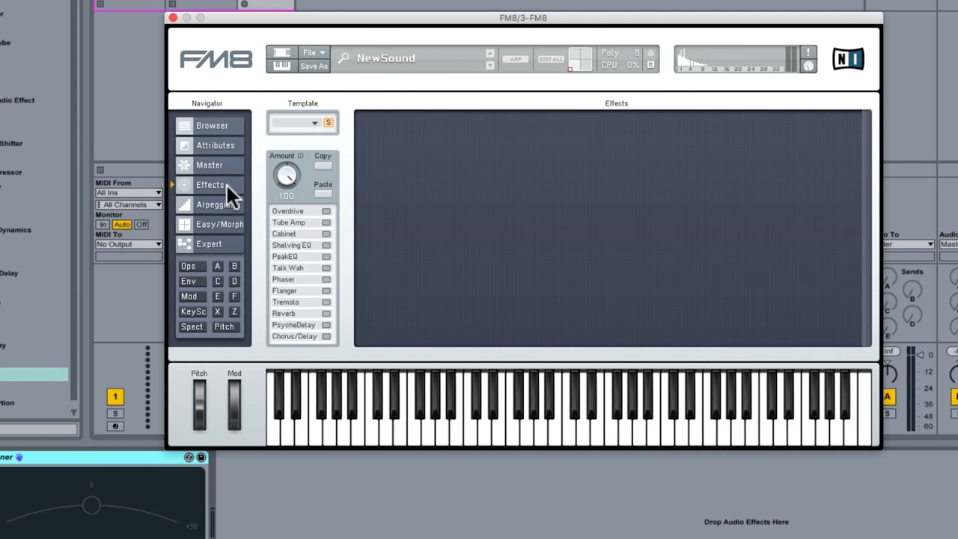
mouse_move(280, 273)
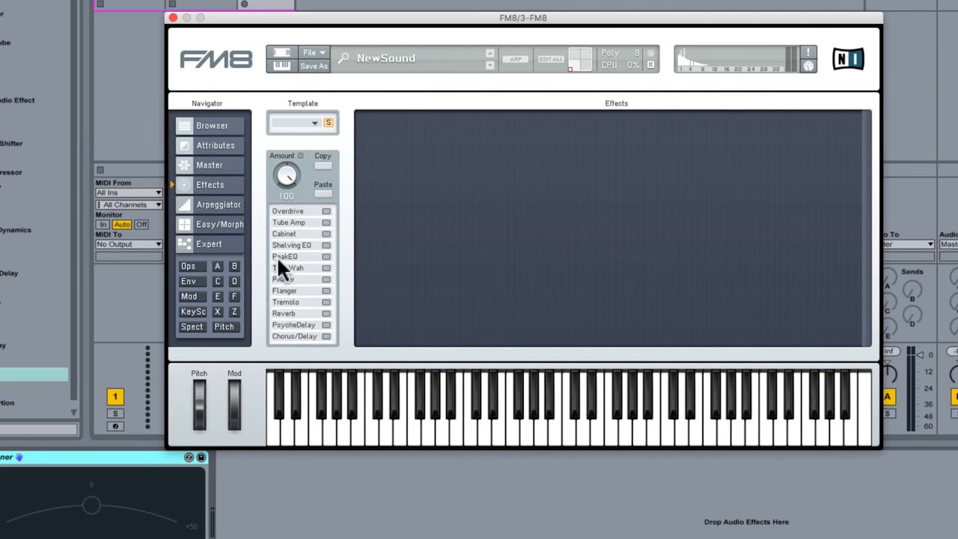
mouse_move(310, 179)
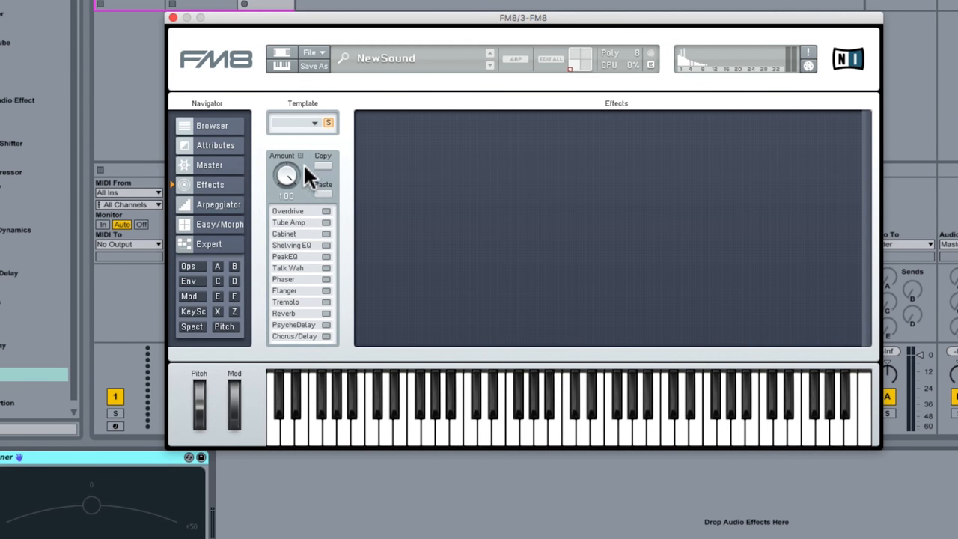
mouse_move(329, 239)
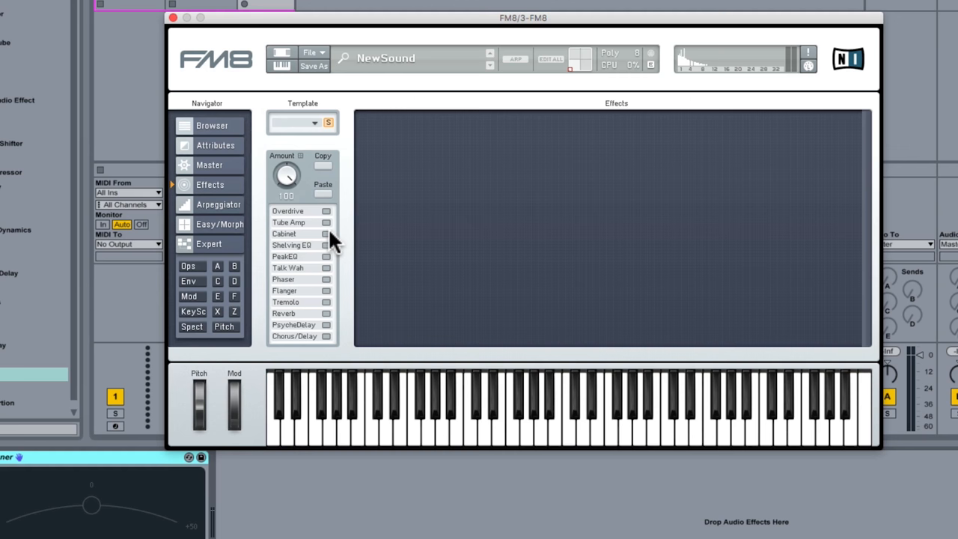
mouse_move(326, 292)
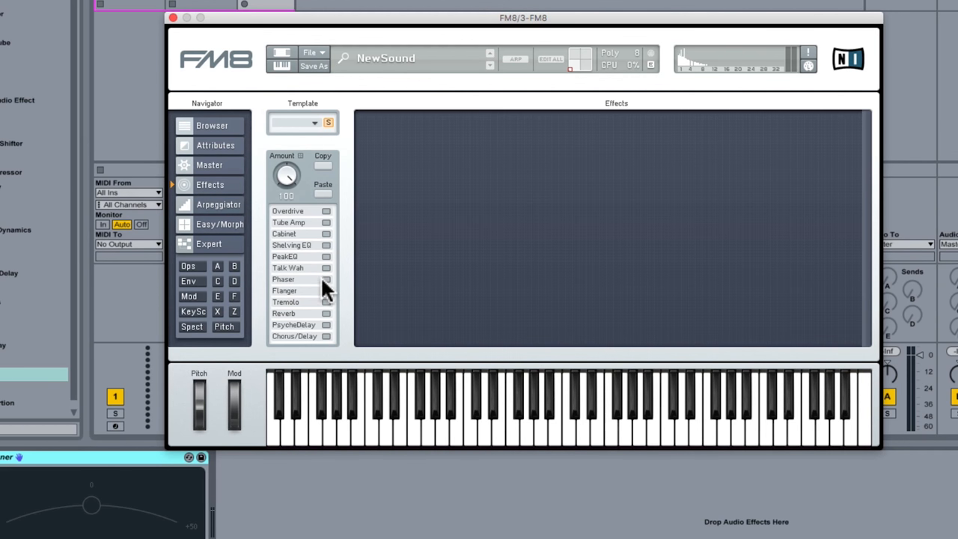
mouse_move(329, 332)
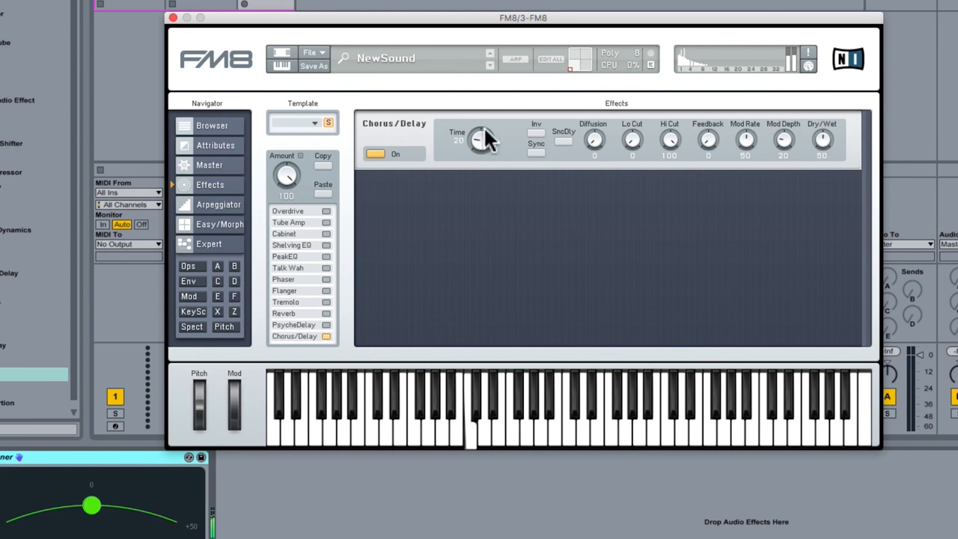
left_click_drag(481, 139, 486, 145)
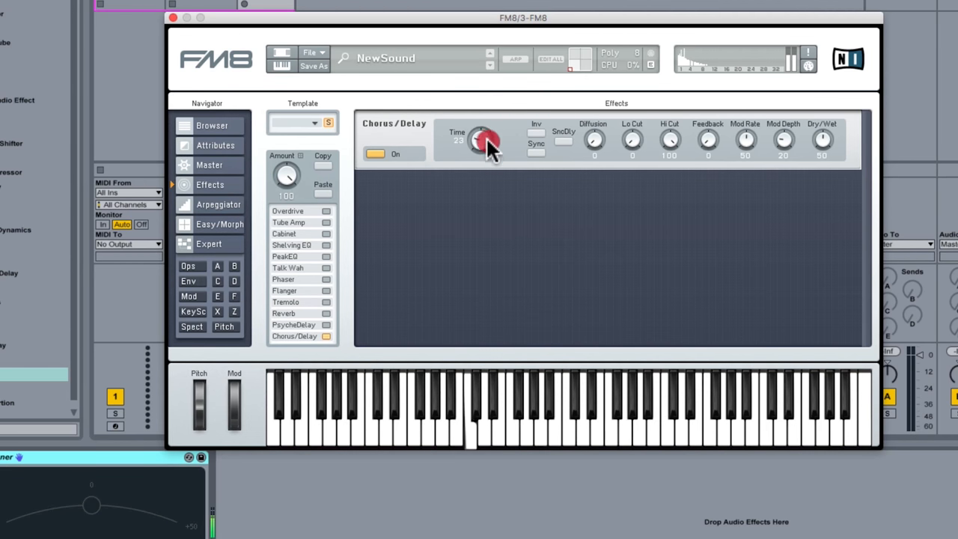
left_click_drag(480, 140, 591, 149)
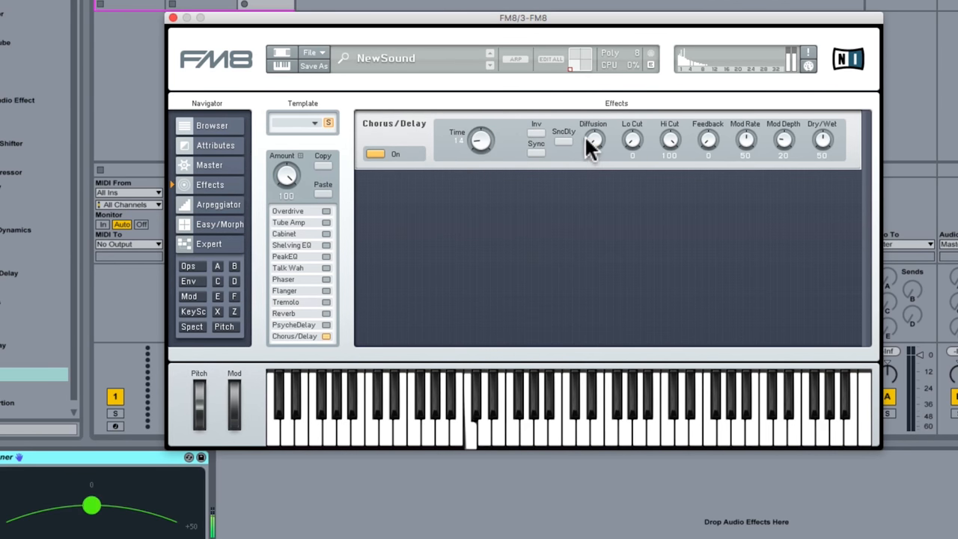
left_click(379, 154)
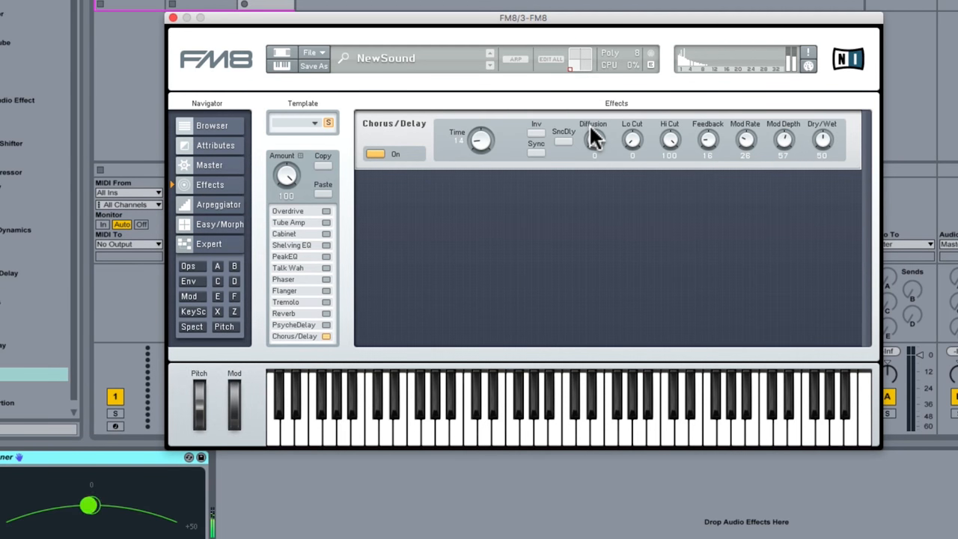
mouse_move(520, 84)
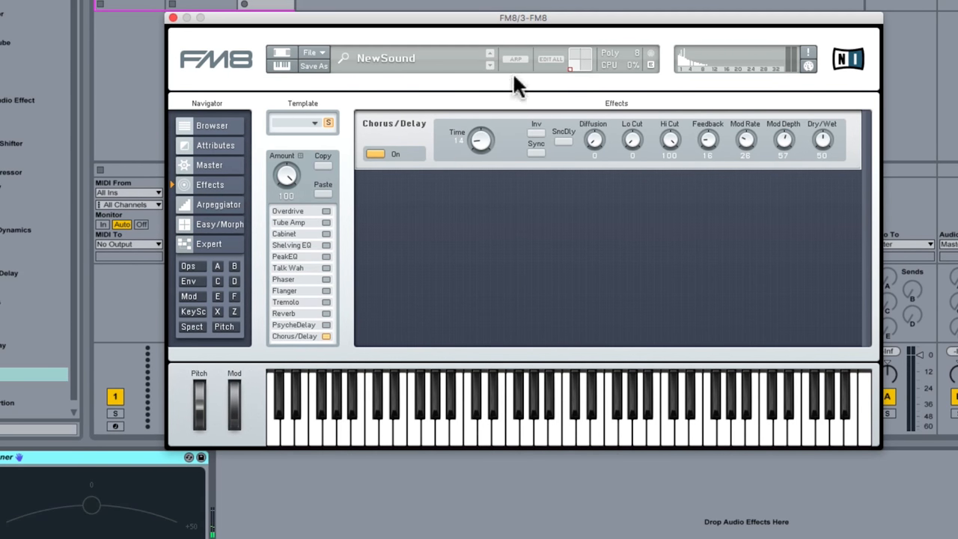
- Enable a Reverb module above the Chorus/Delay, leaving its knobs at default 50
left_click(325, 314)
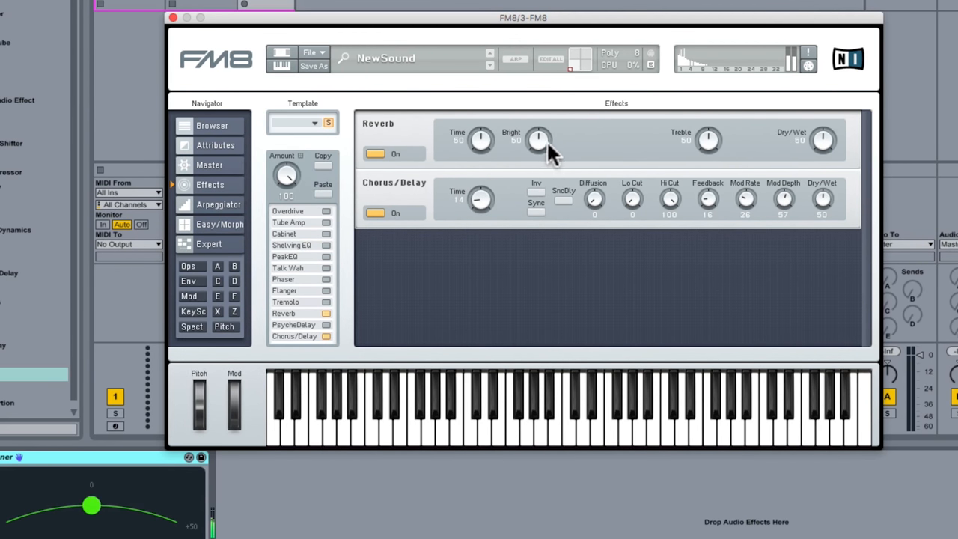
mouse_move(711, 150)
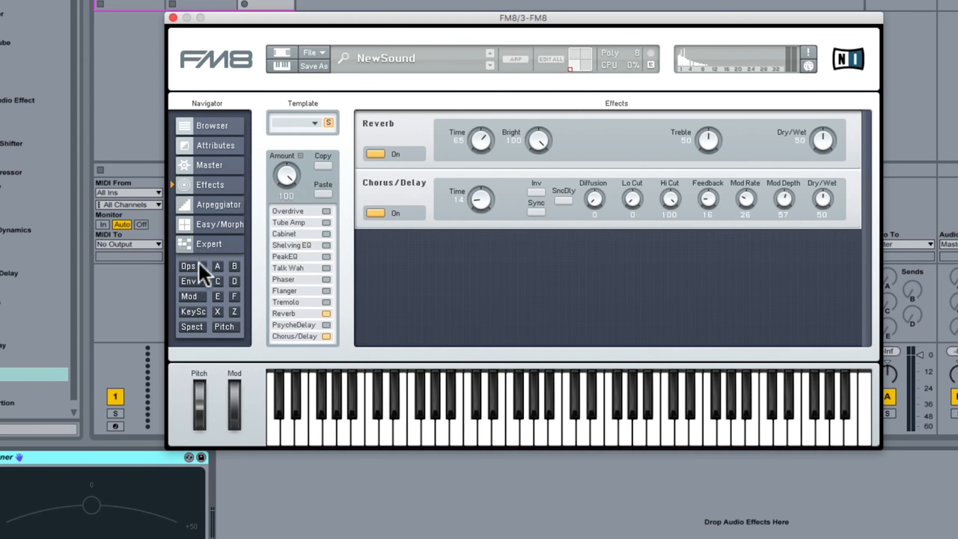
- Pull the shared envelope's release end back to about 1.6 seconds
left_click(188, 281)
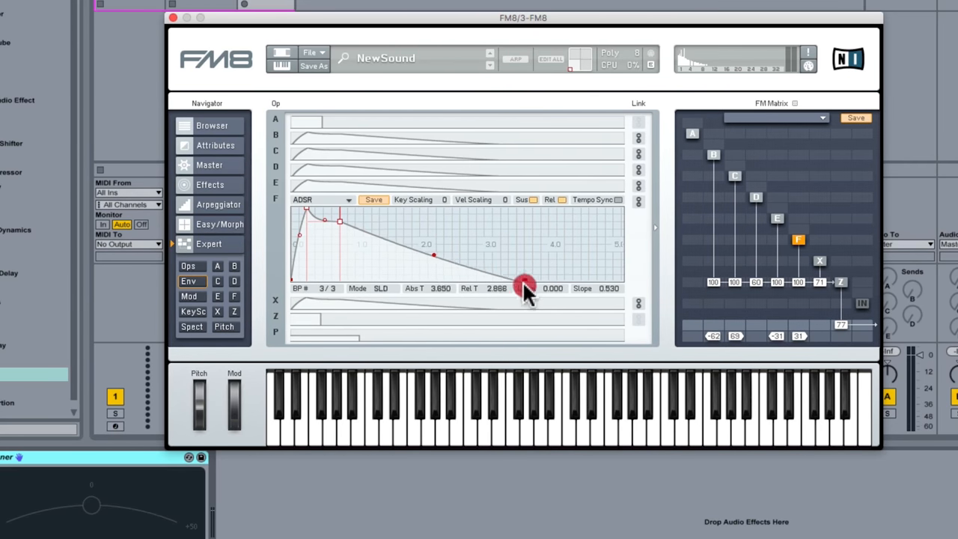
left_click_drag(524, 288, 434, 303)
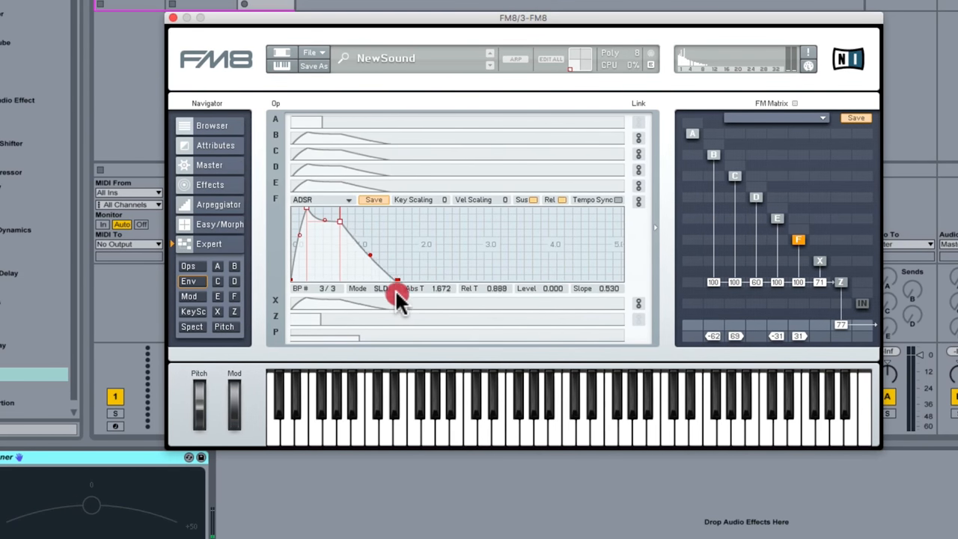
left_click_drag(397, 279, 393, 279)
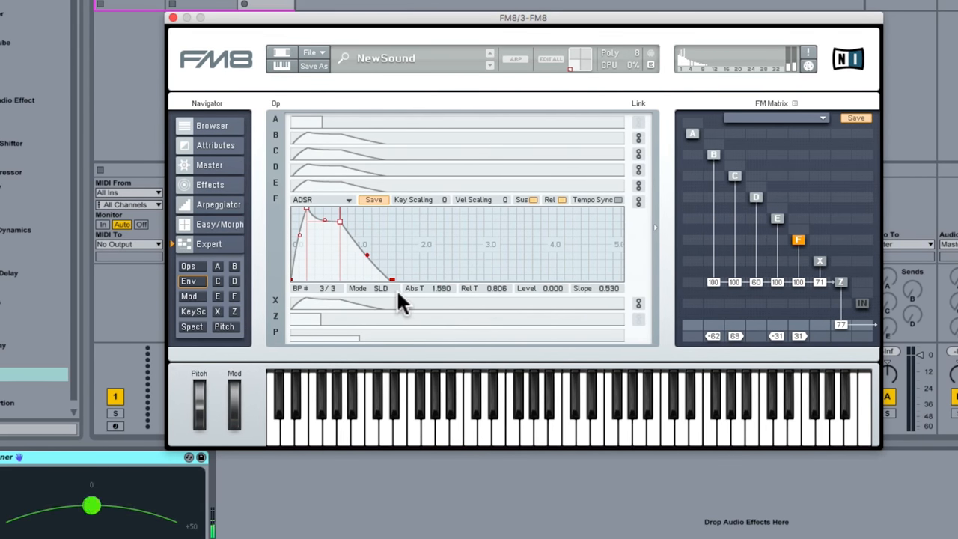
mouse_move(647, 127)
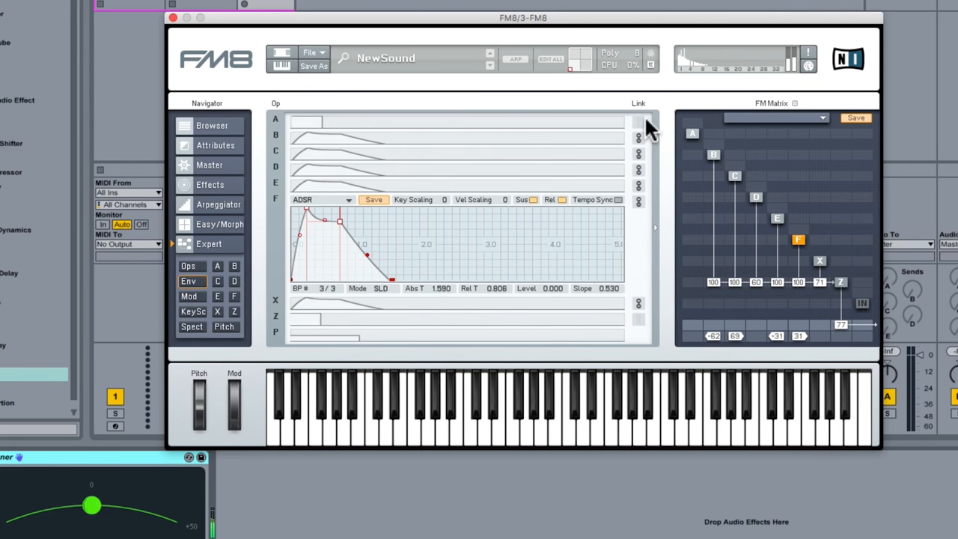
left_click(209, 185)
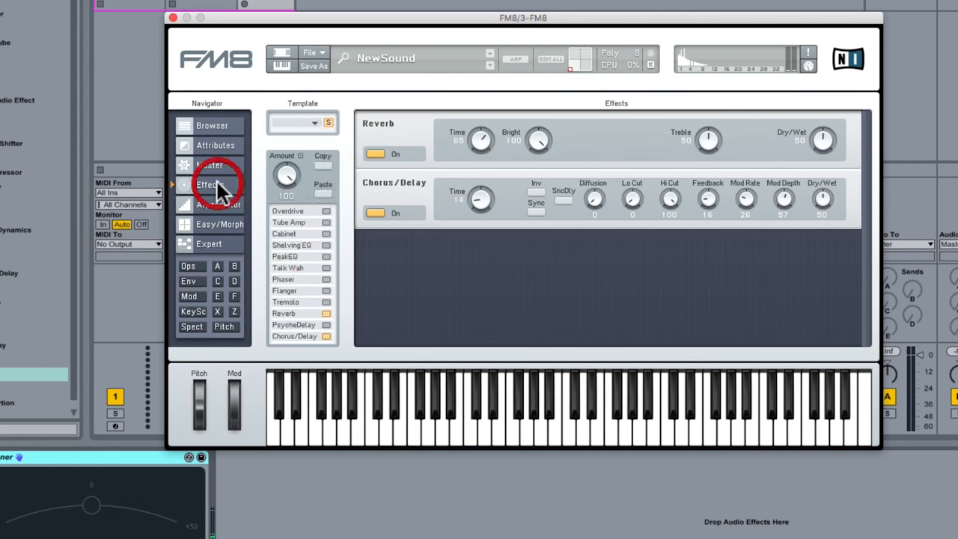
mouse_move(797, 146)
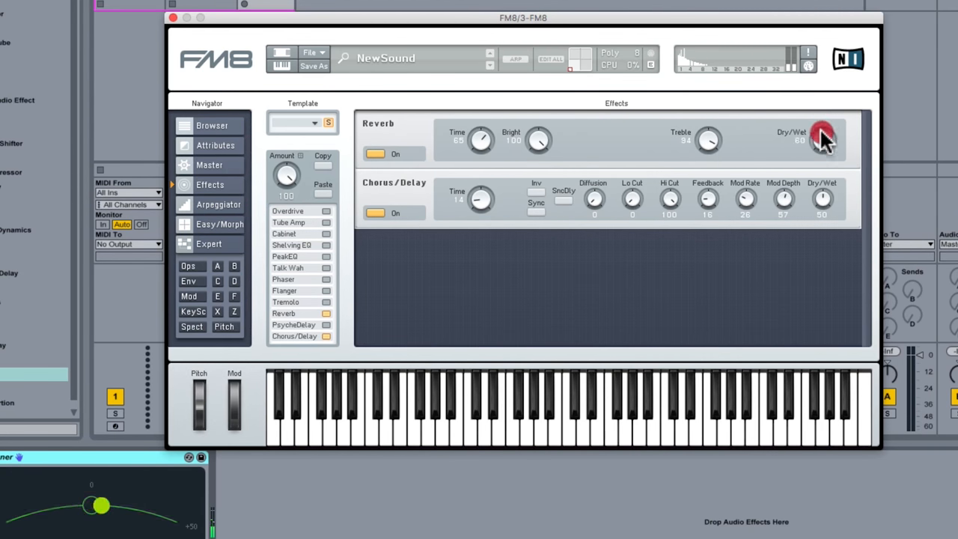
- Set the Reverb Dry/Wet to 57 and raise its Time to 100
left_click_drag(822, 139, 822, 150)
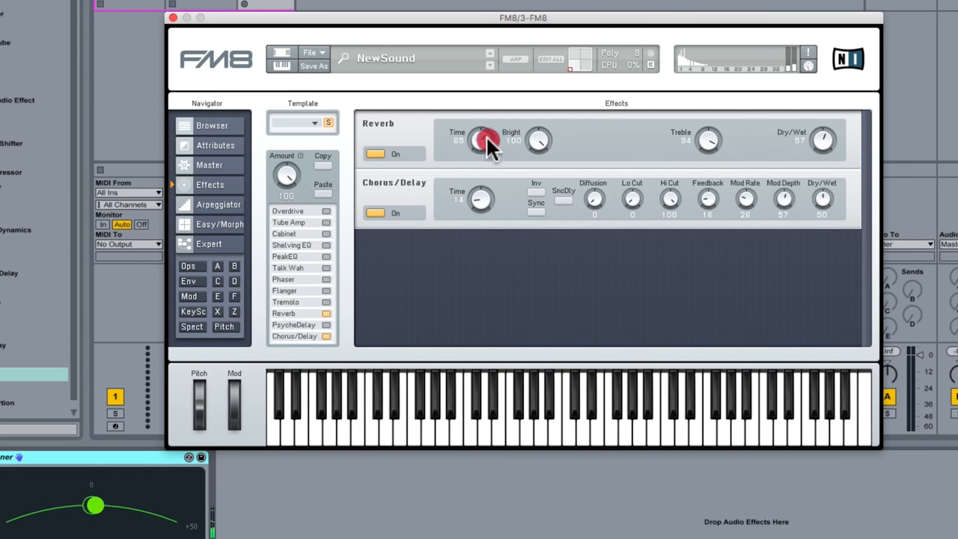
left_click_drag(479, 141, 539, 141)
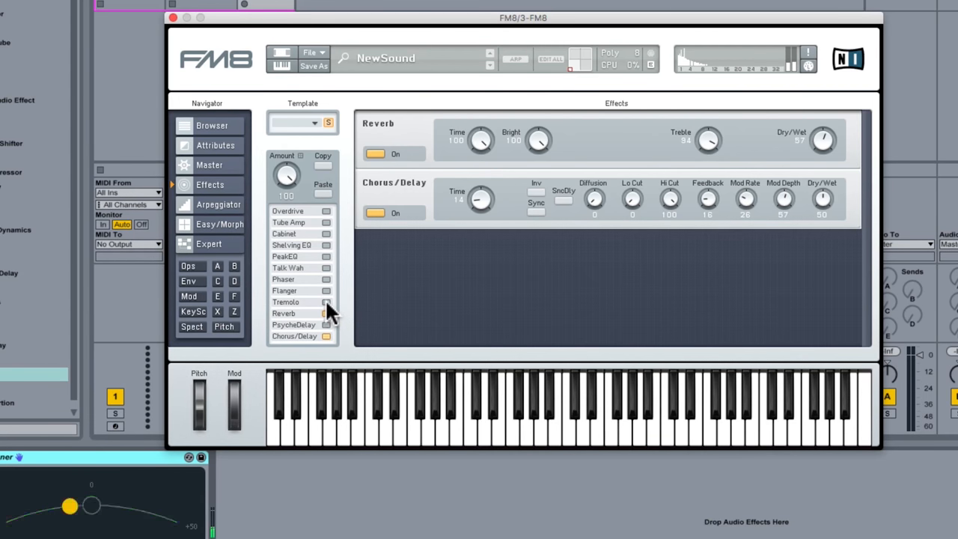
- Enable a tempo-synced PsycheDelay and set Feedback 29 and Dry/Wet 31
left_click(324, 324)
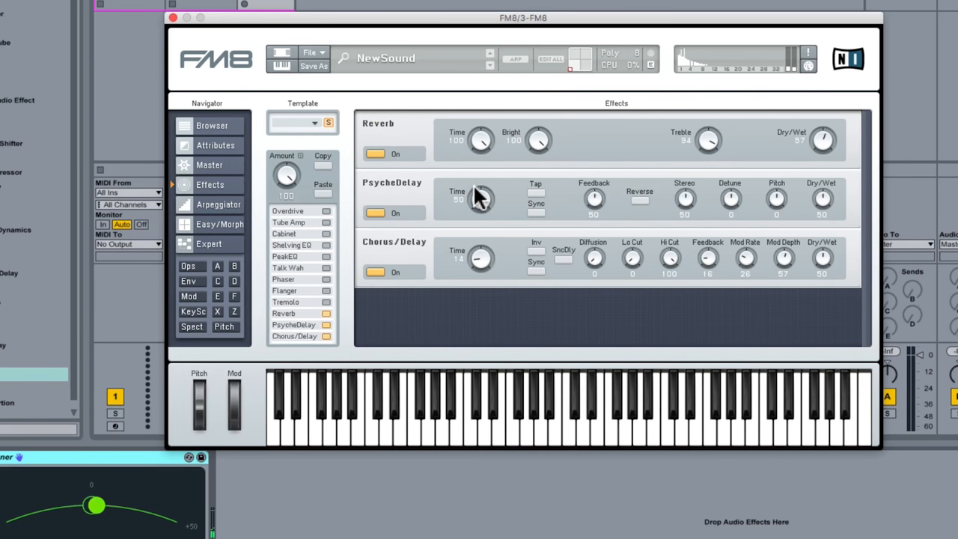
mouse_move(485, 194)
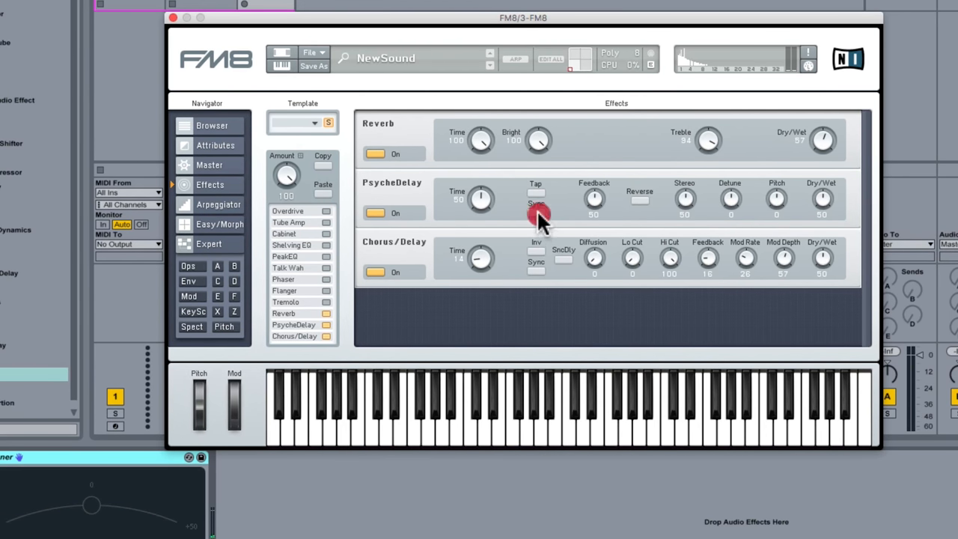
left_click(536, 213)
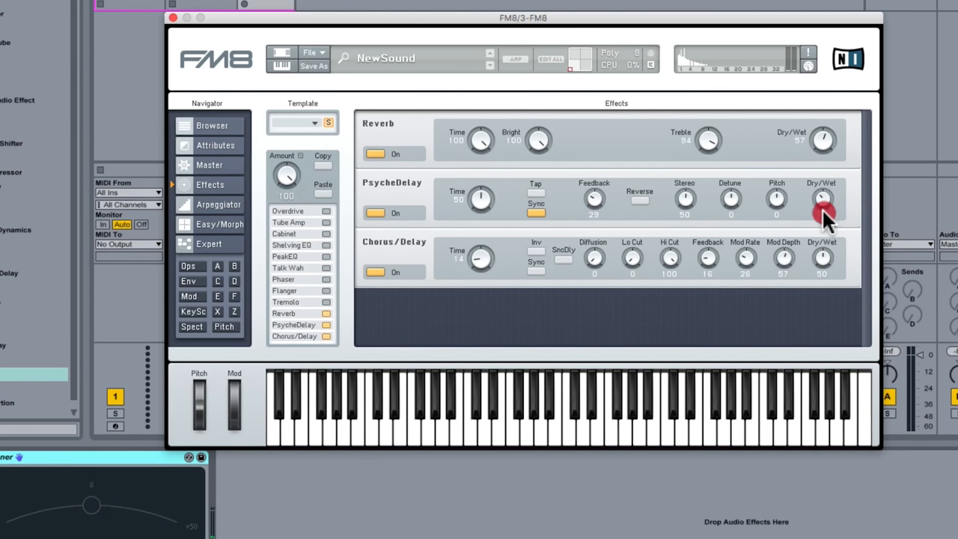
left_click_drag(821, 198, 831, 224)
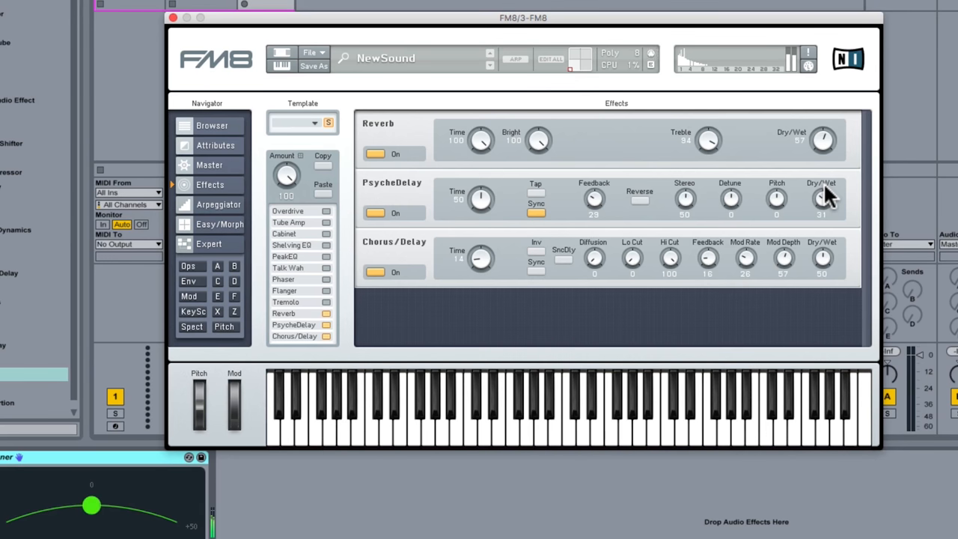
mouse_move(224, 344)
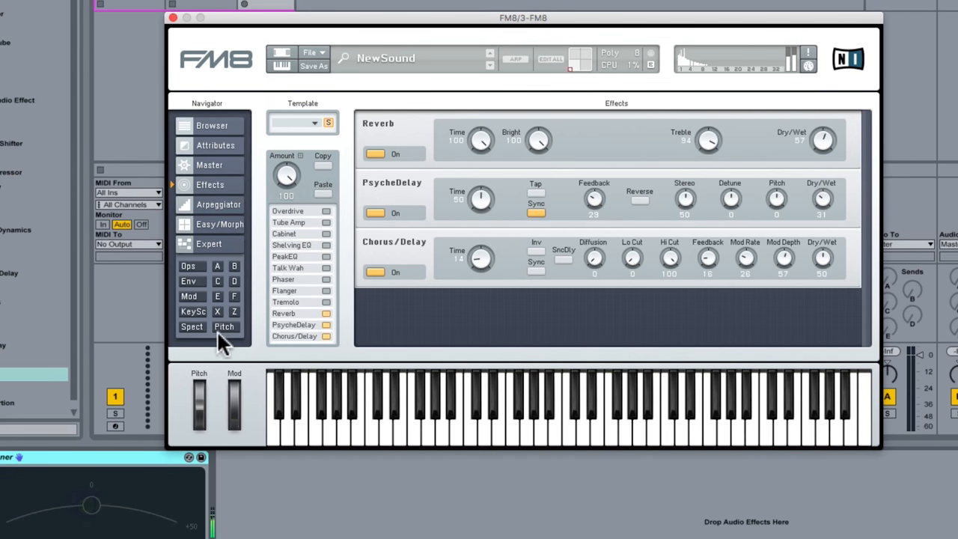
- View the Spect page for spectrum and waveform, then return to the Ops overview
left_click(192, 326)
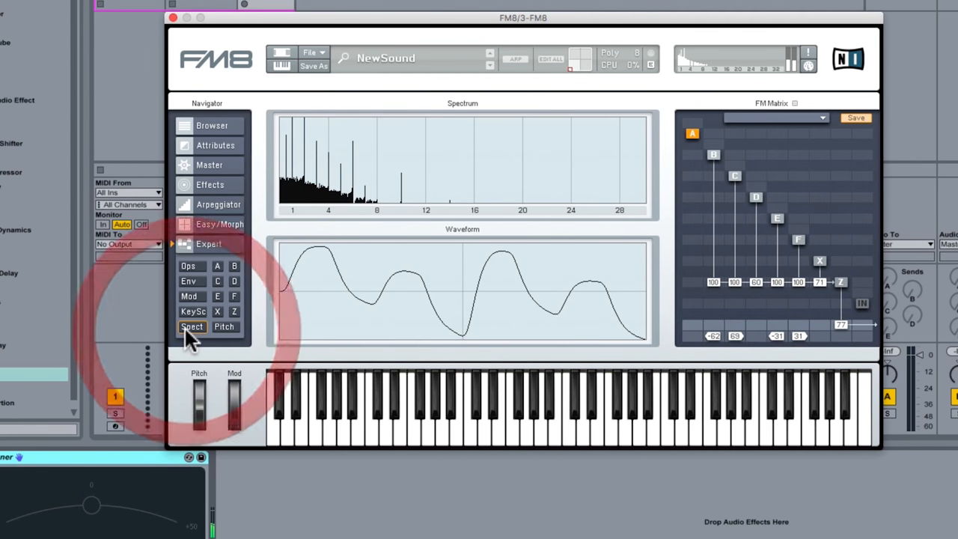
left_click(189, 267)
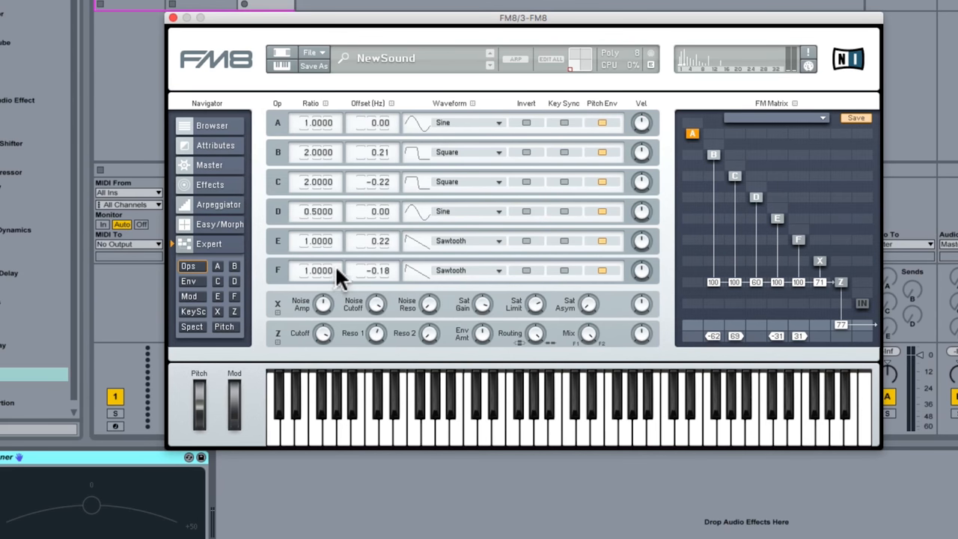
mouse_move(404, 67)
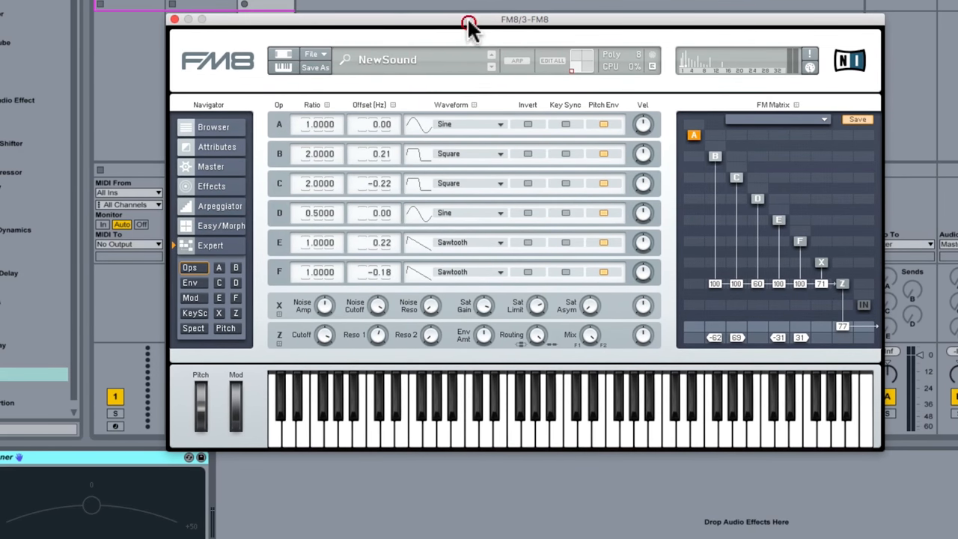
mouse_move(382, 333)
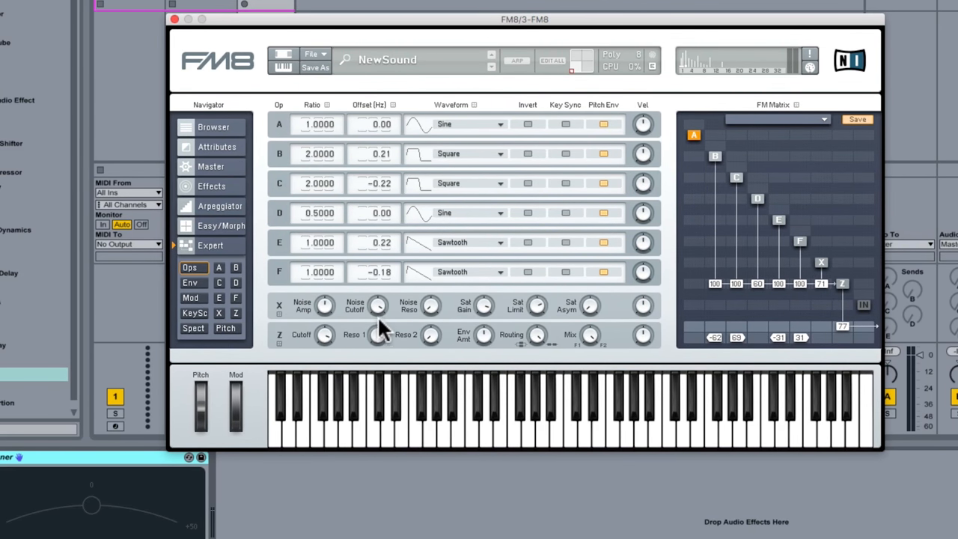